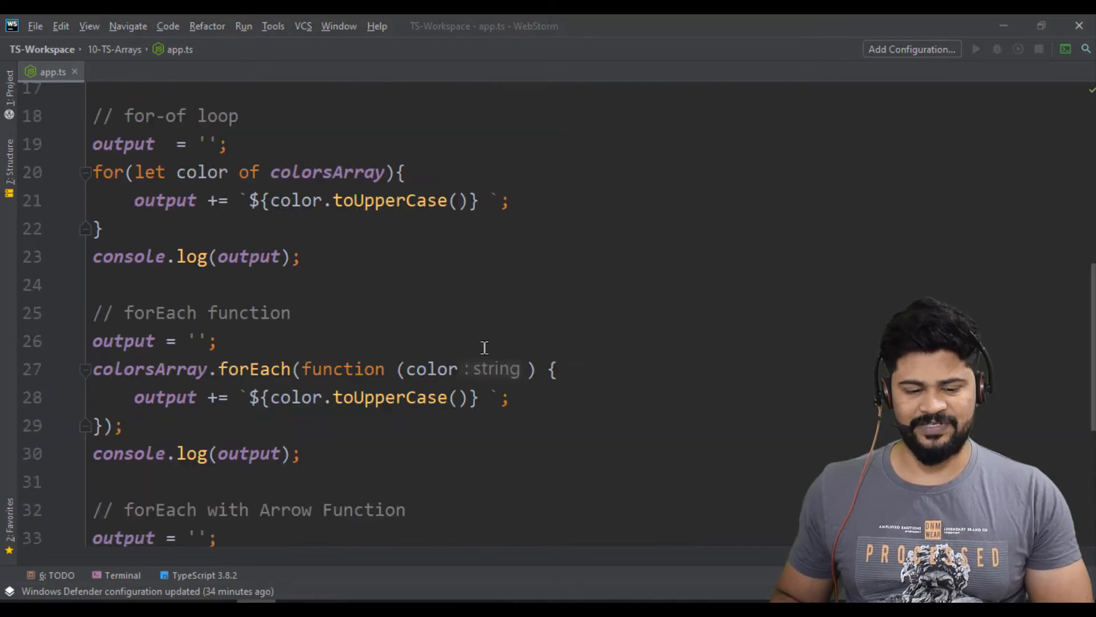
Add an '// Objects Array' comment at the end of app.ts with an empty interface template.
scroll(down, 3)
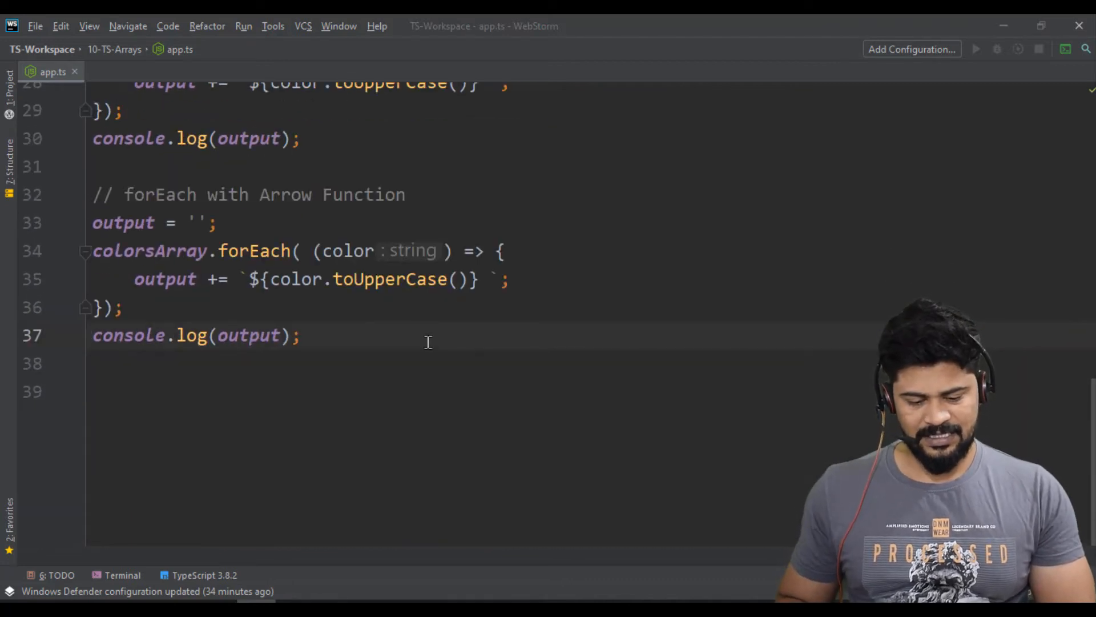
text(//)
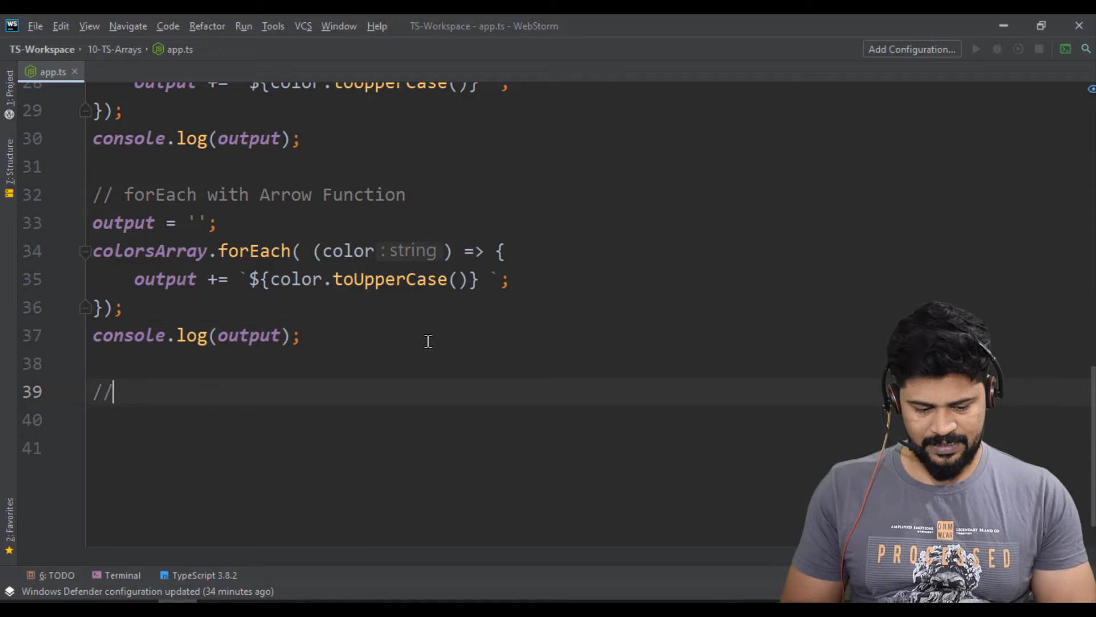
text(" ")
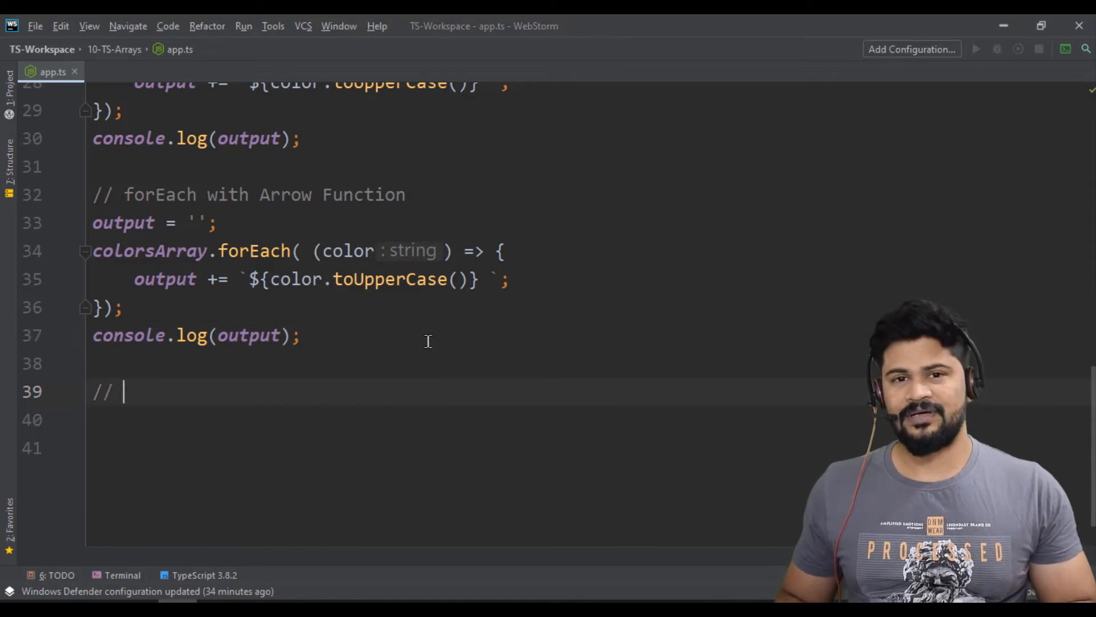
scroll(down, 3)
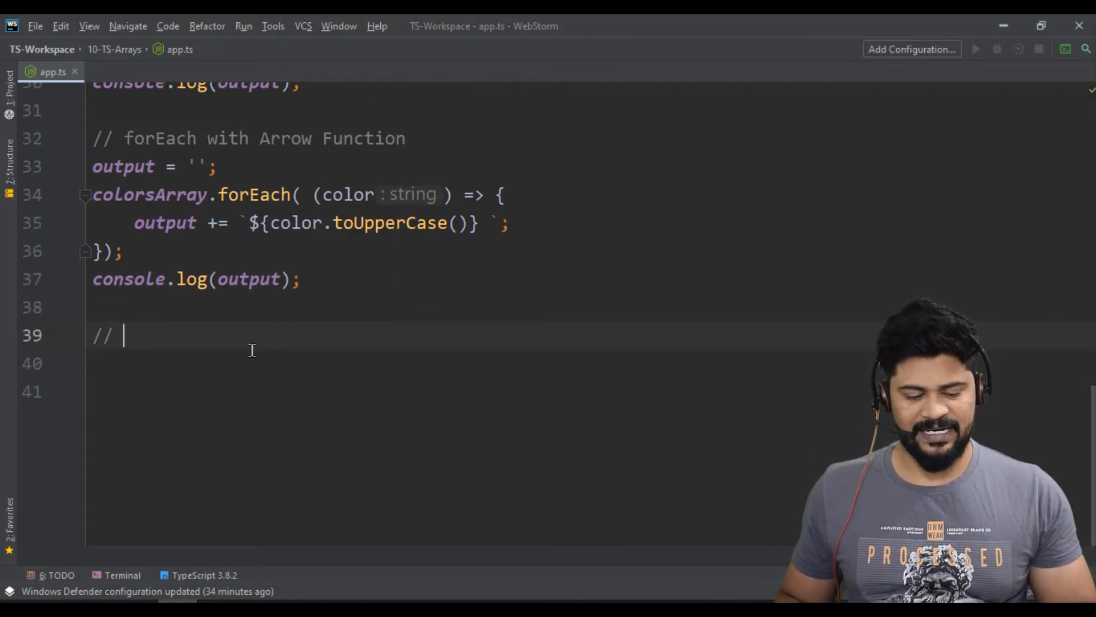
text(Ob)
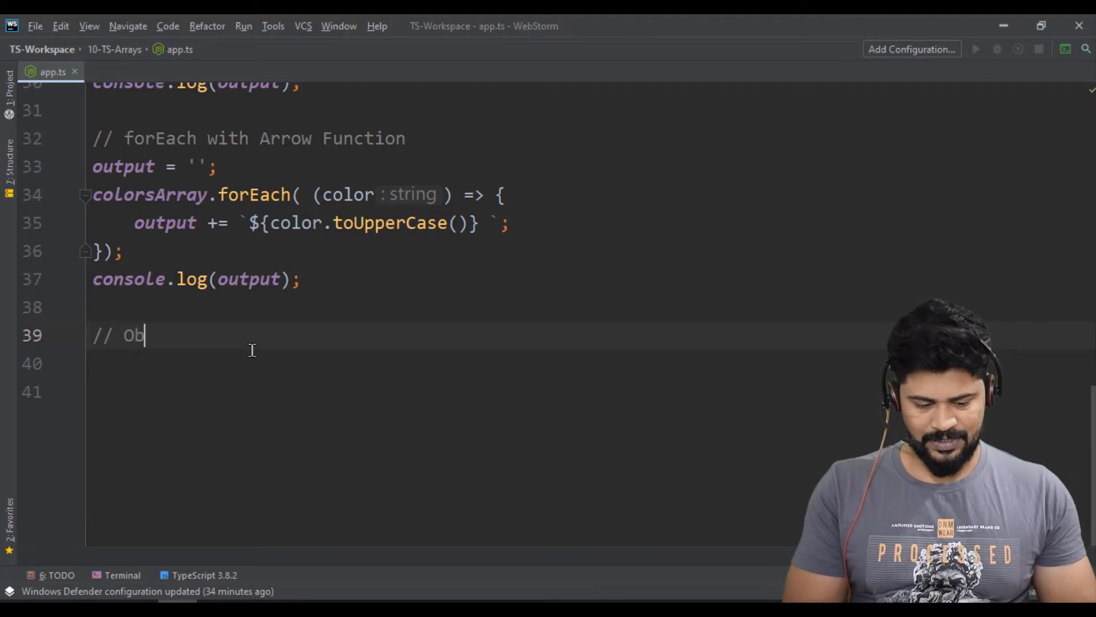
text(jects Ara)
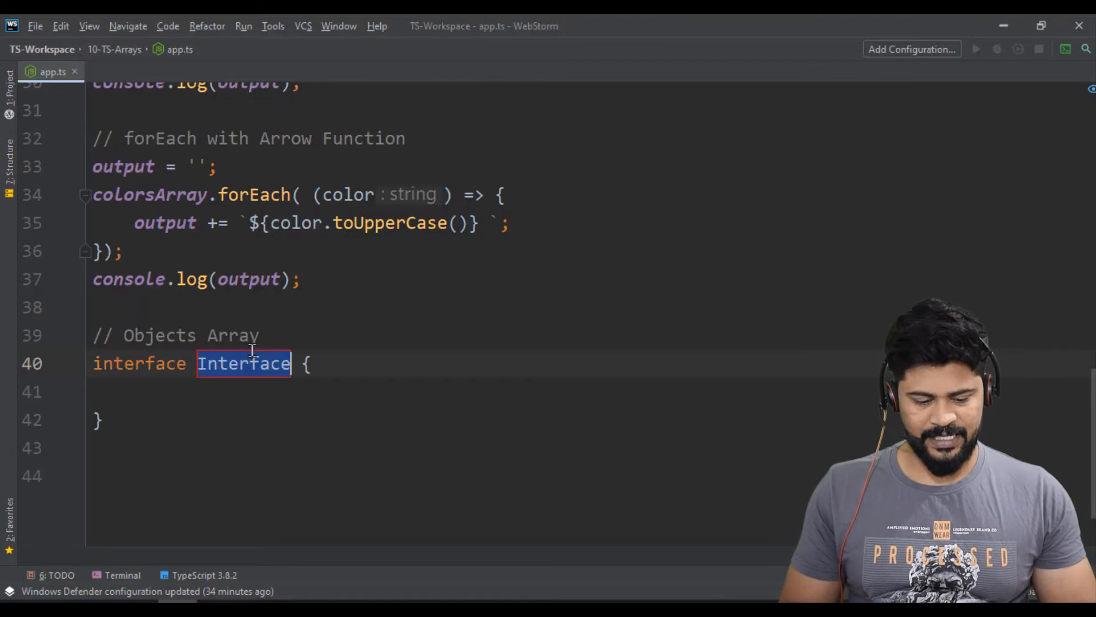
Name the interface Employee and add the string fields sno and name.
text(Empl)
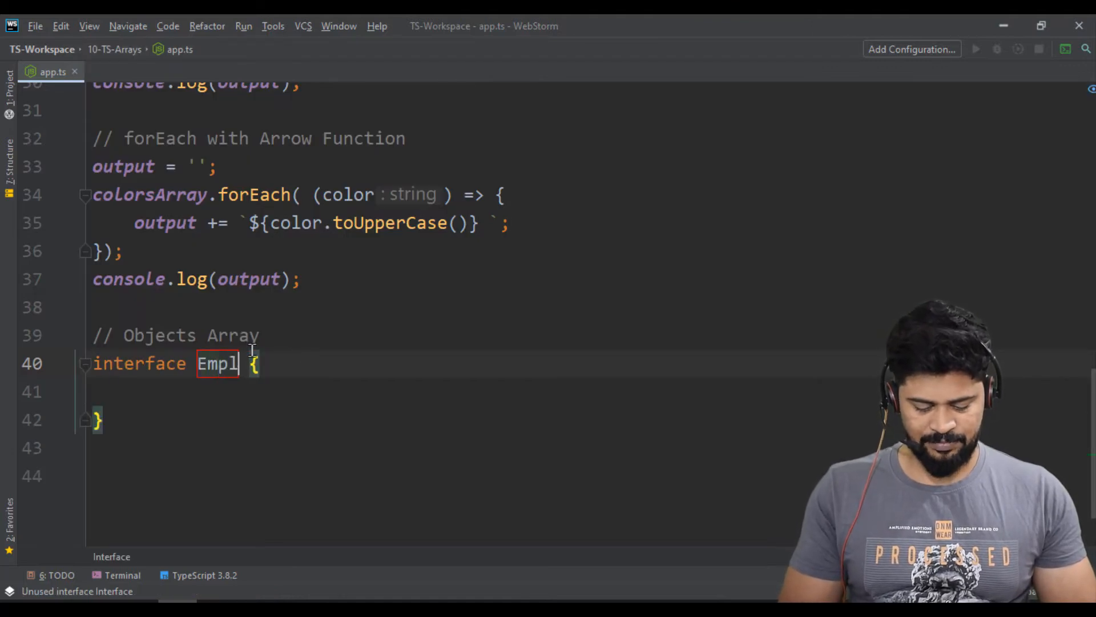
text(oyee)
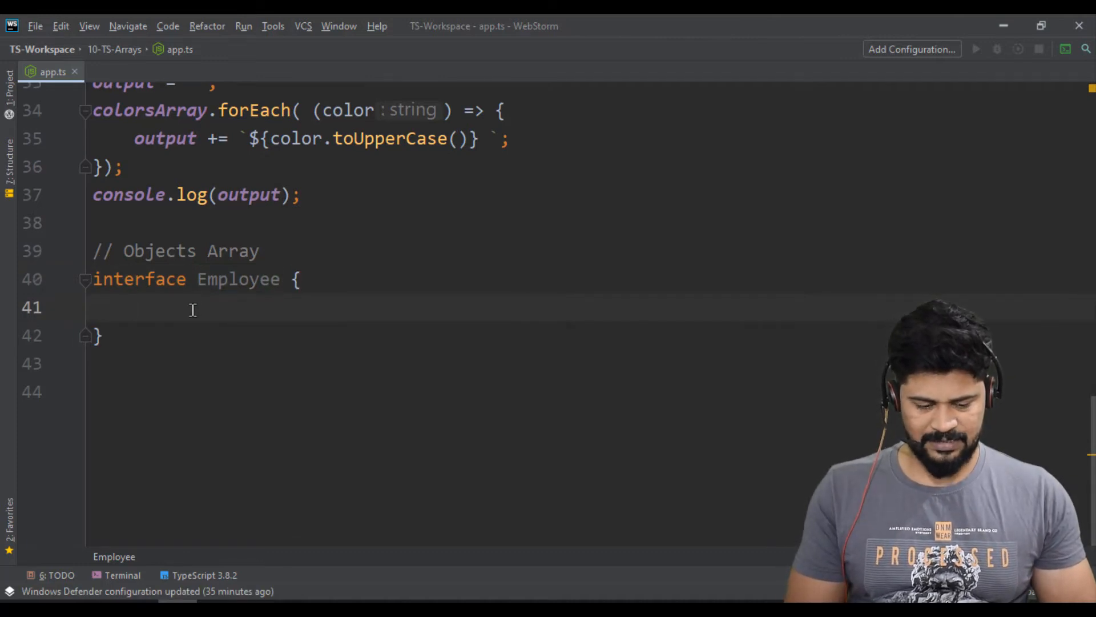
text(sno : string;)
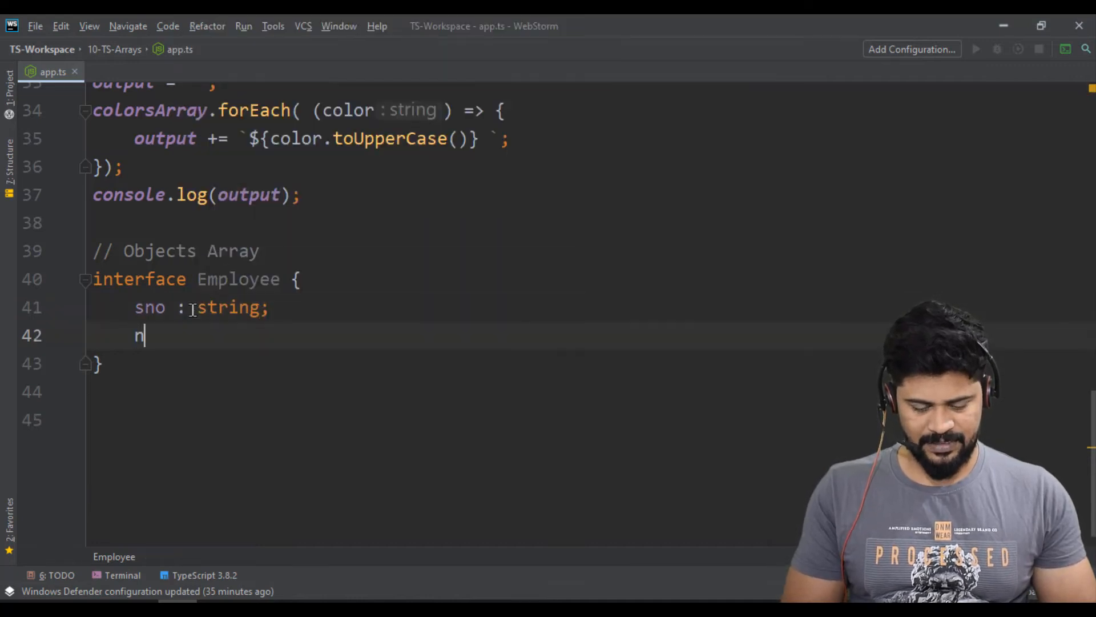
text(ame : string;)
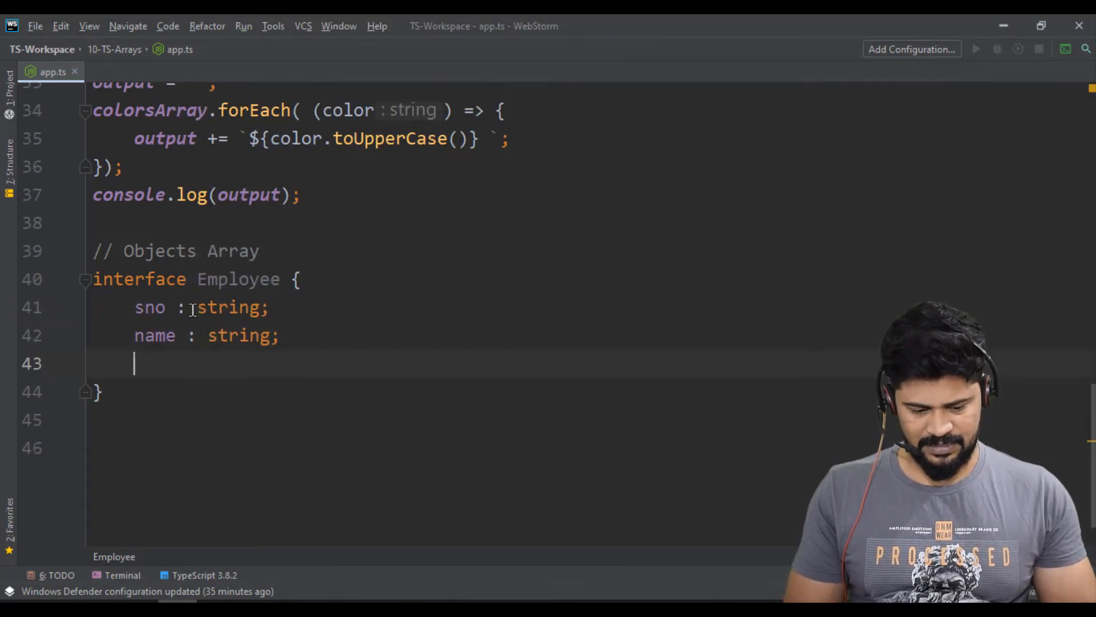
Add the string fields age, designation and location to Employee.
text(age : string;)
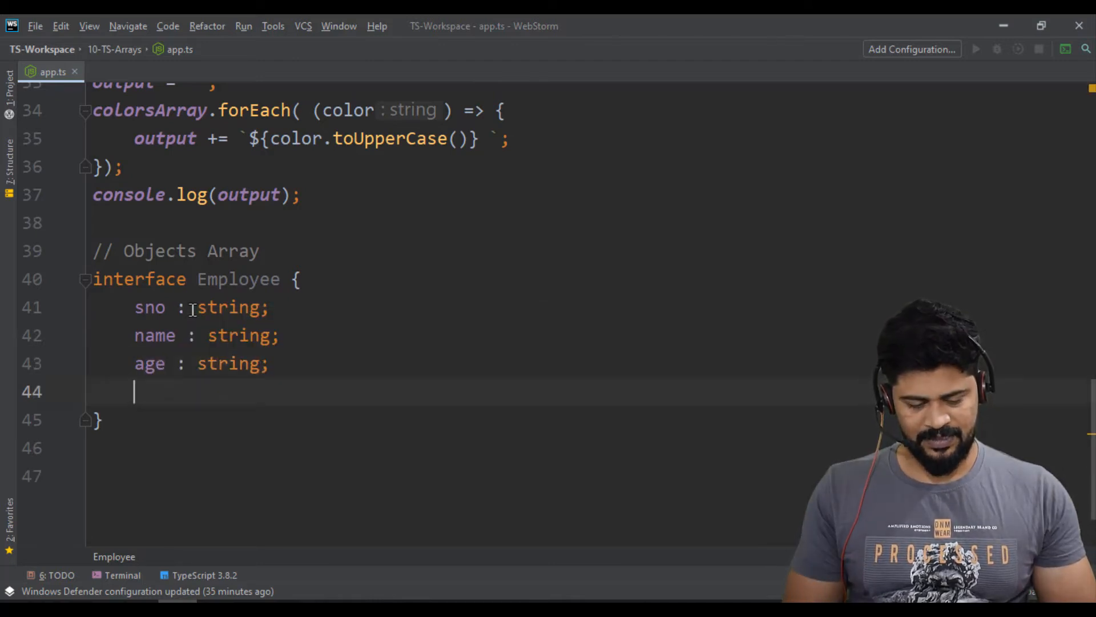
text(desgi)
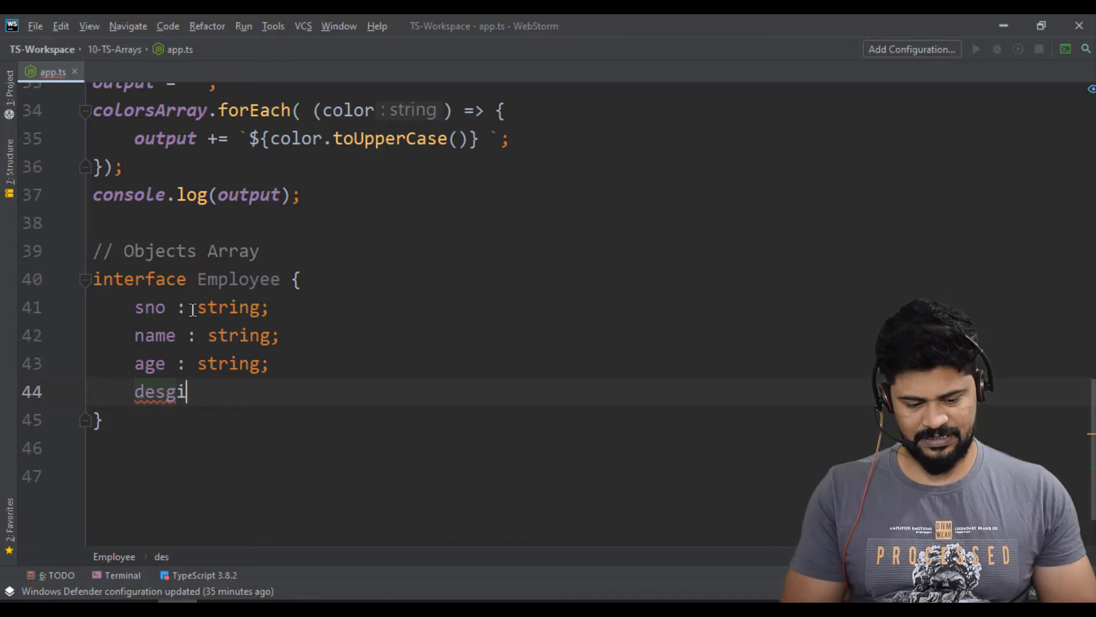
key(BackSpace)
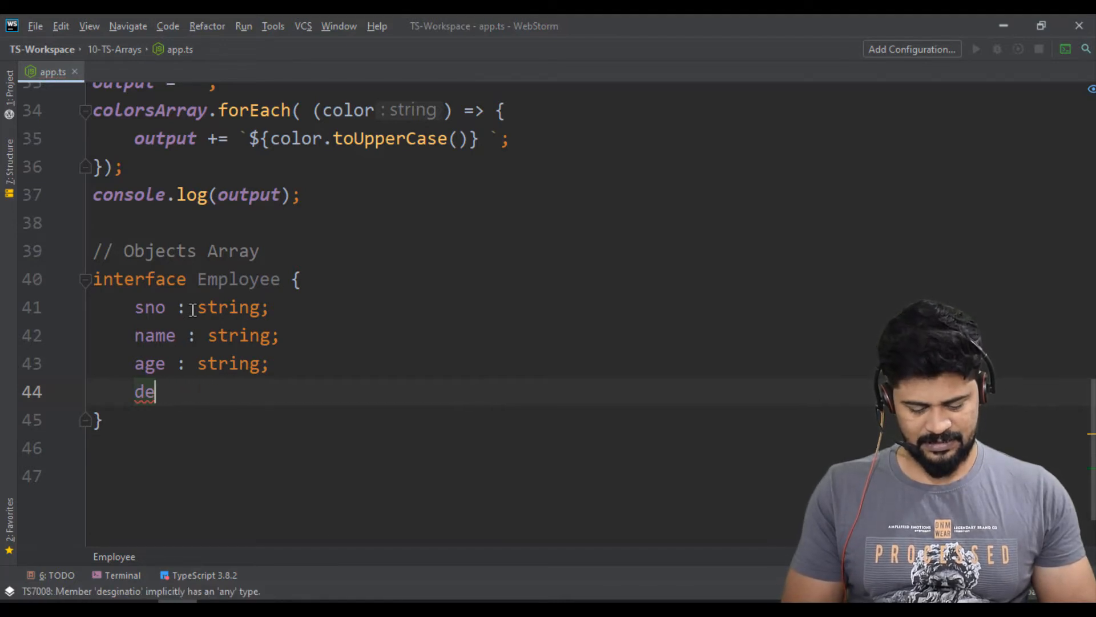
text(signation : string;)
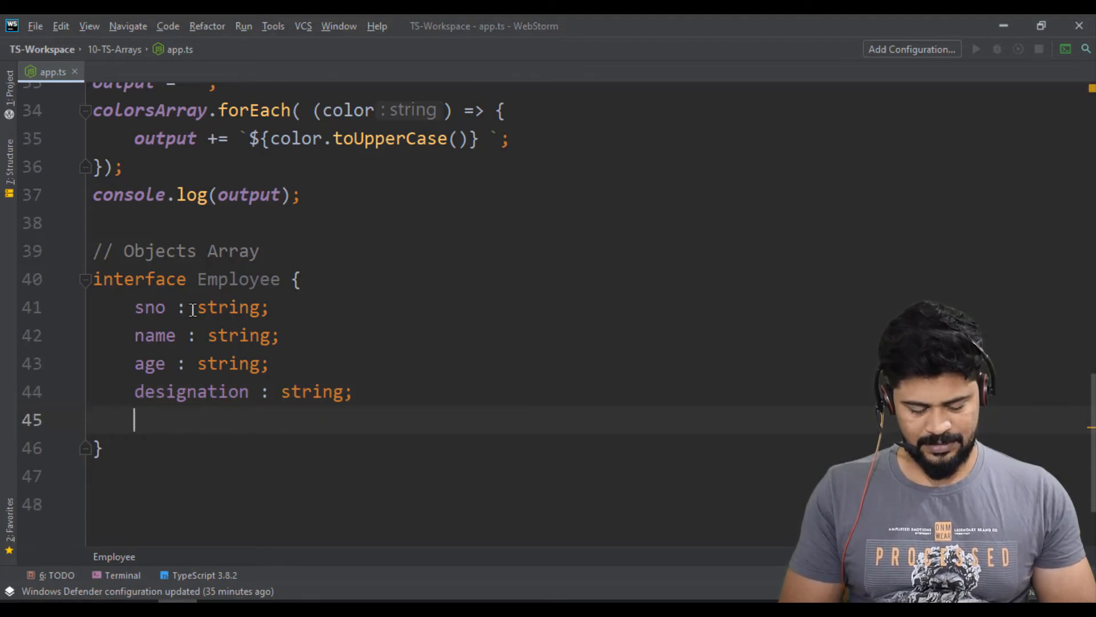
text(is)
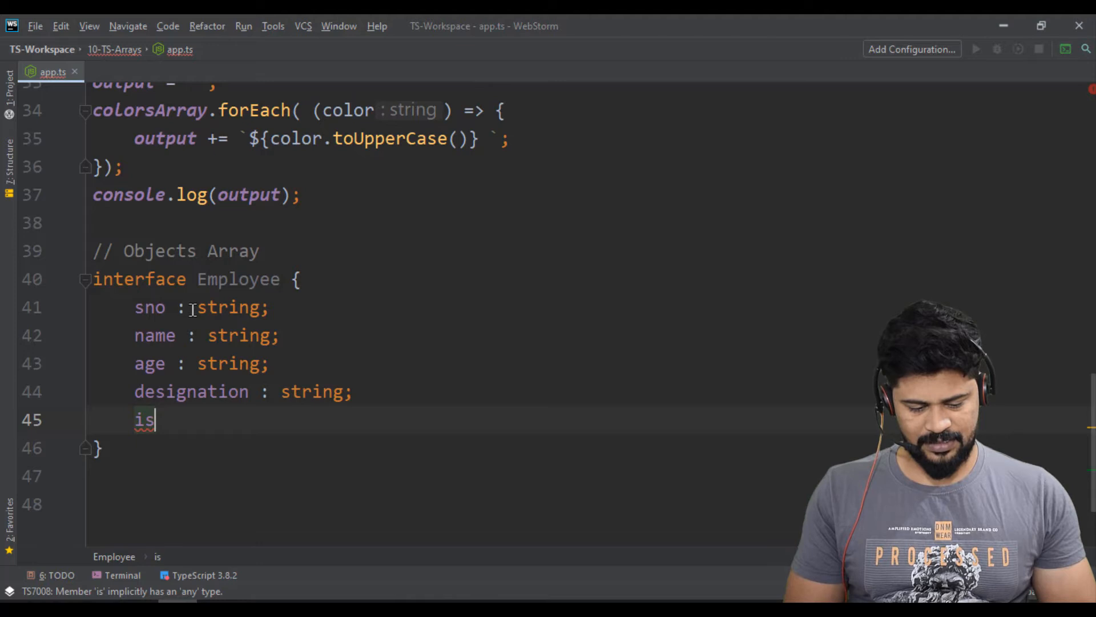
text(location)
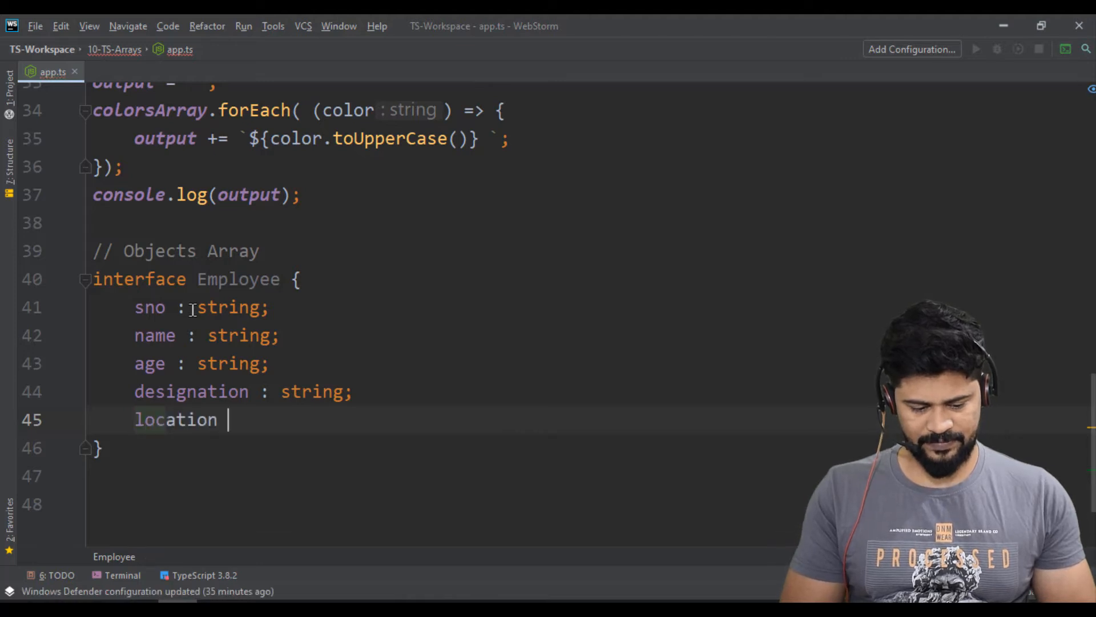
text(: '')
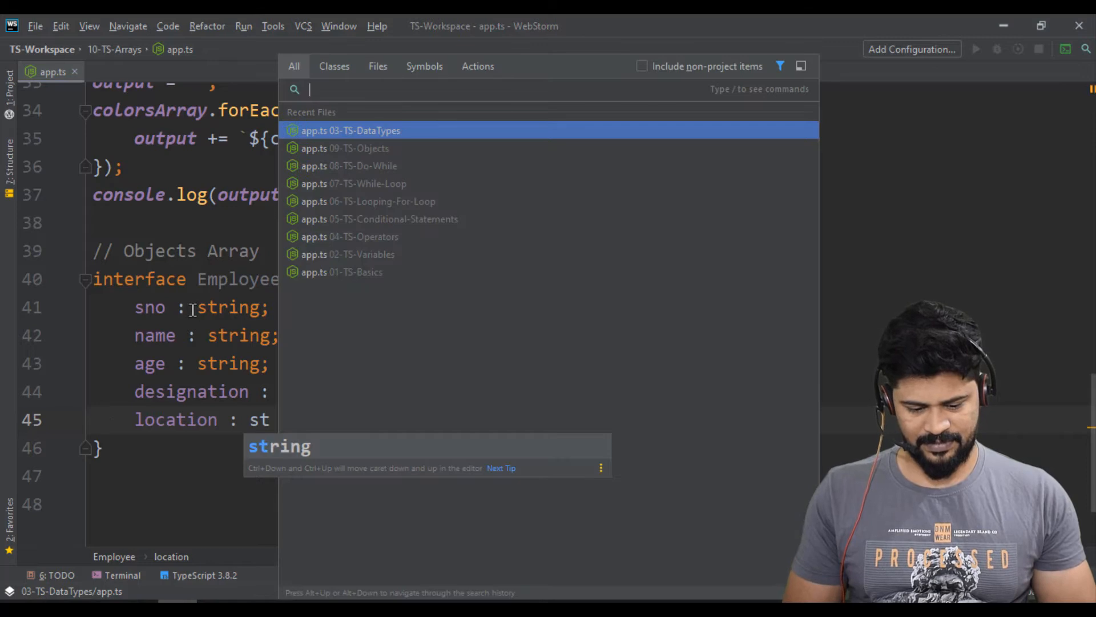
click(351, 130)
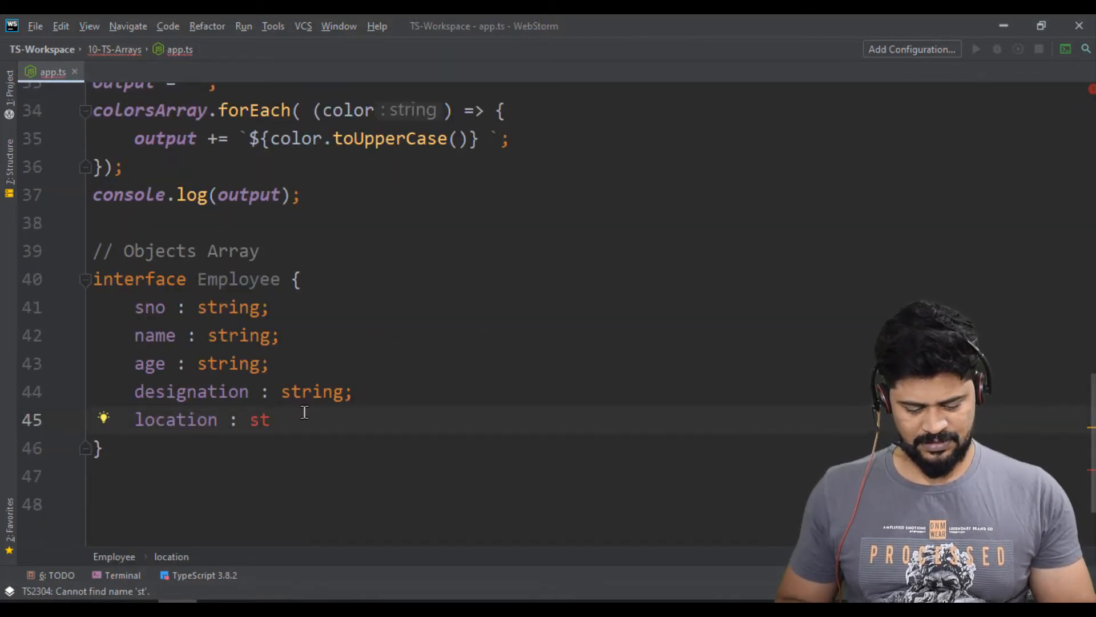
text(ring;)
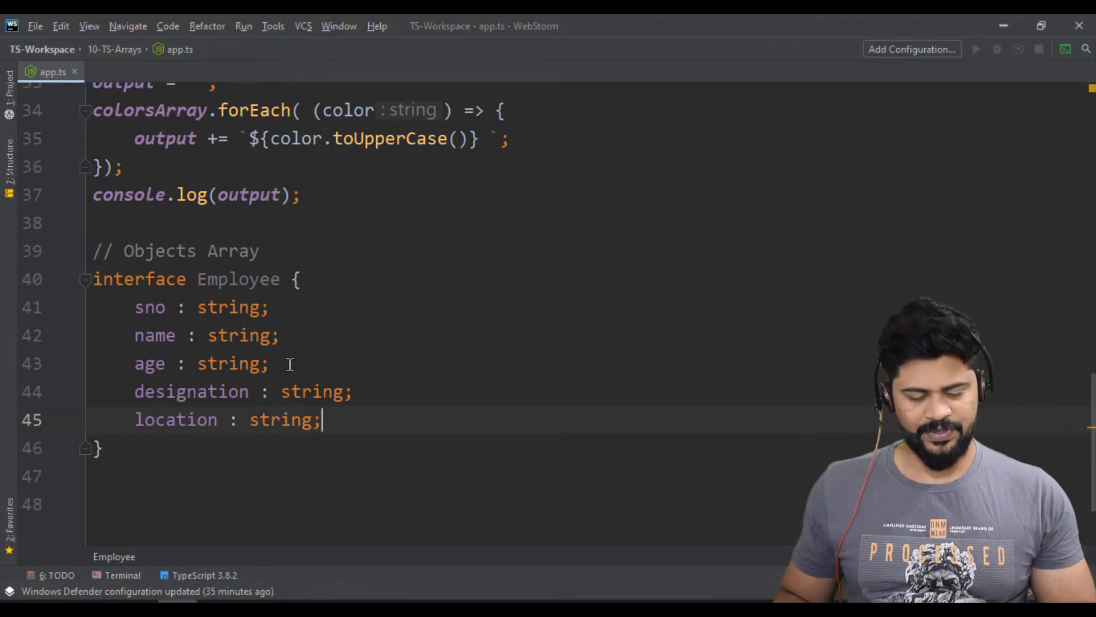
scroll(down, 3)
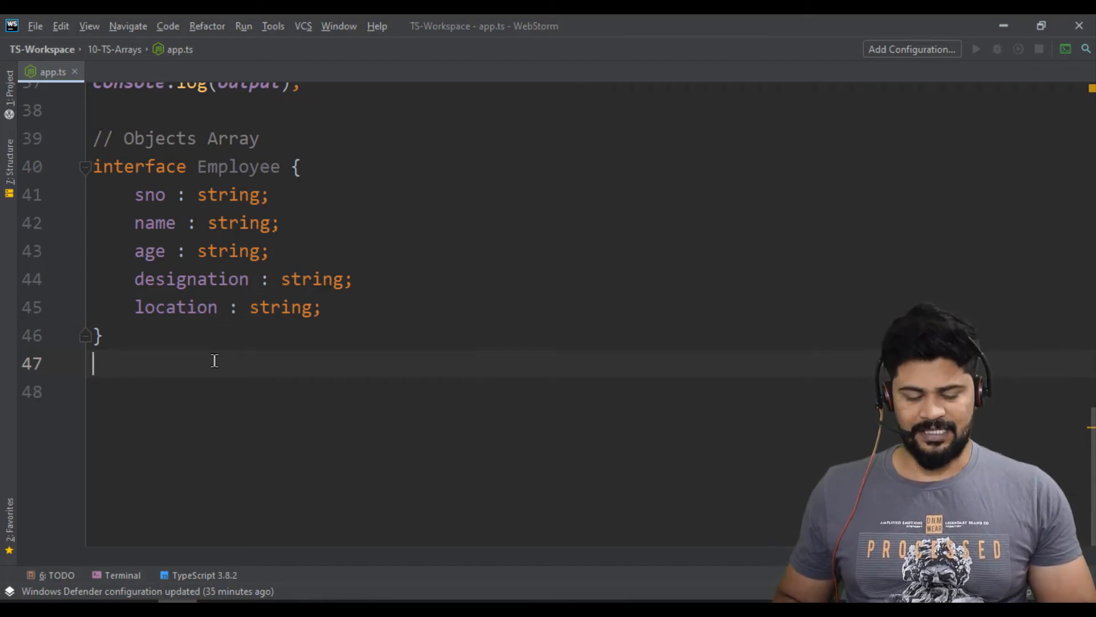
Declare let employees: Employee[] = [] holding one empty object literal.
text(let emplo)
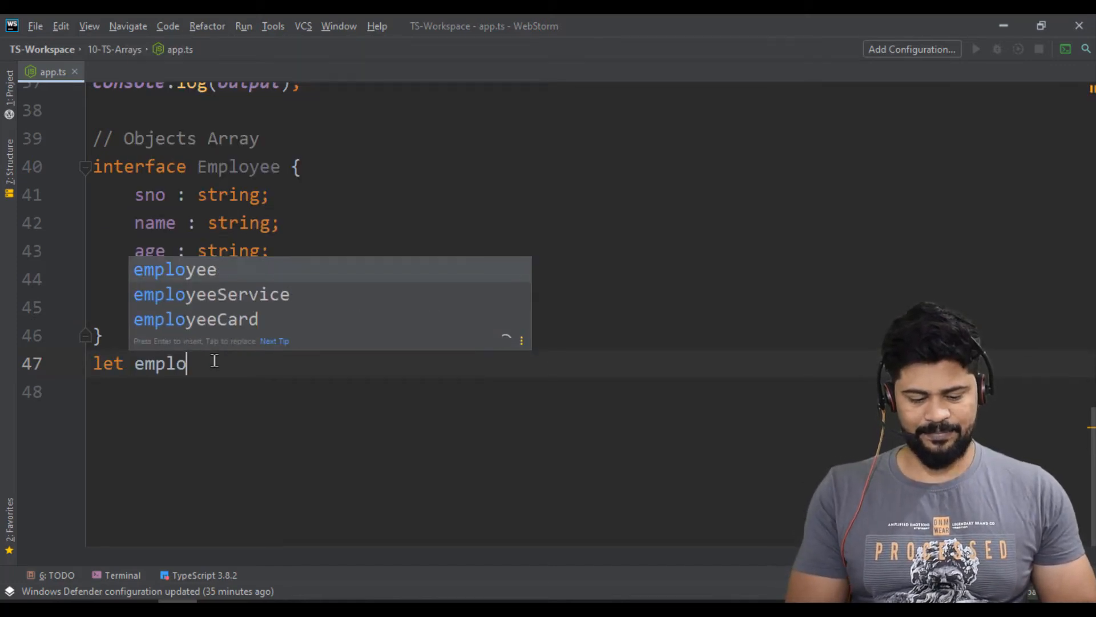
text(yees:Employee[)
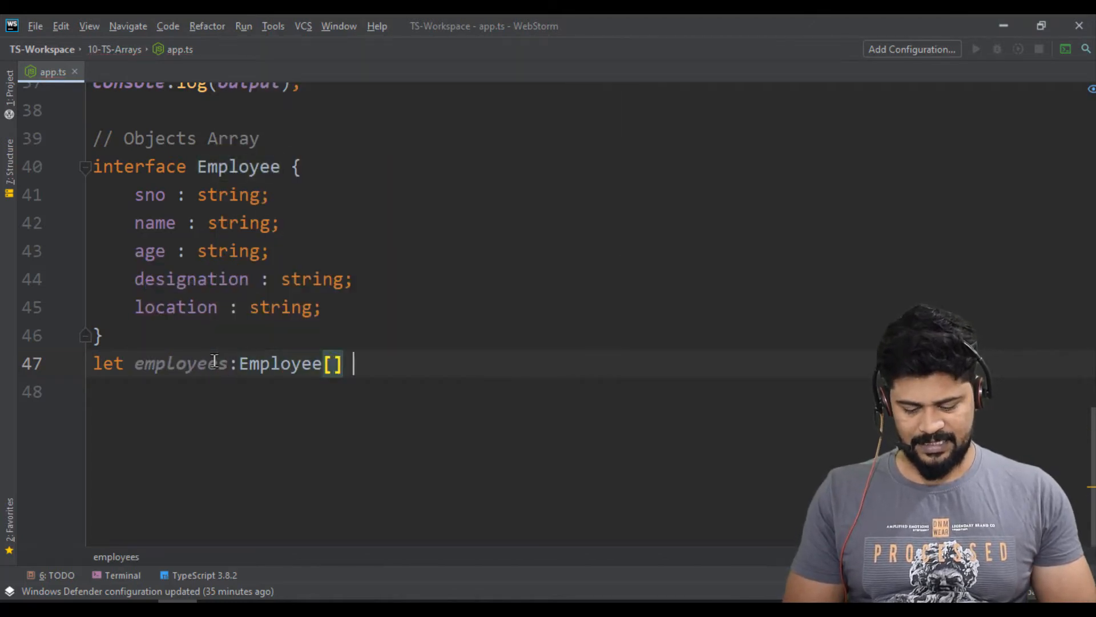
text(= [];)
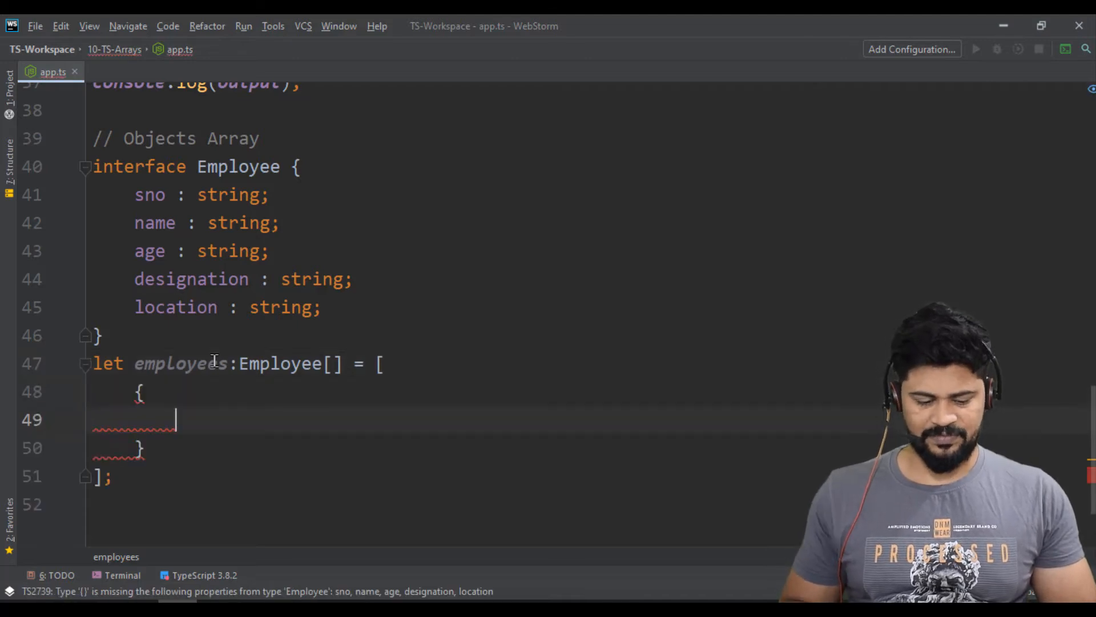
drag(134, 194, 334, 308)
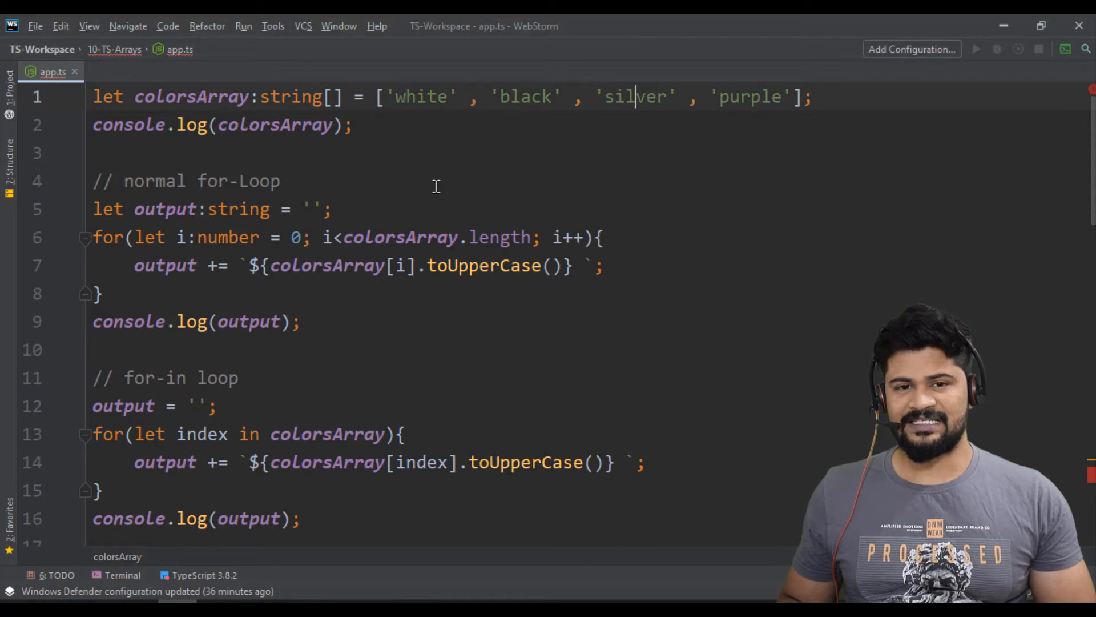
Start the first employee with sno 'AA1020', name and age 25, and type age as number.
scroll(down, 3)
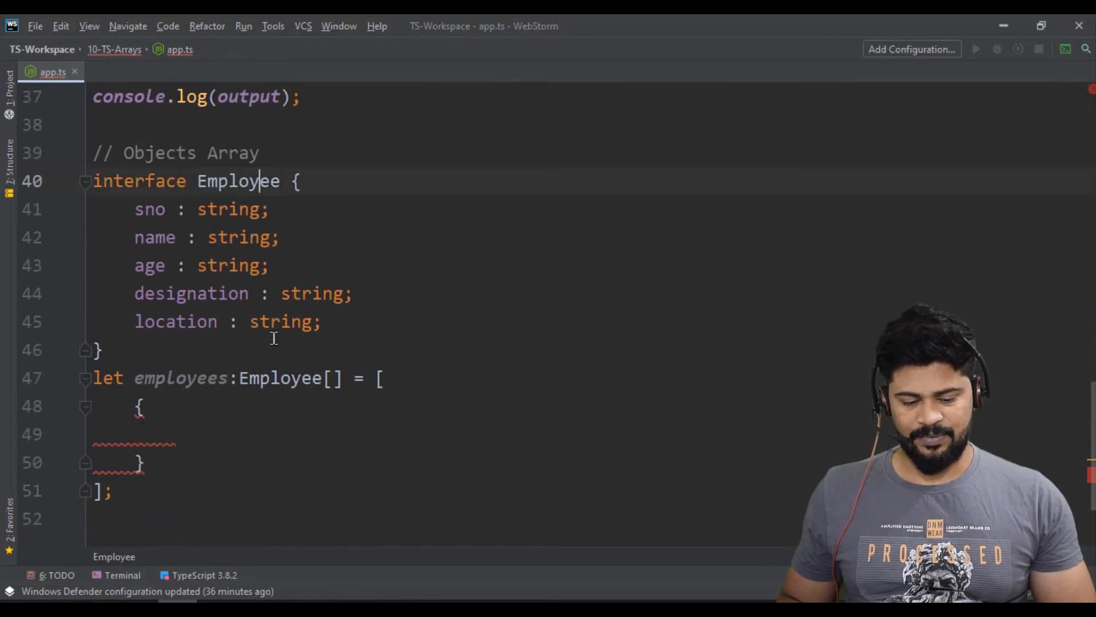
drag(134, 209, 145, 293)
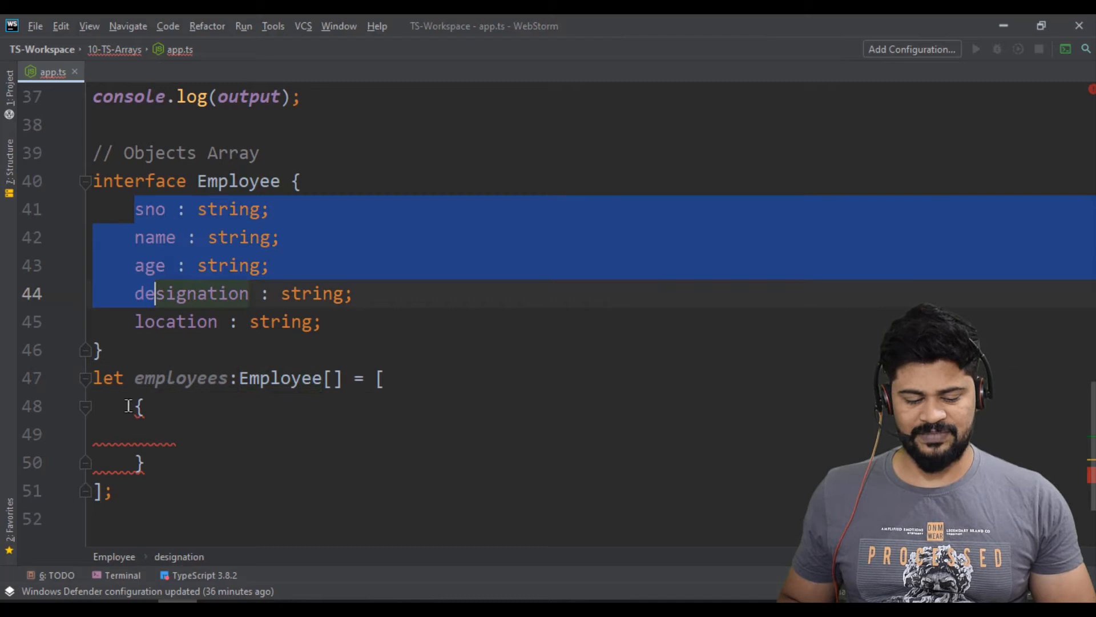
click(178, 434)
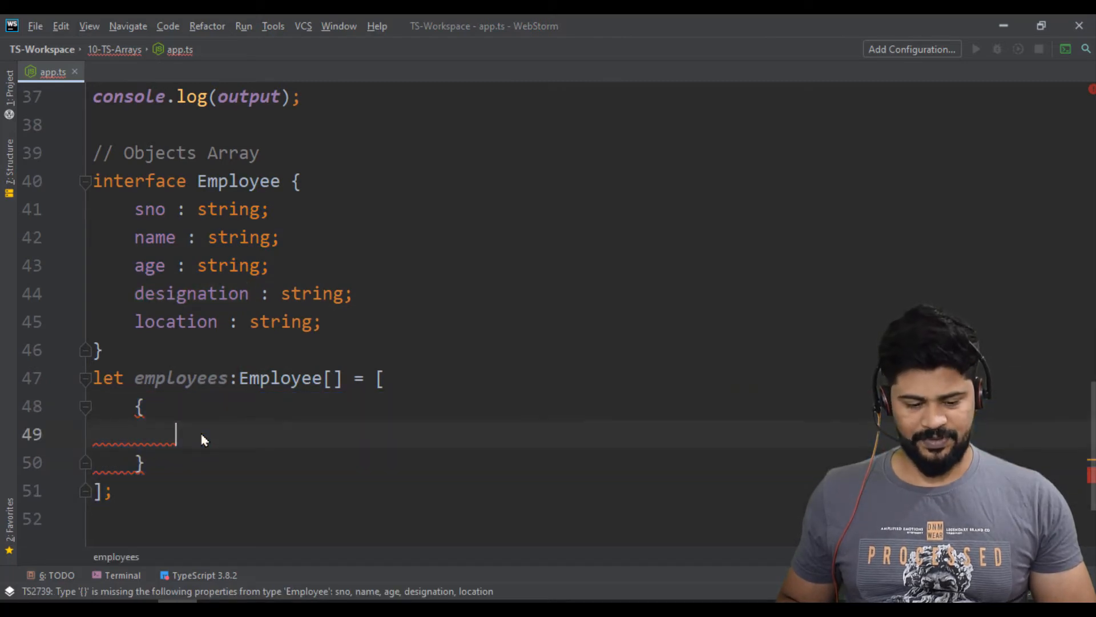
text(sno :)
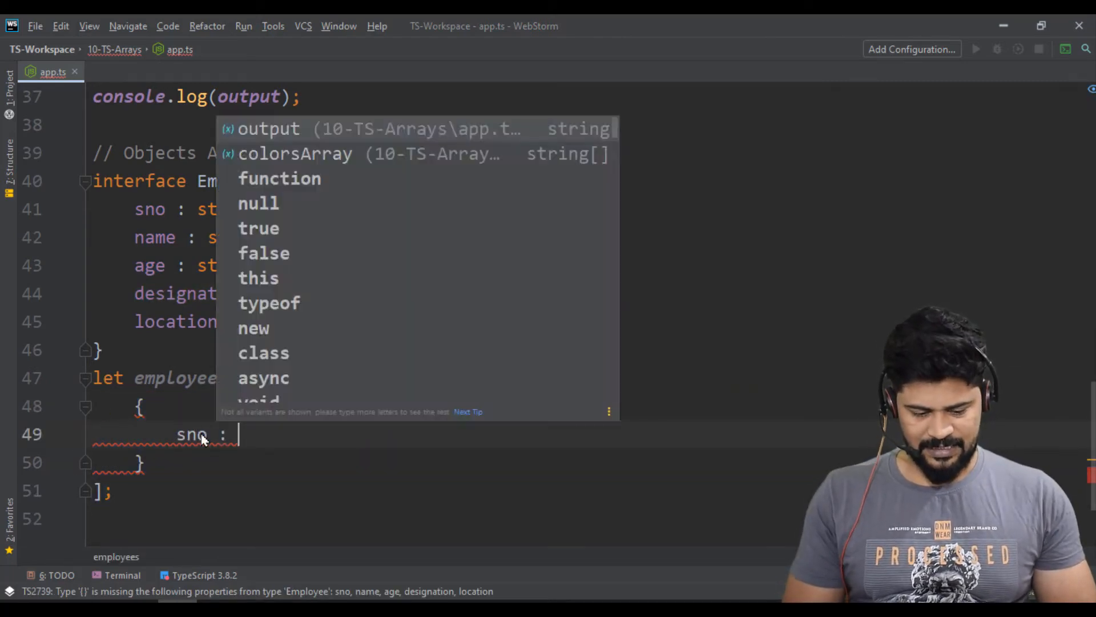
text('AA')
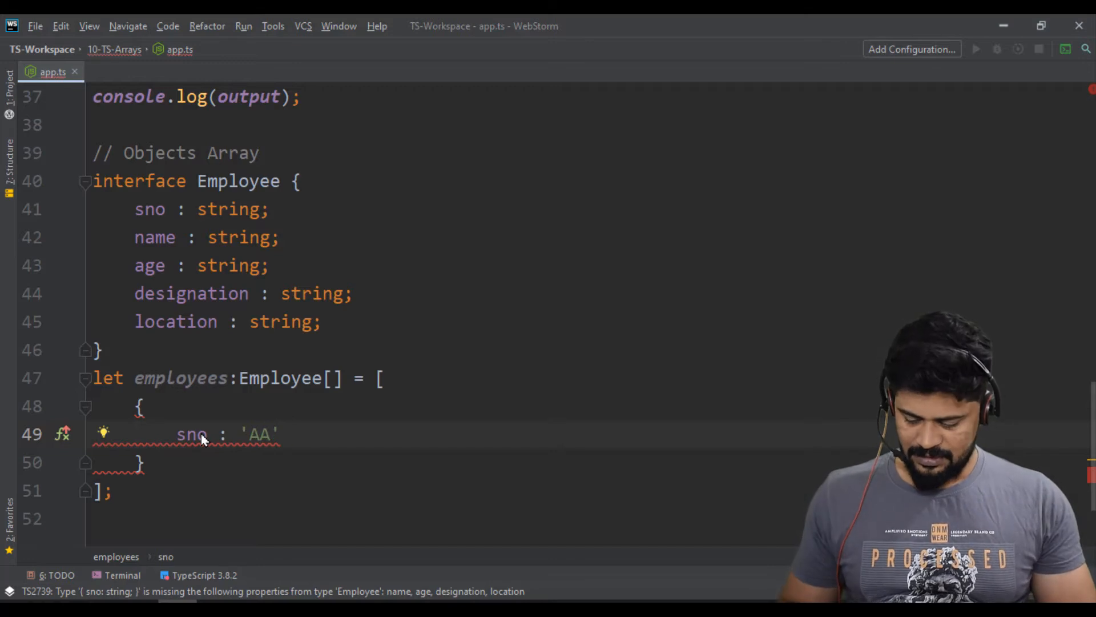
text(10201)
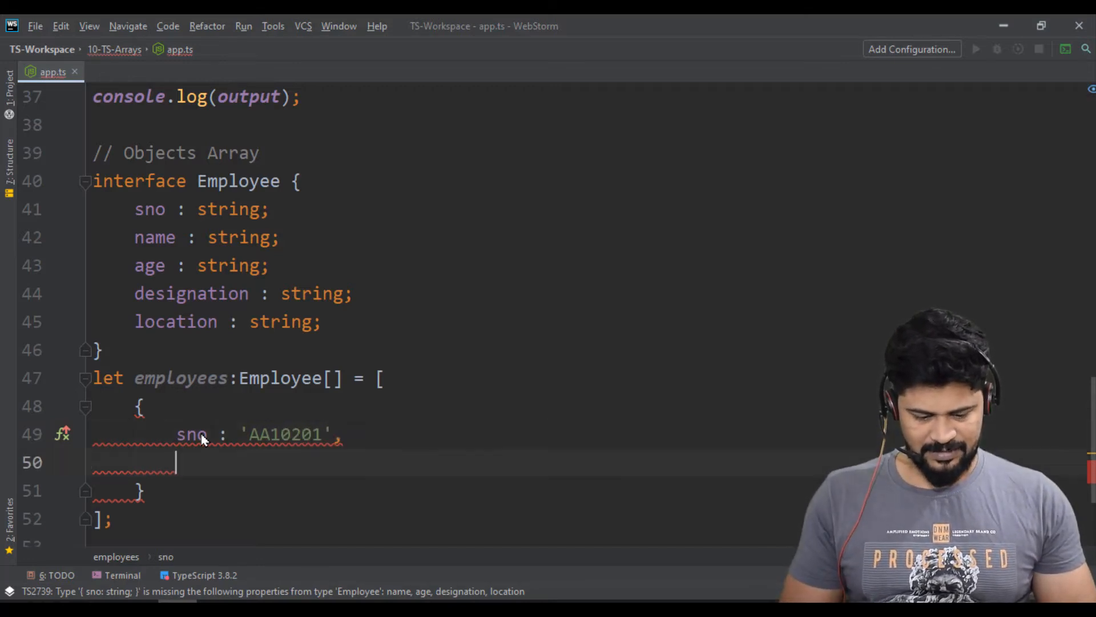
text(name : '')
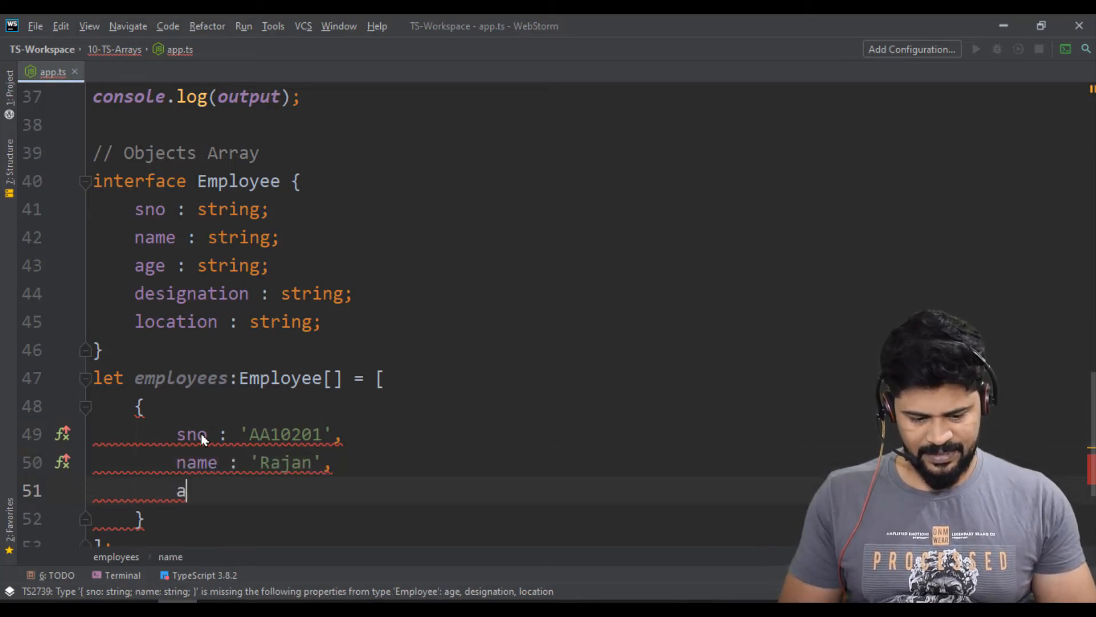
text(ge:)
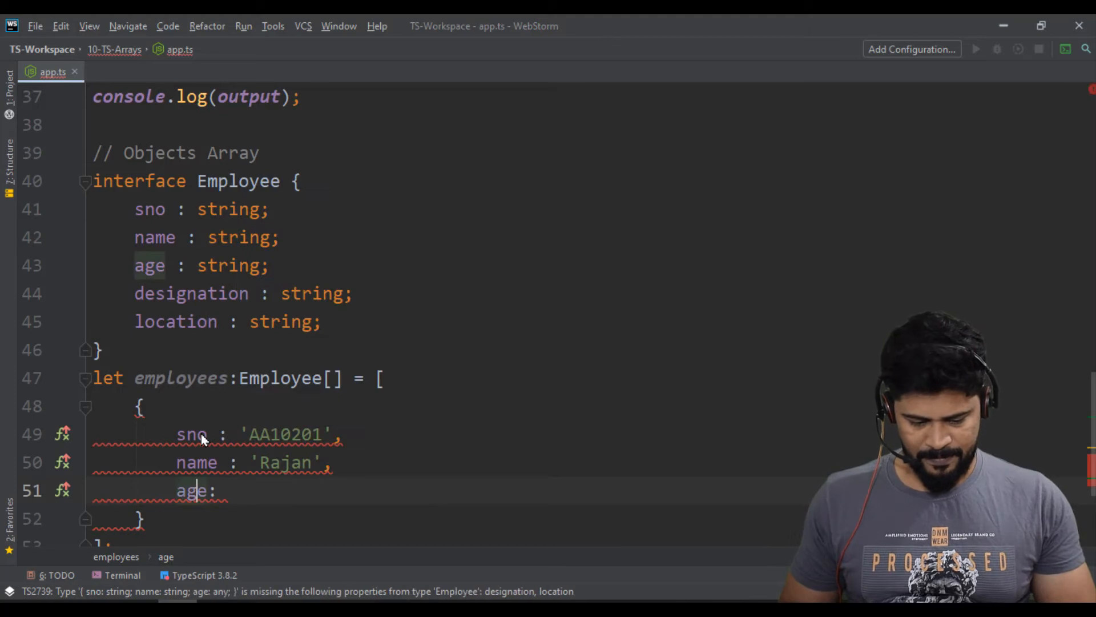
text(25)
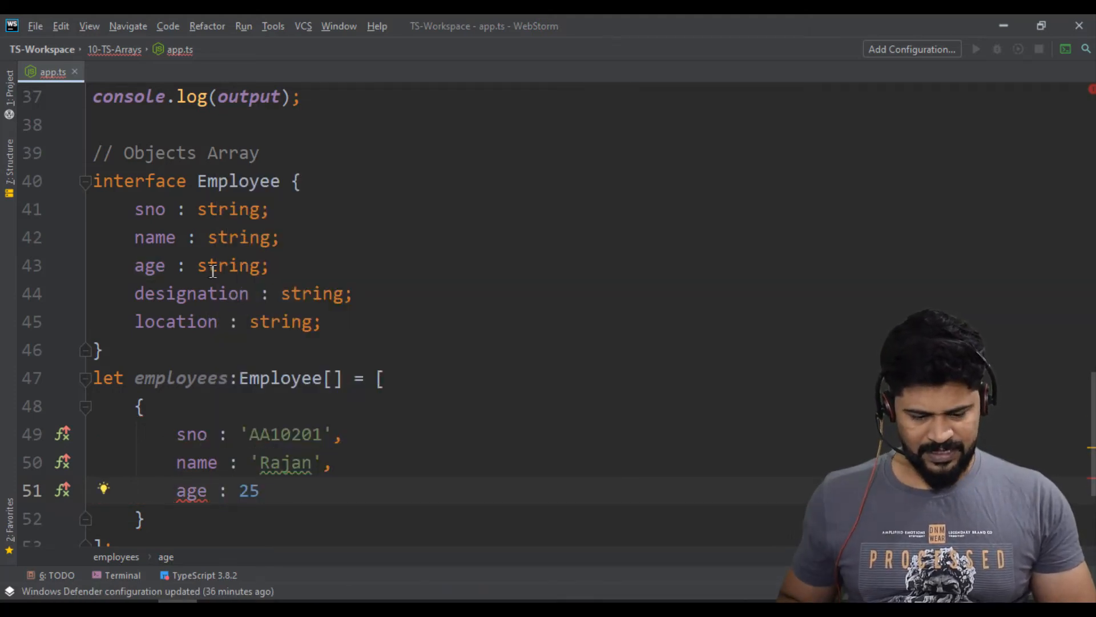
text(number)
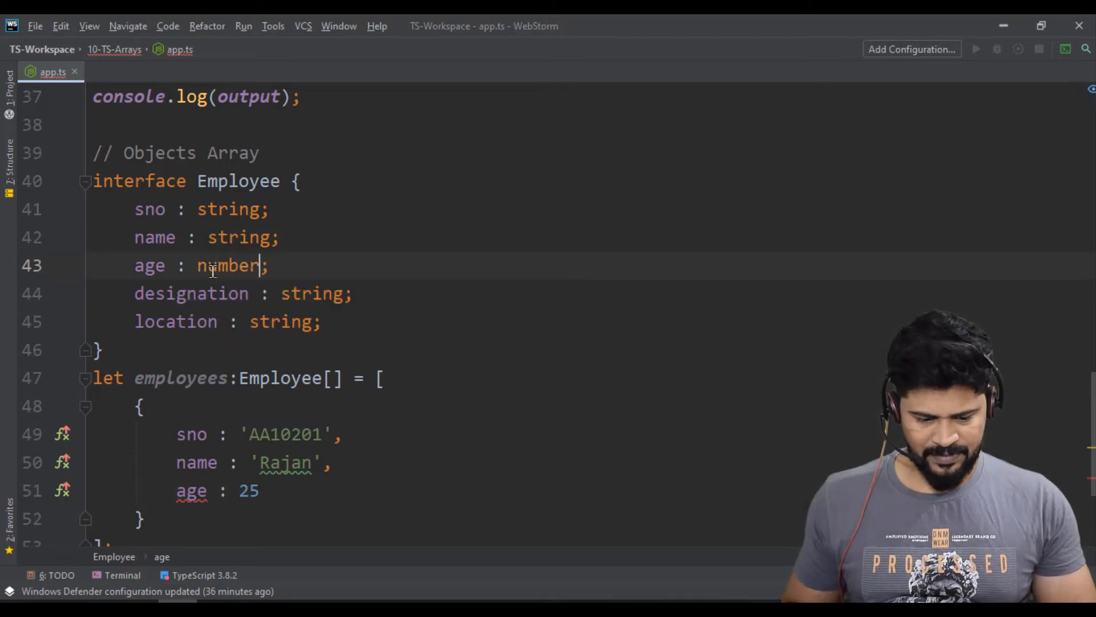
Give the first employee designation 'Software Engineer' and location 'Bangalore'.
click(263, 491)
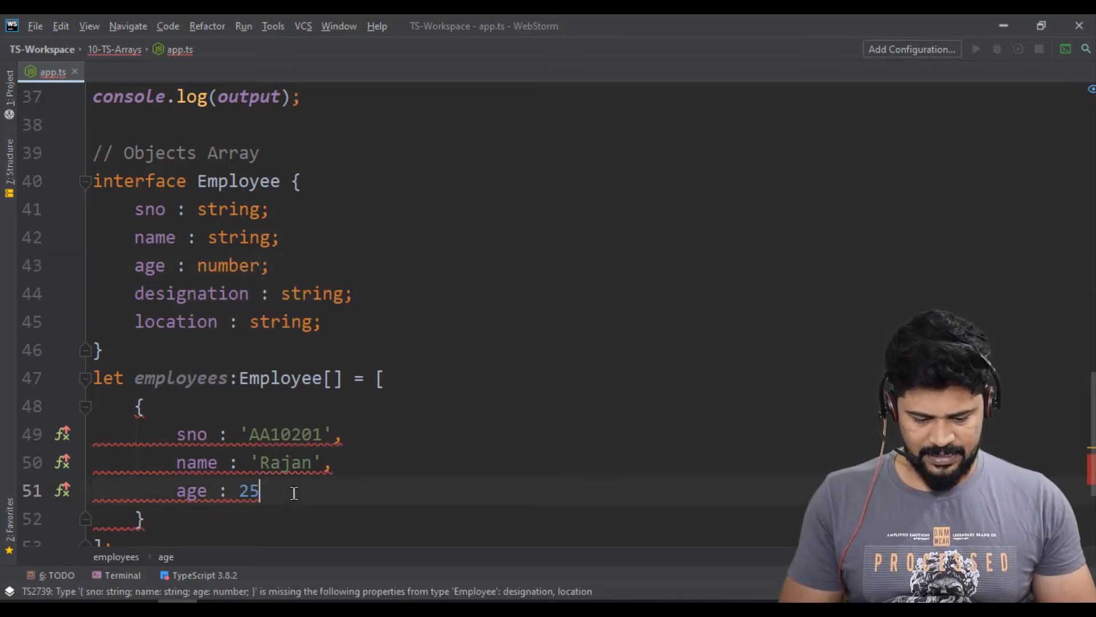
text(,)
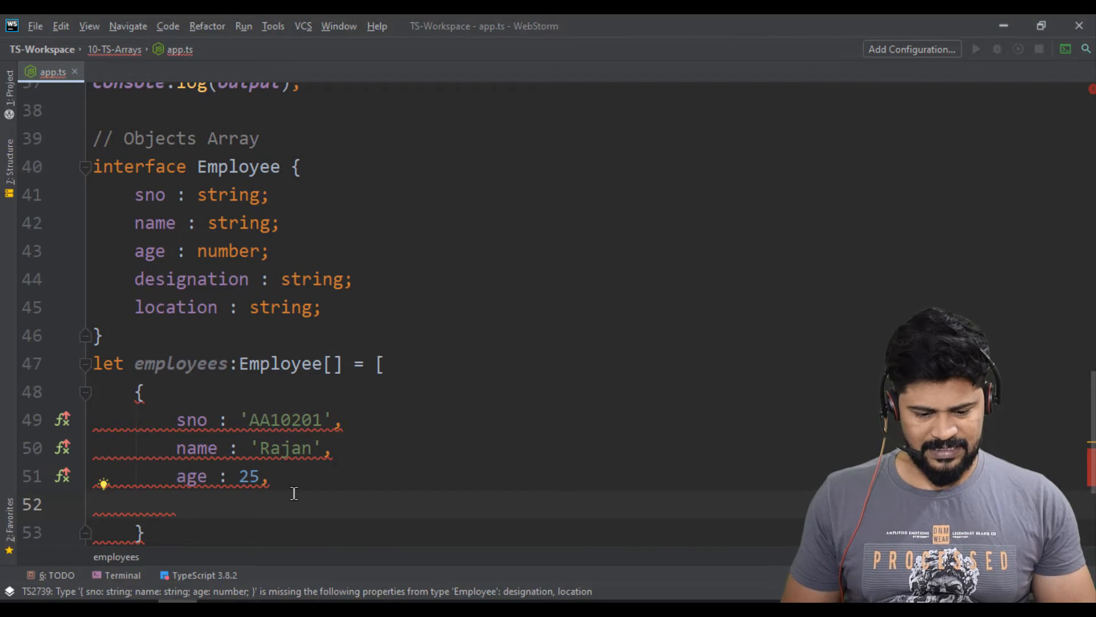
text(designation :)
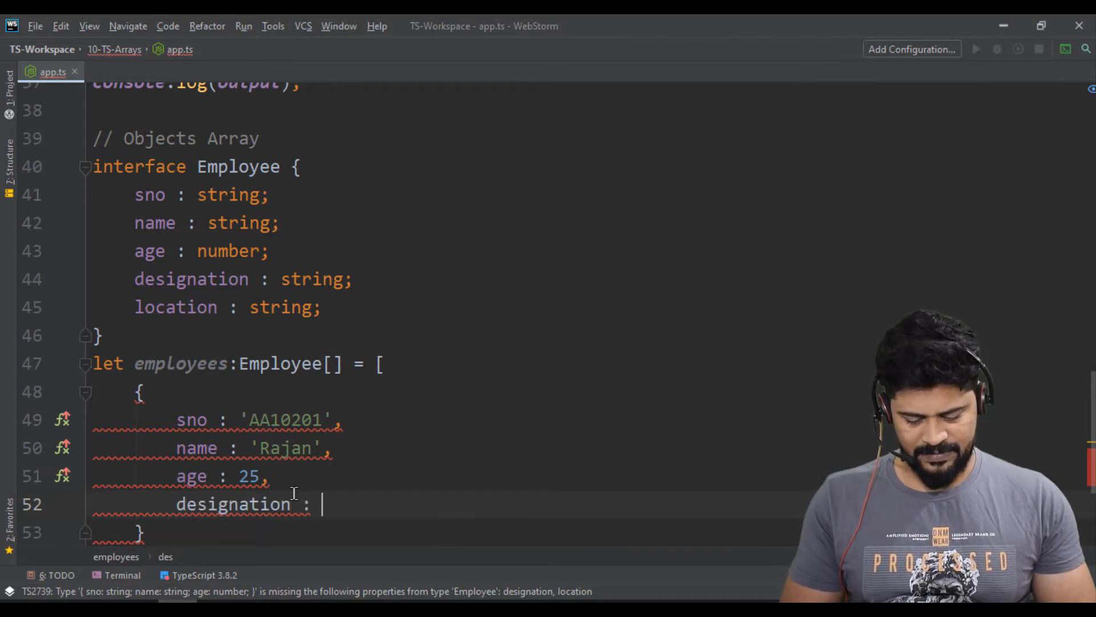
text('Software En')
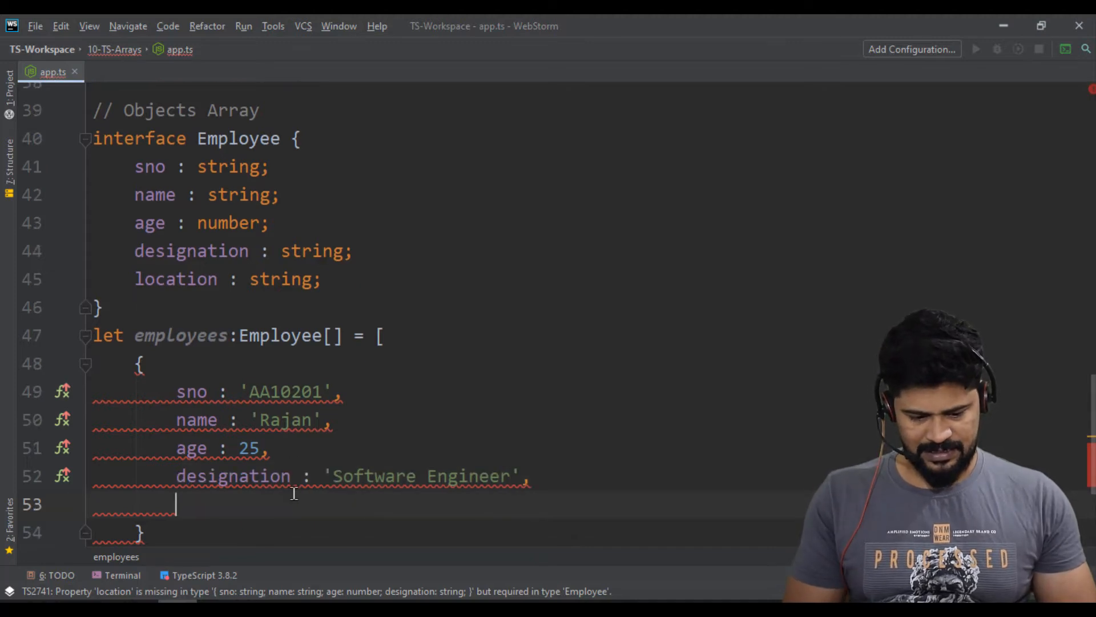
text(location :)
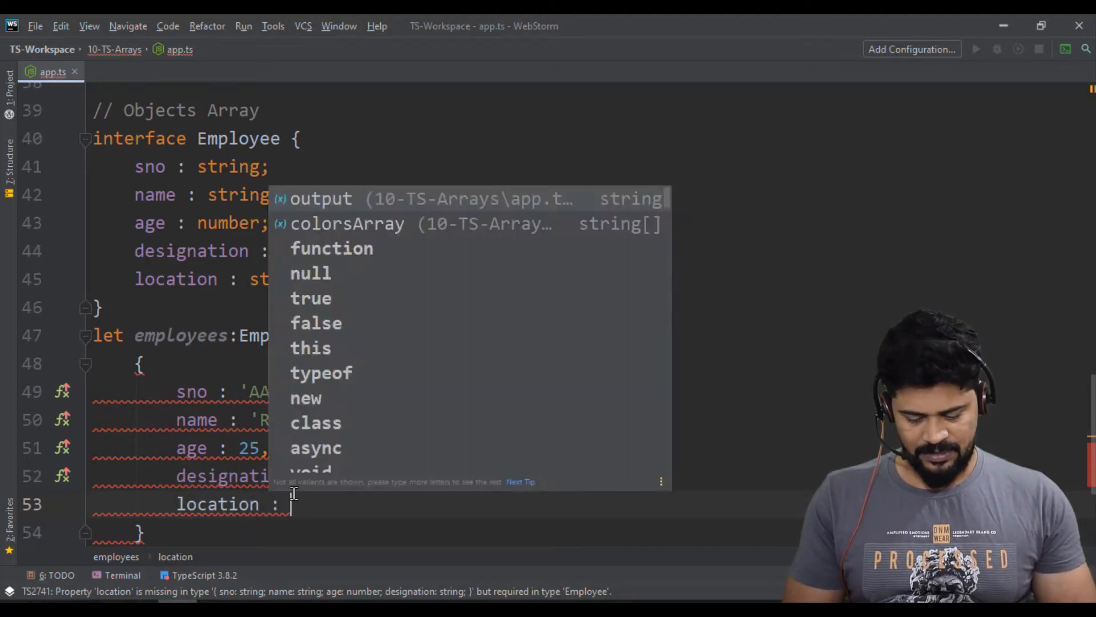
text('Bang')
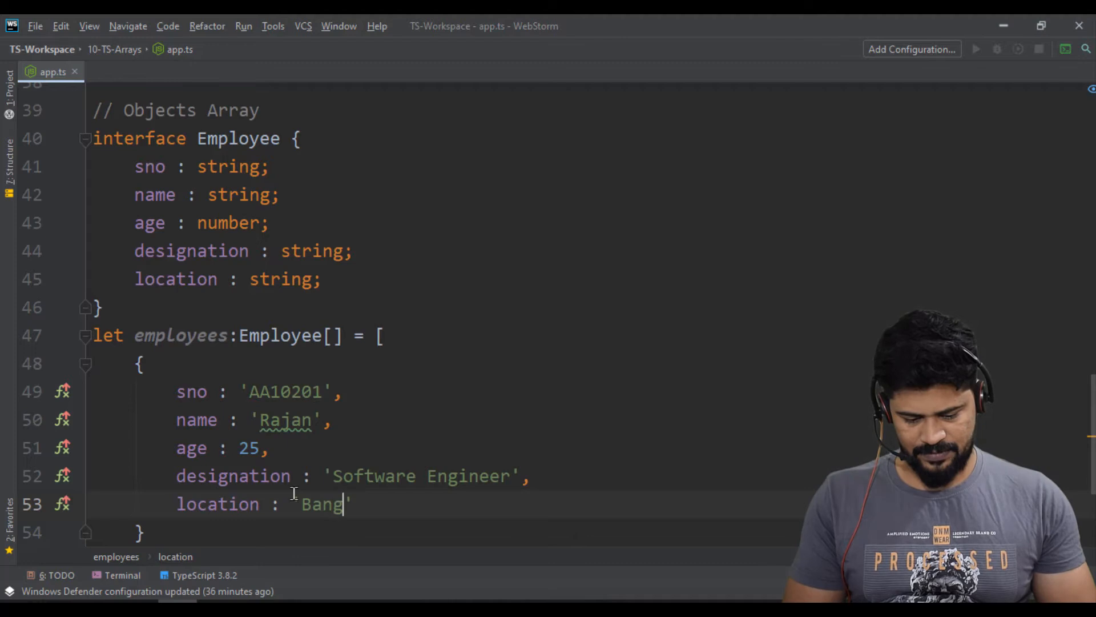
text(alore)
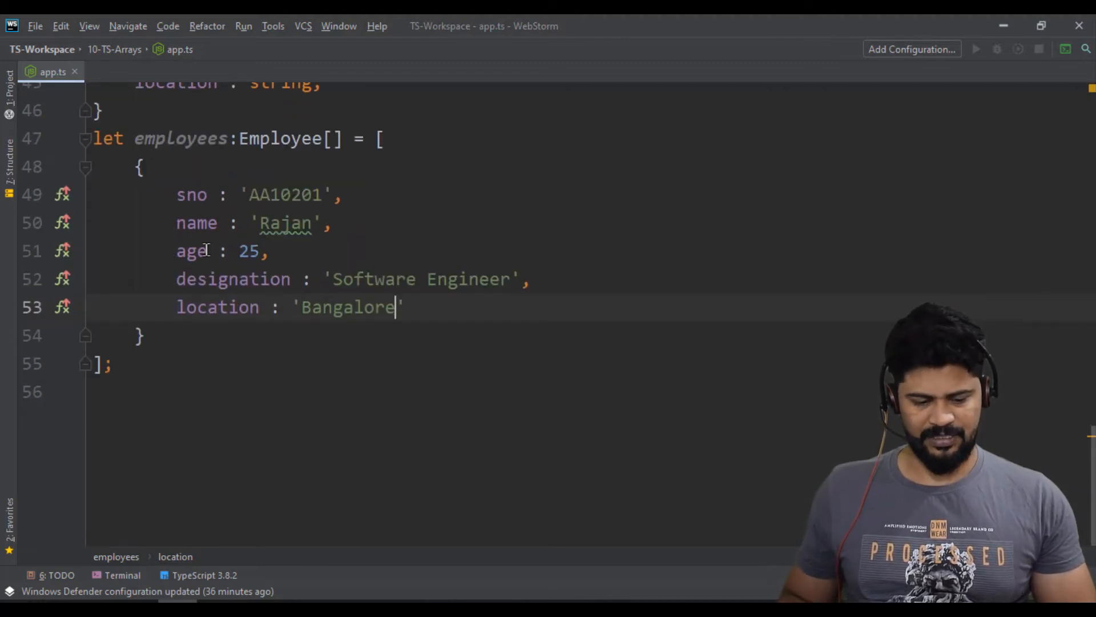
Duplicate the record into Mahesh (Sr.), John (Project Manager) and Wilson.
click(149, 335)
text(,)
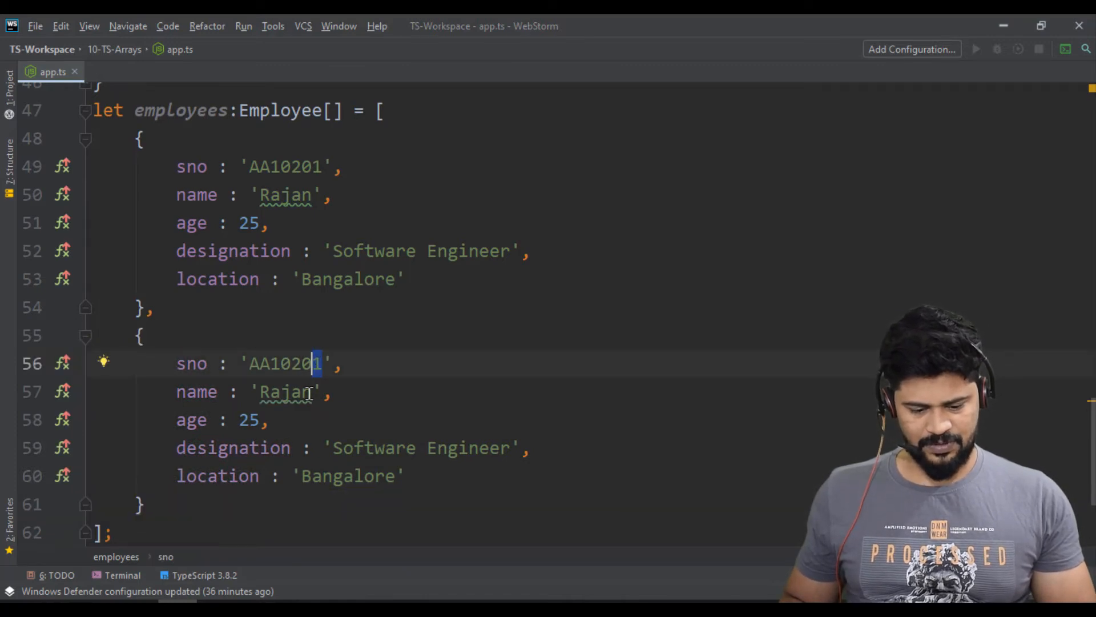
double_click(282, 392)
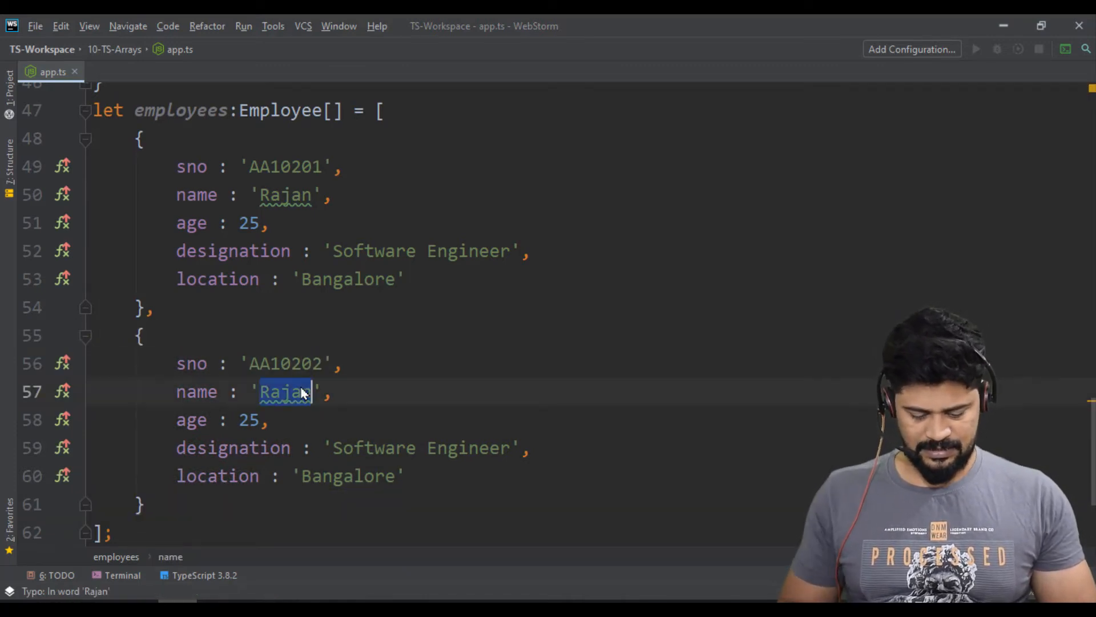
text(Mahesh)
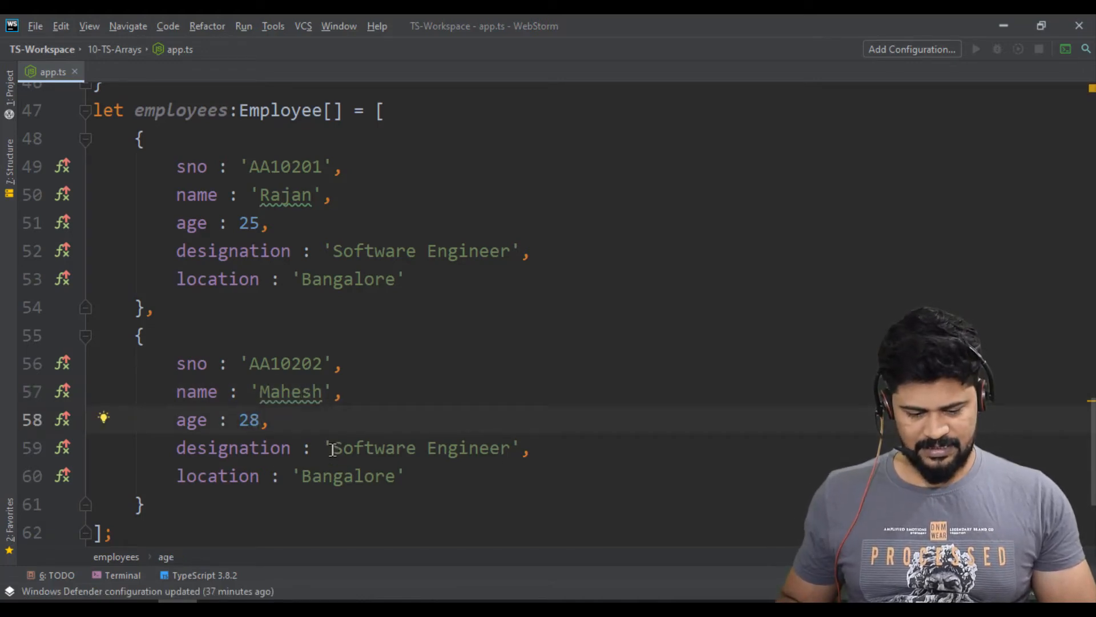
text(Sr.)
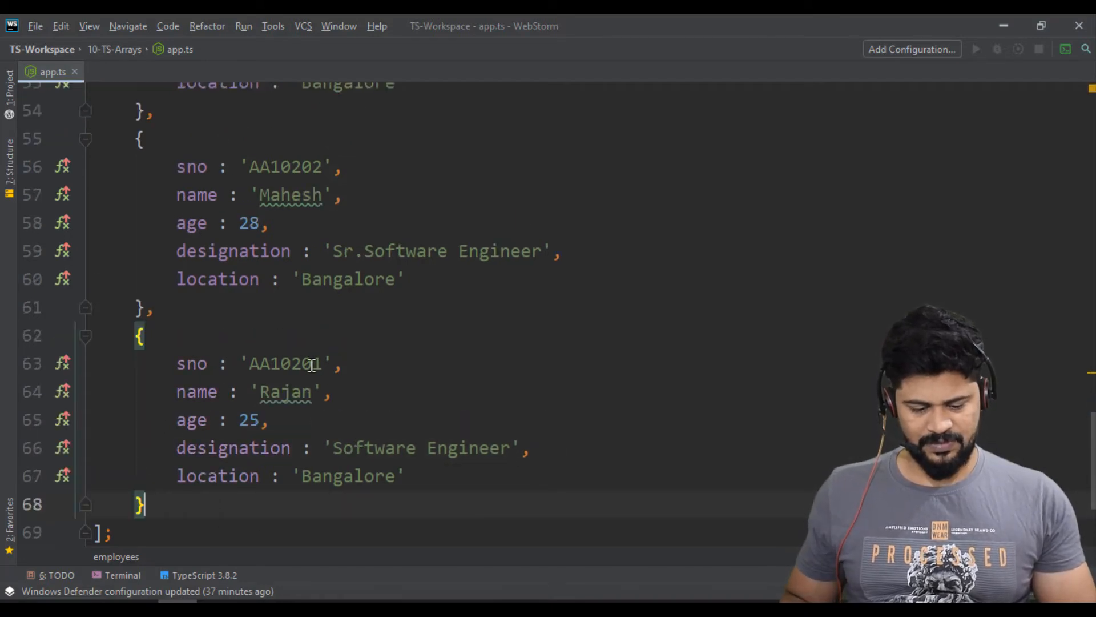
double_click(285, 392)
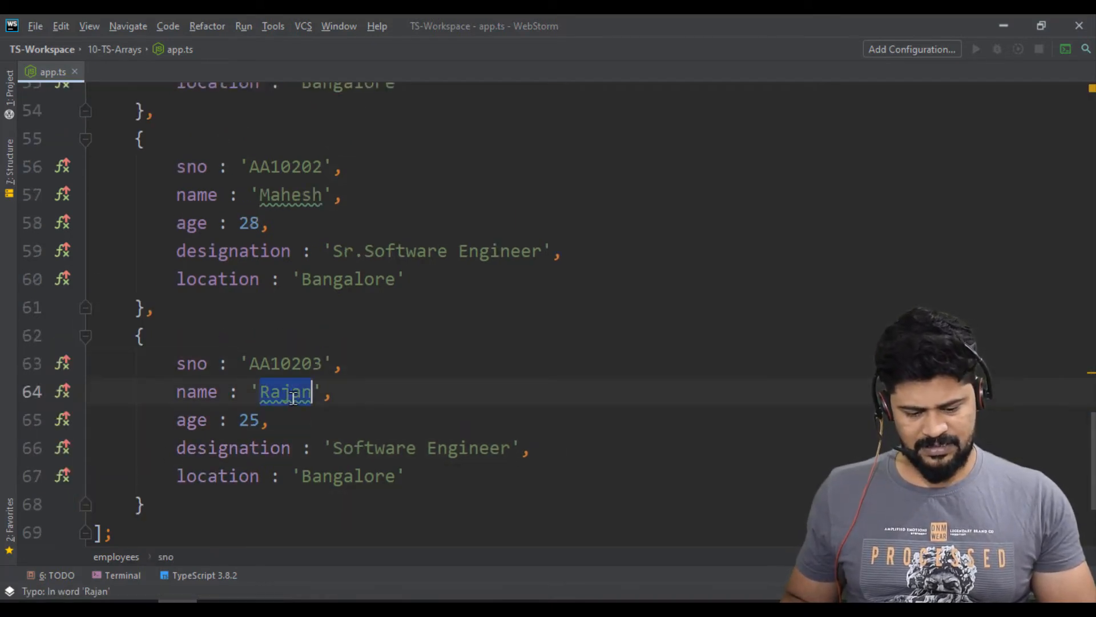
text(John)
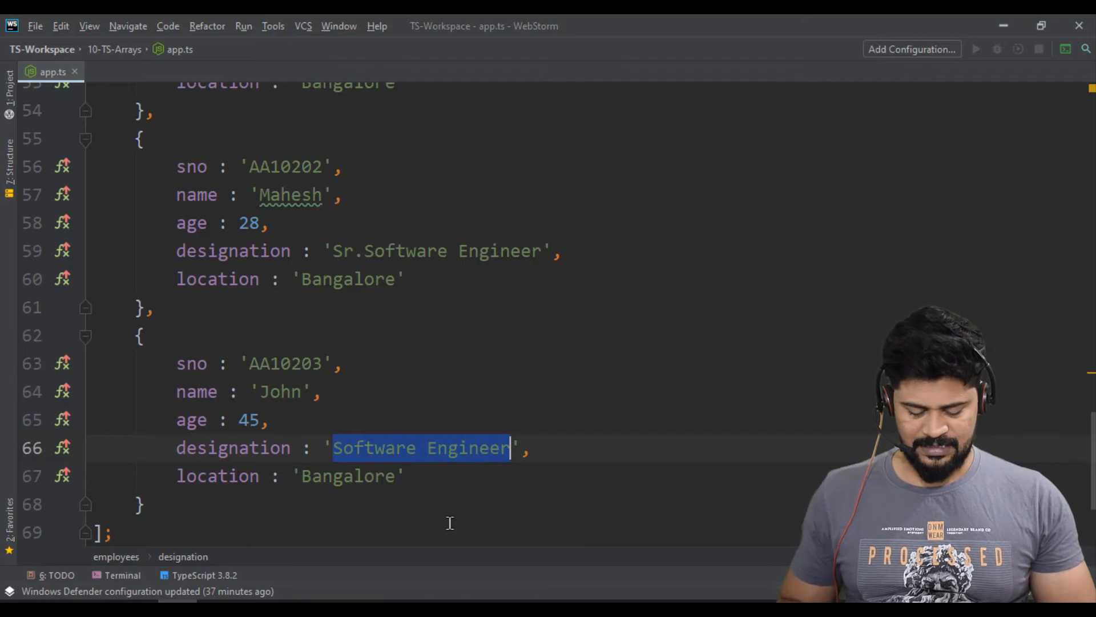
text(Proj)
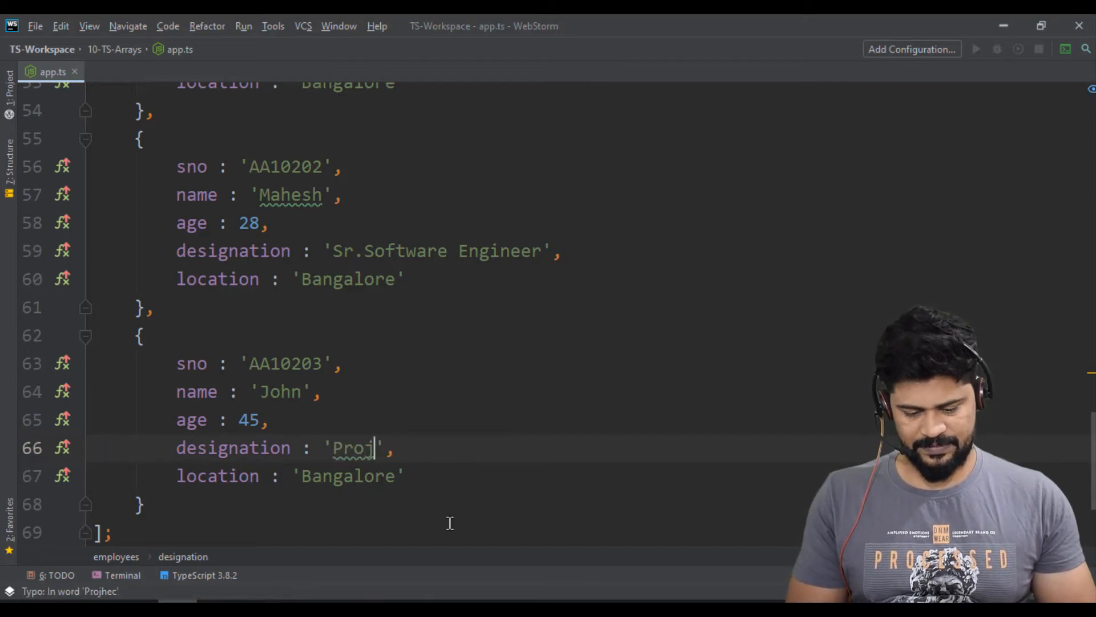
text(ect Manager)
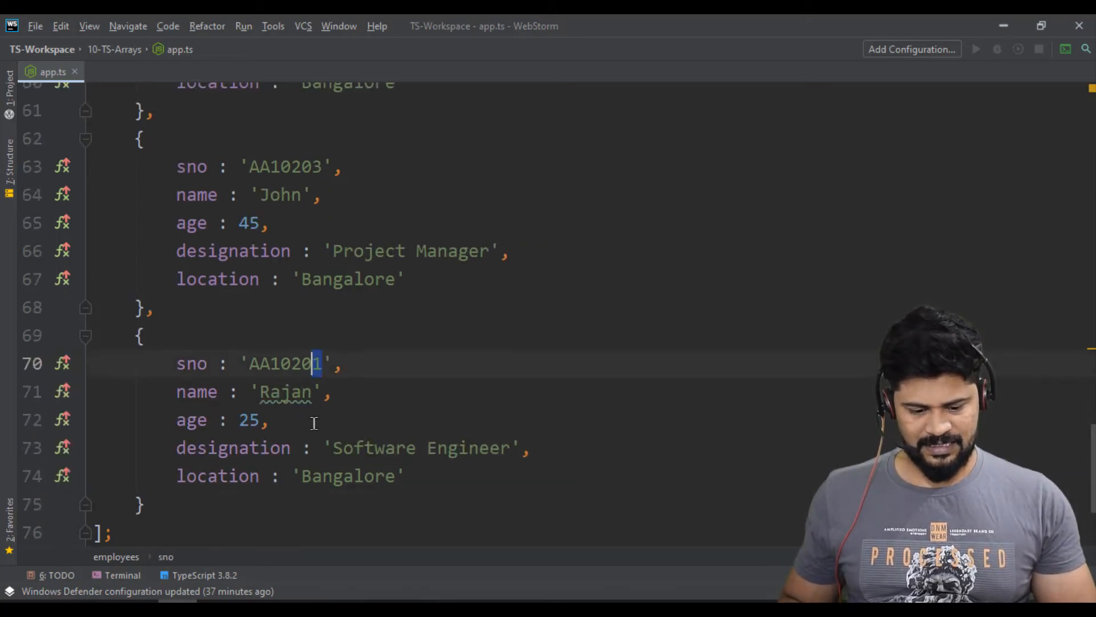
double_click(285, 392)
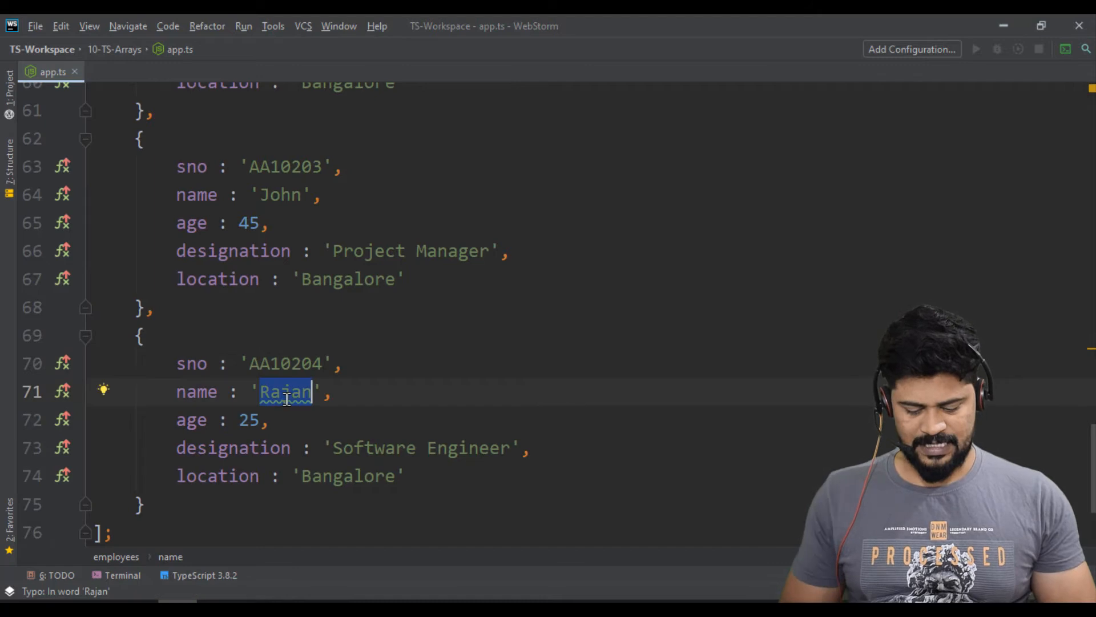
text(Wils)
click(356, 448)
text(Direct)
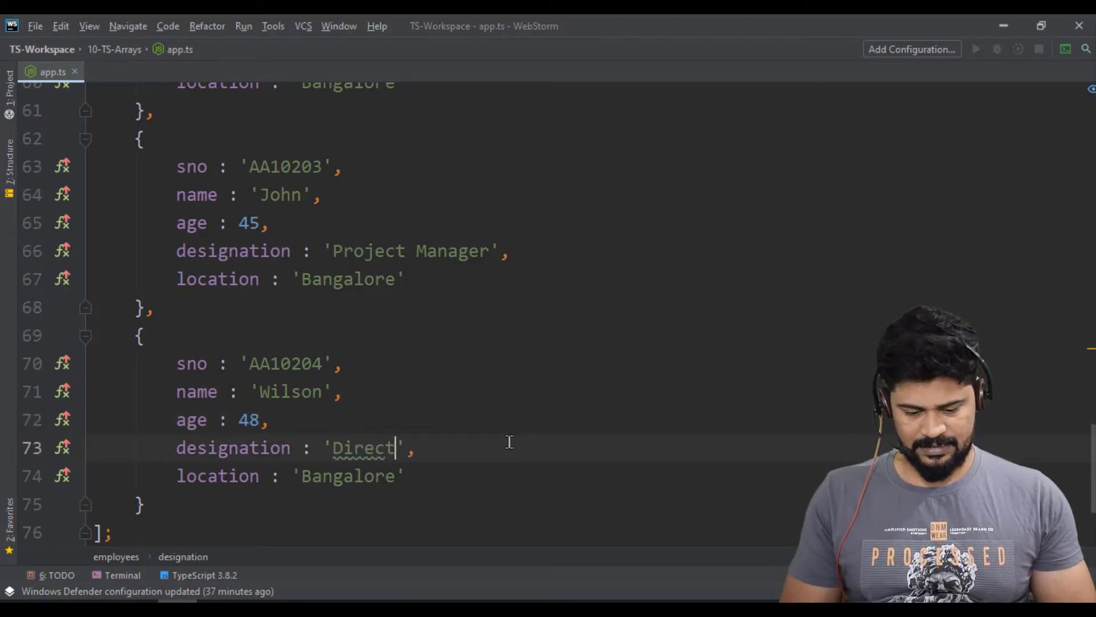
text(or)
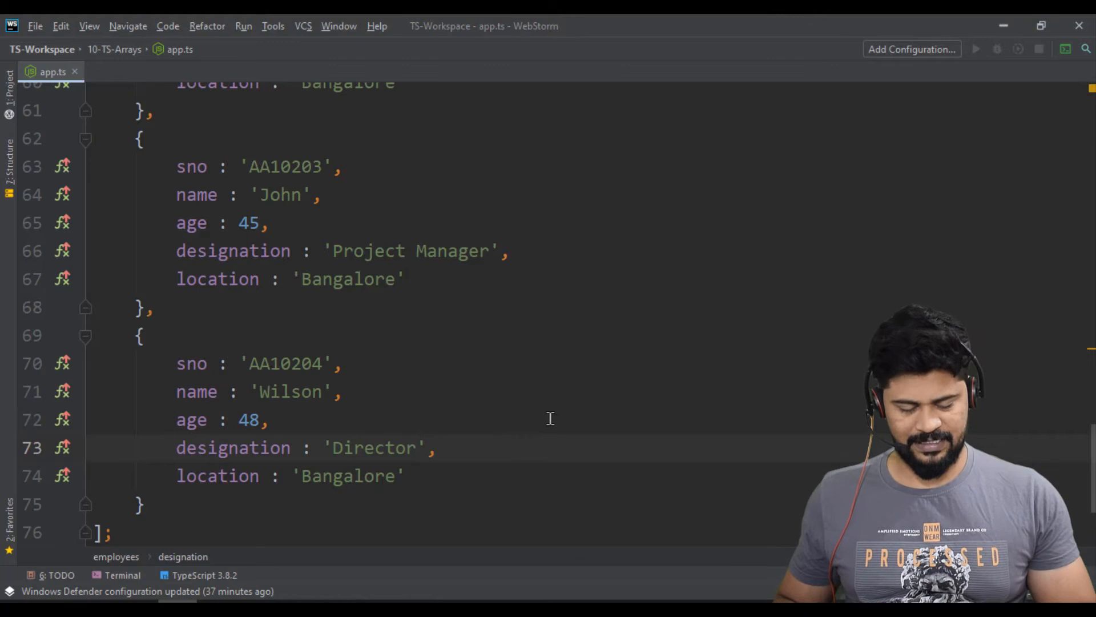
scroll(up, 3)
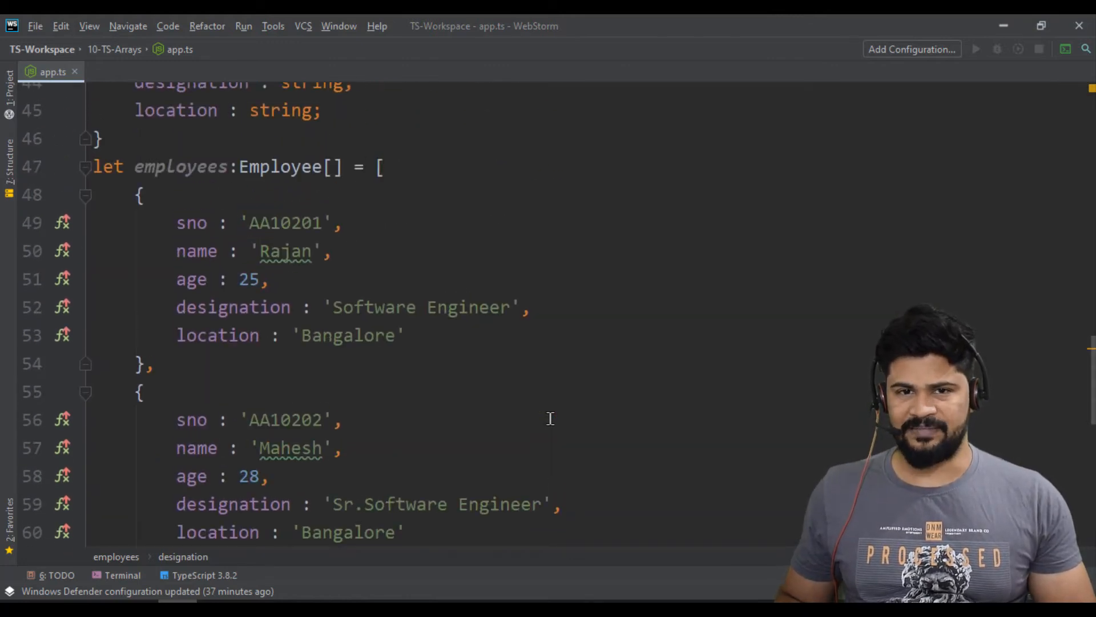
Add console.log(employees); right after the employees array.
scroll(down, 3)
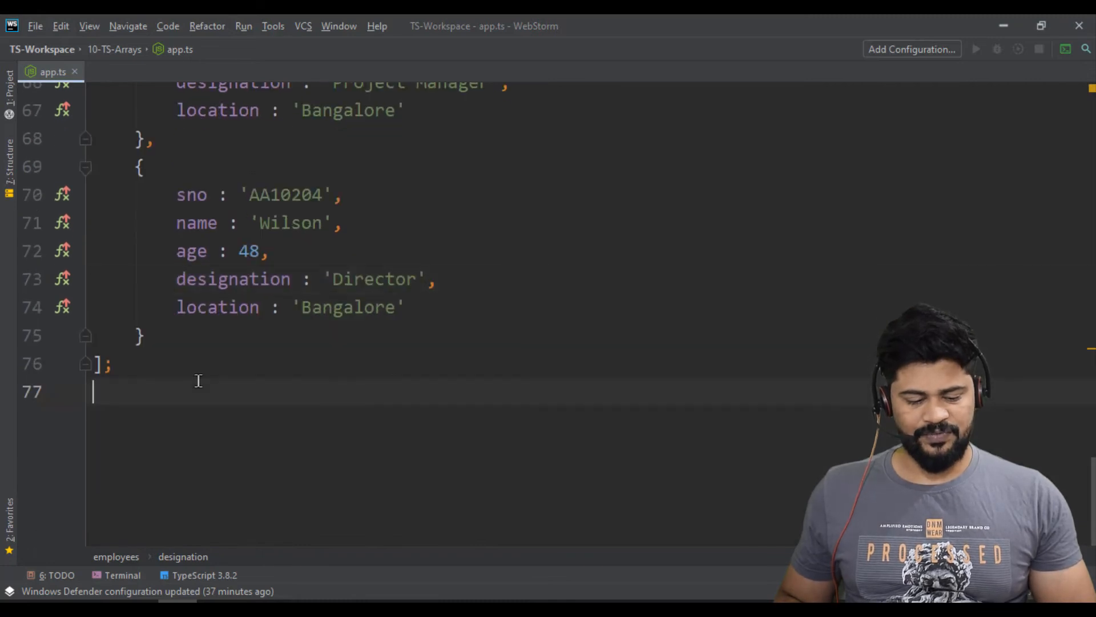
text(console.)
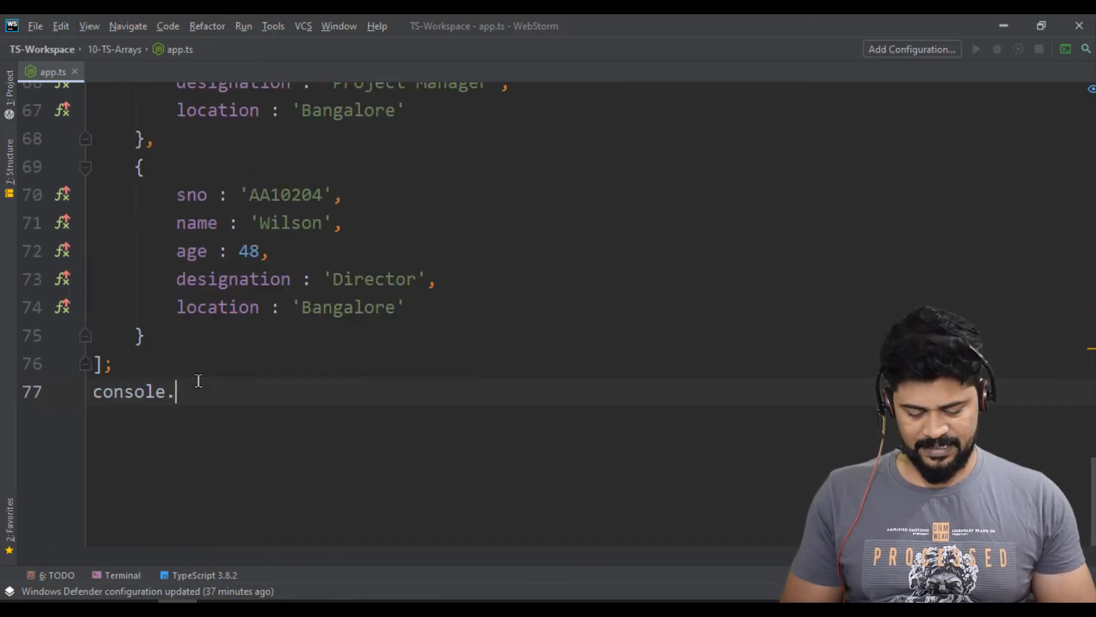
text(log(employees)
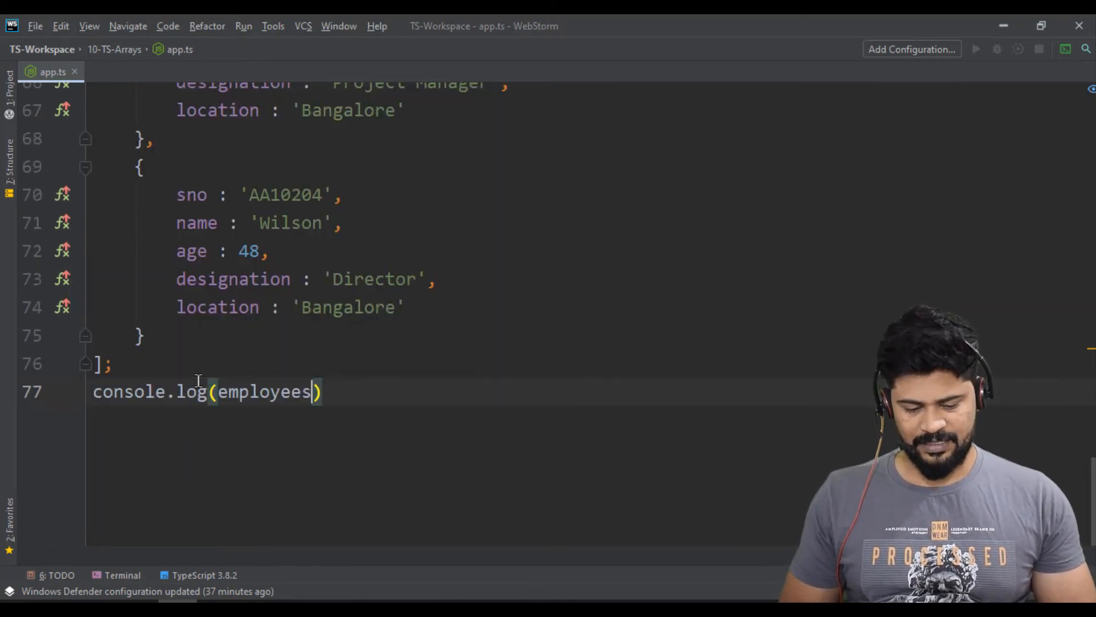
text(;)
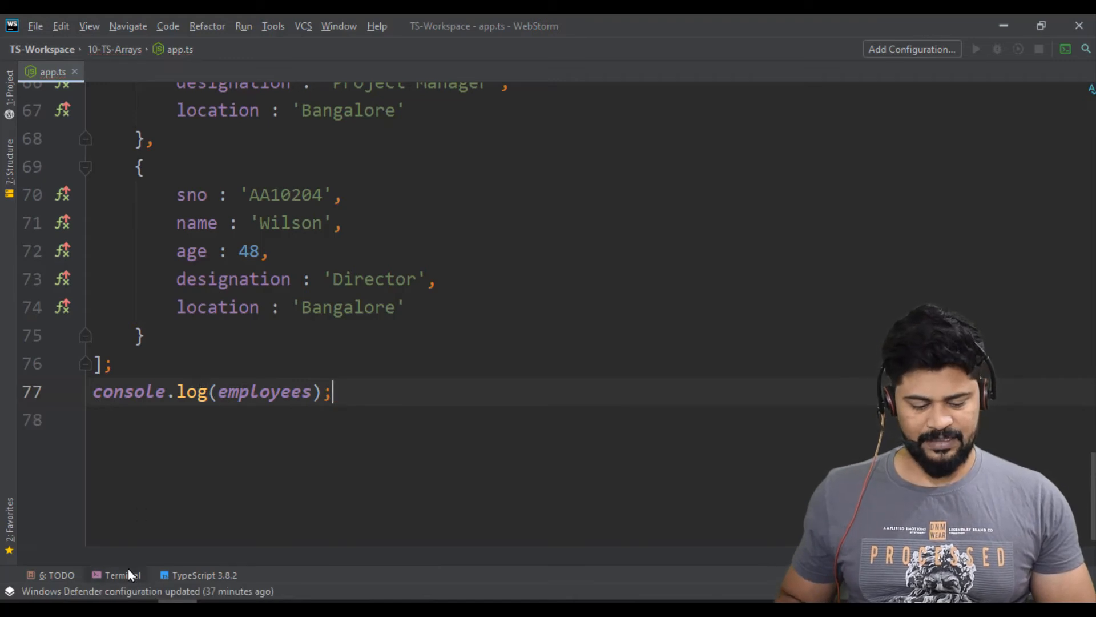
click(116, 575)
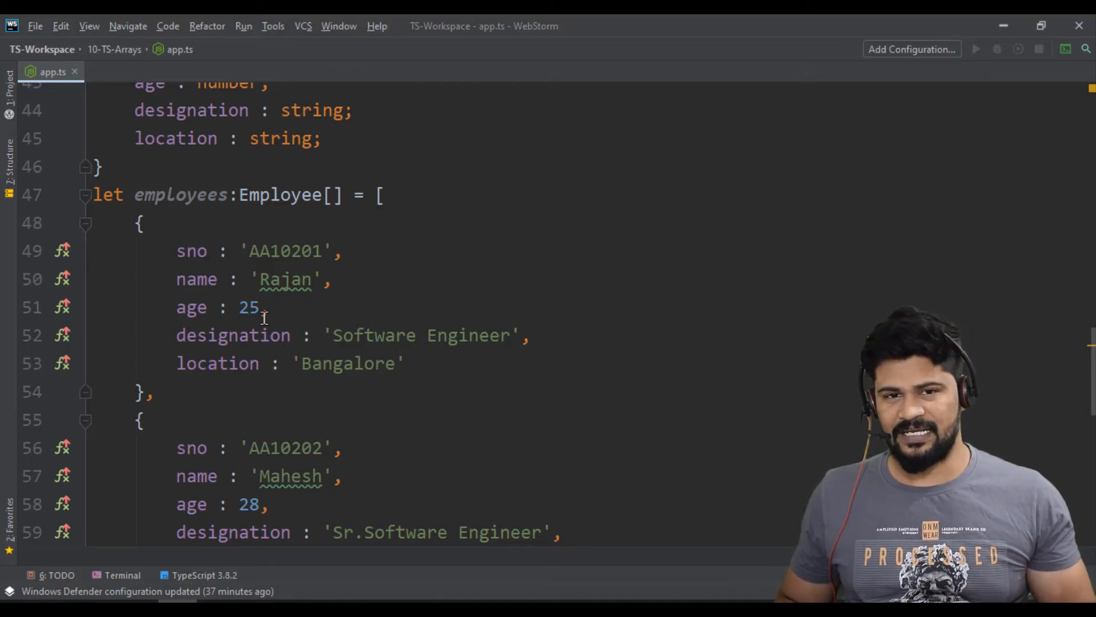
Add a '// junior from array' comment line below the employees log.
scroll(down, 3)
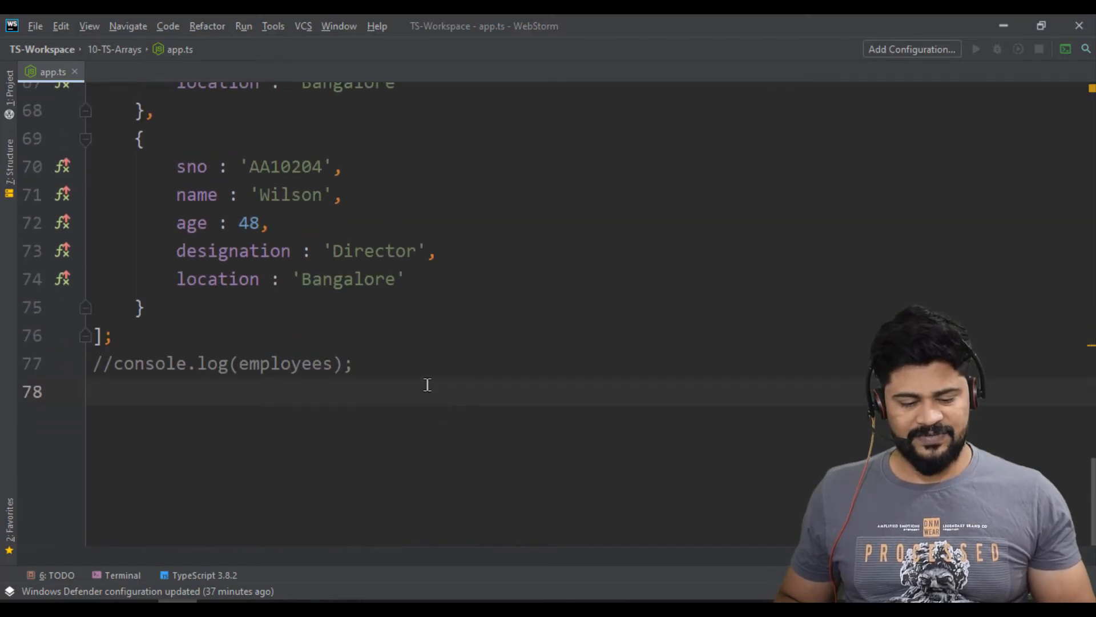
text(//)
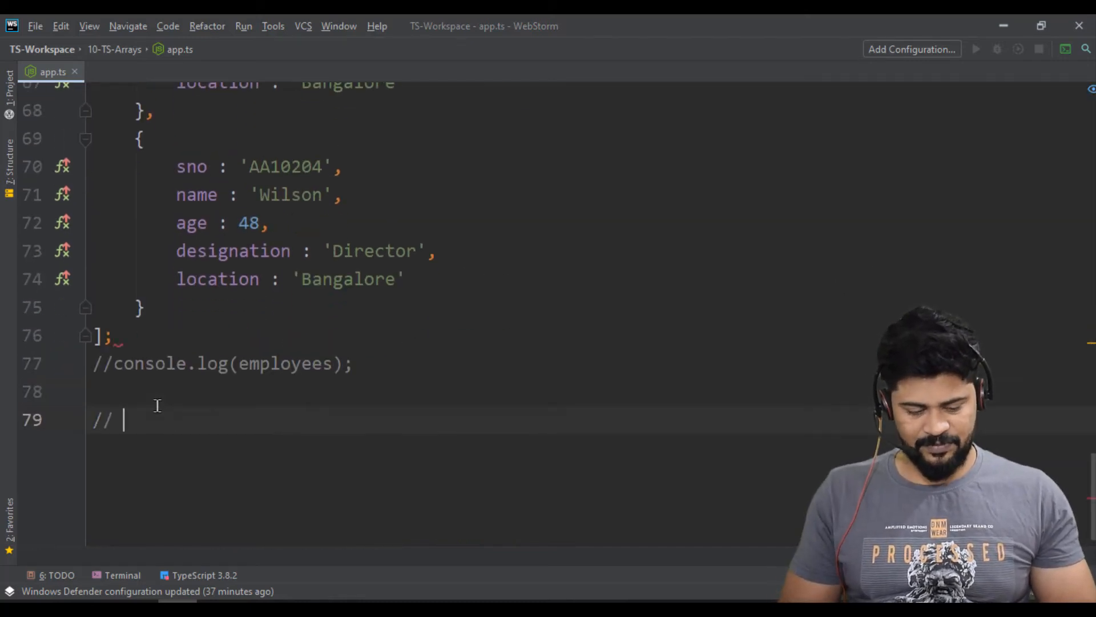
text(juni)
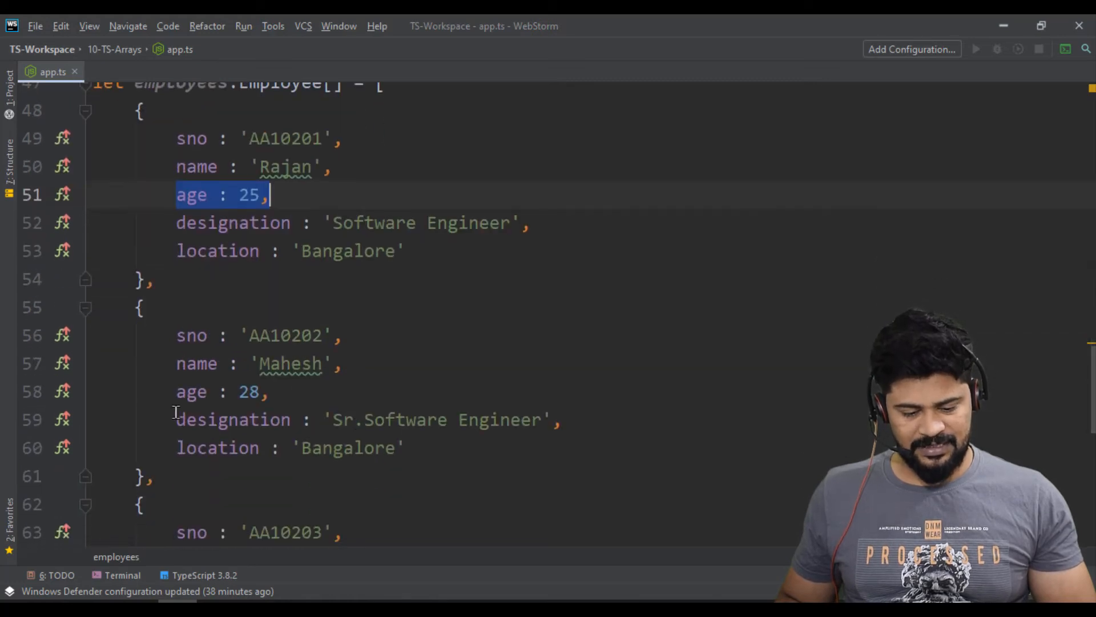
click(222, 391)
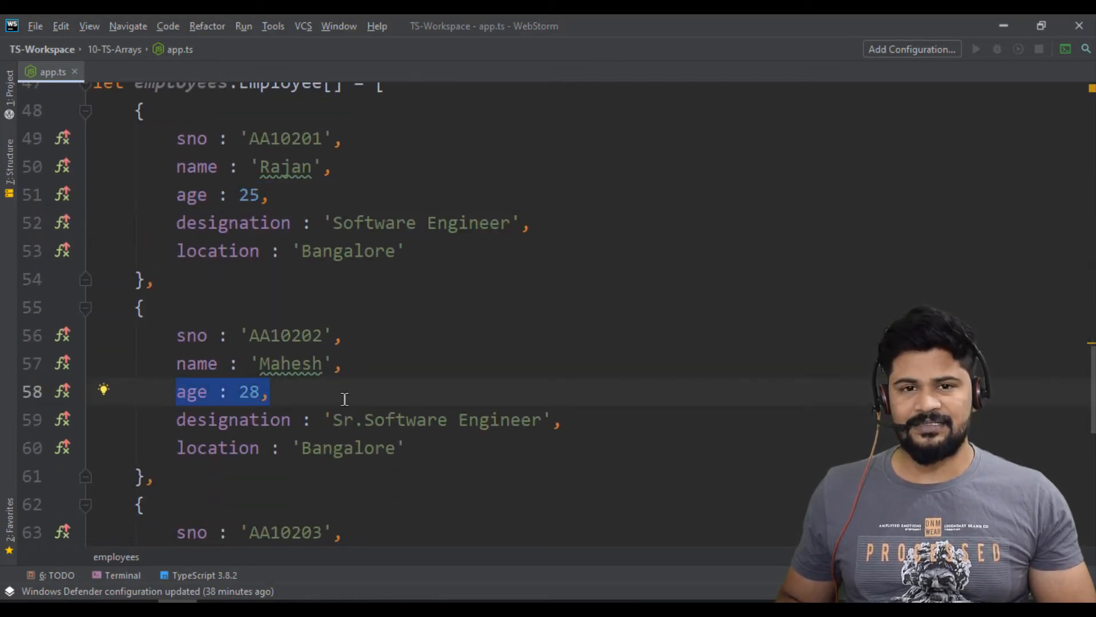
scroll(down, 3)
text(// junior from array)
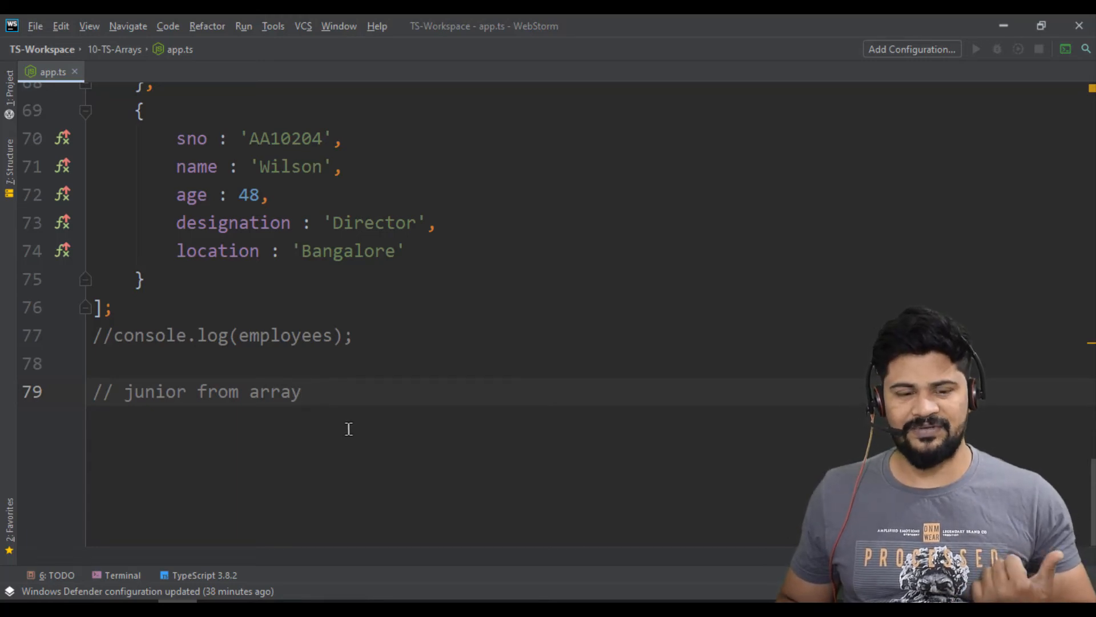
mouse_move(345, 424)
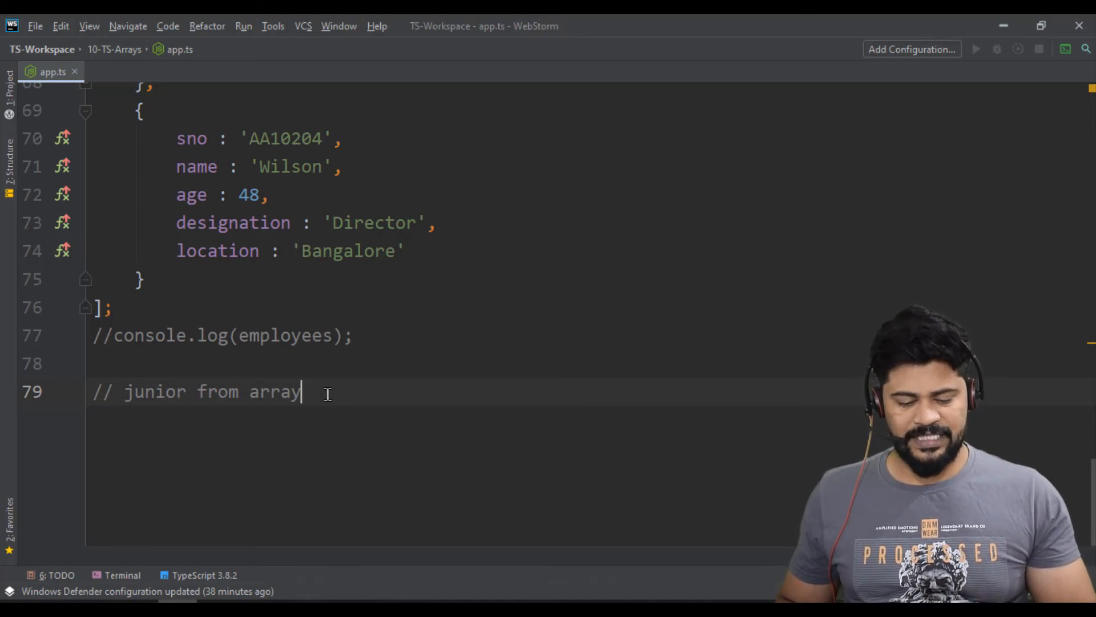
scroll(up, 3)
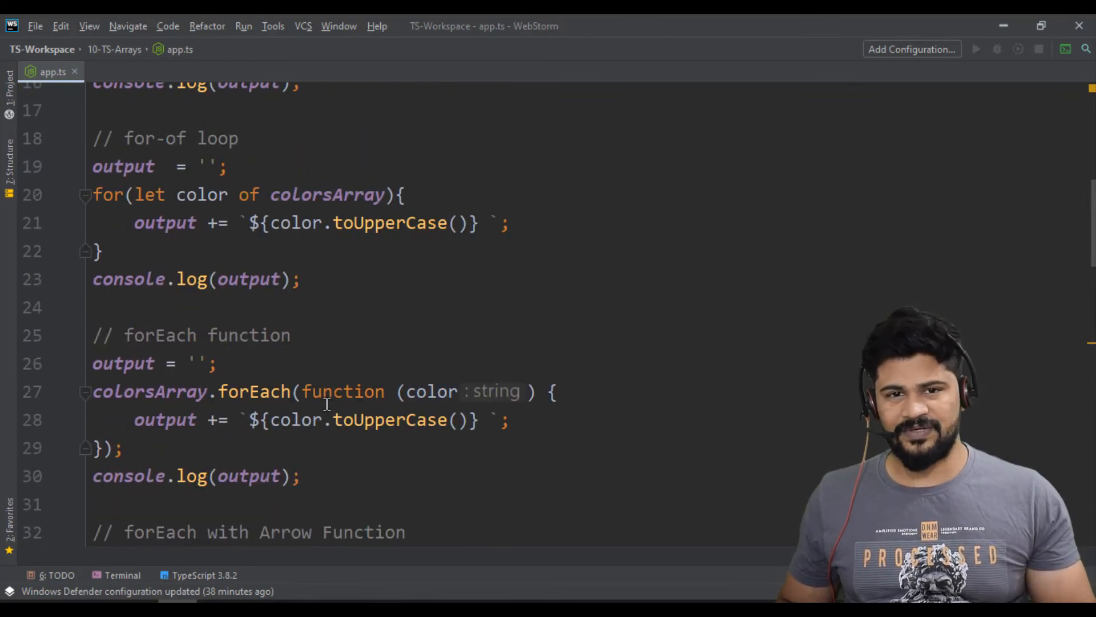
scroll(down, 3)
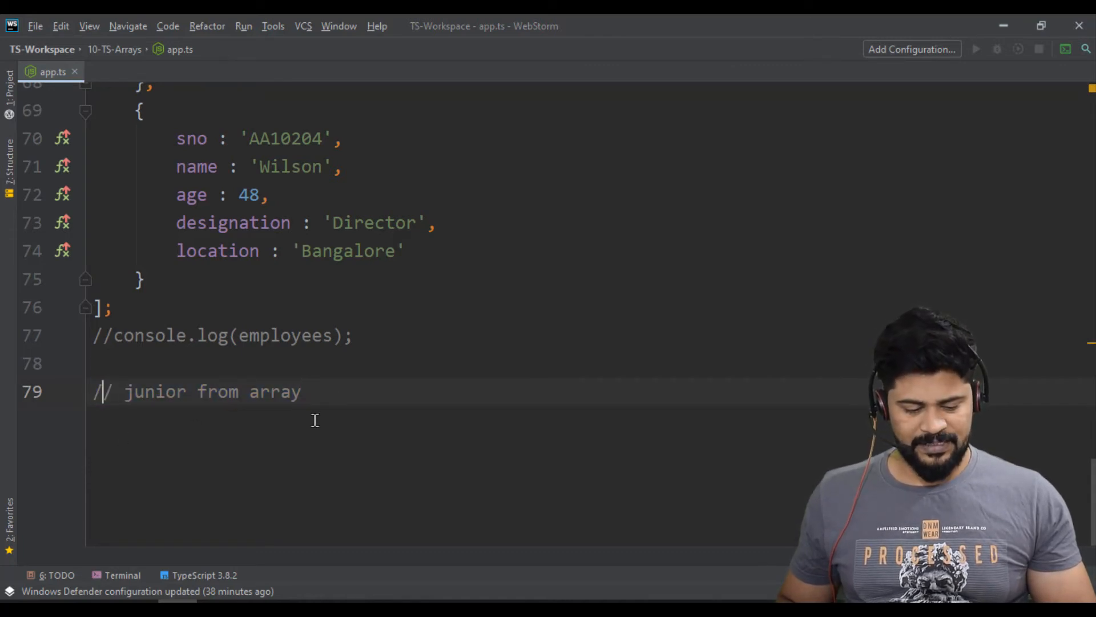
Declare let juniorEmployees: Employee[] = [] as Employee[];.
text(l)
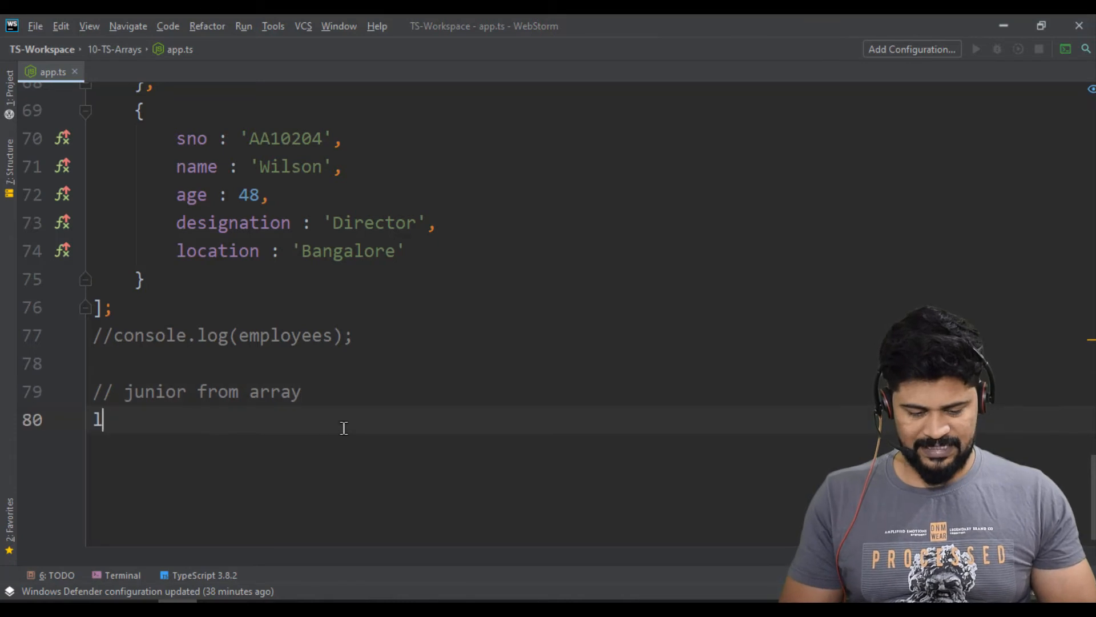
text(et junior)
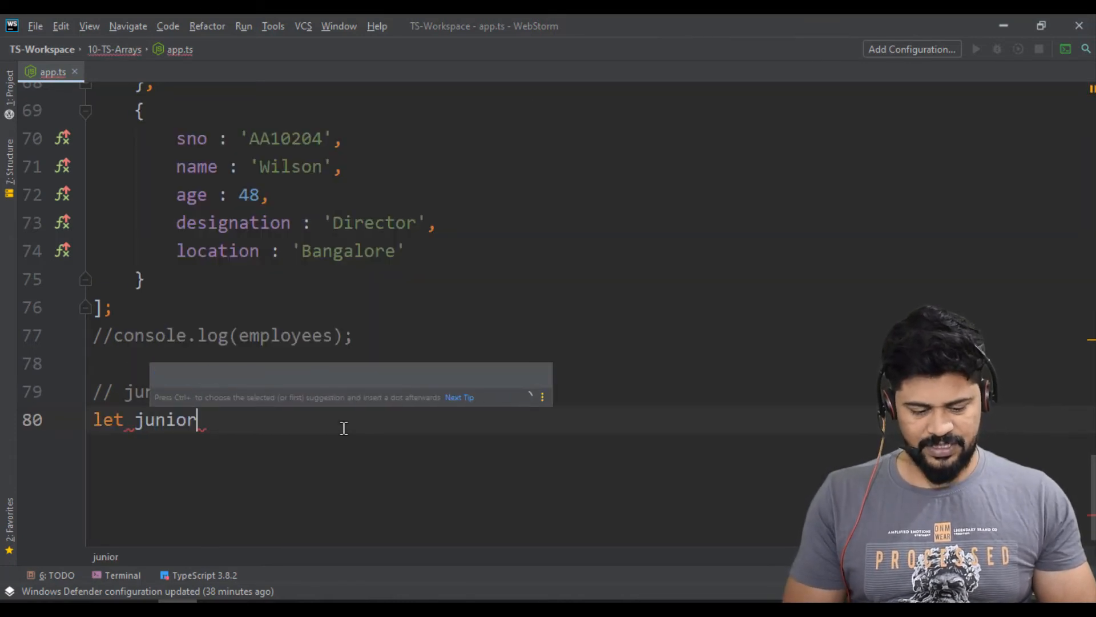
text(Employees)
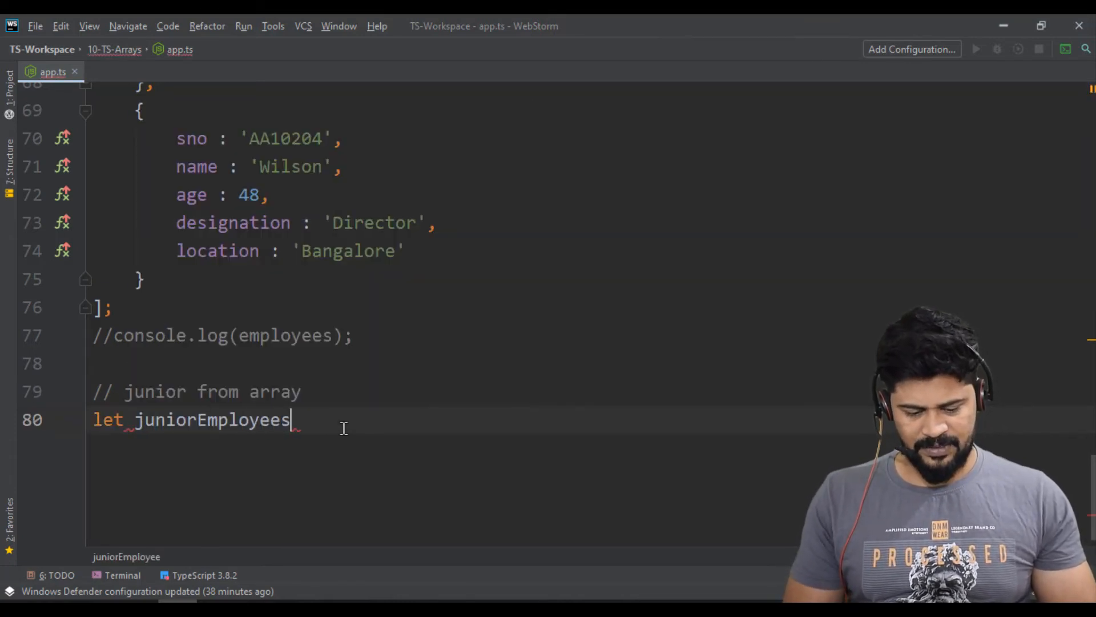
text(:Employee[)
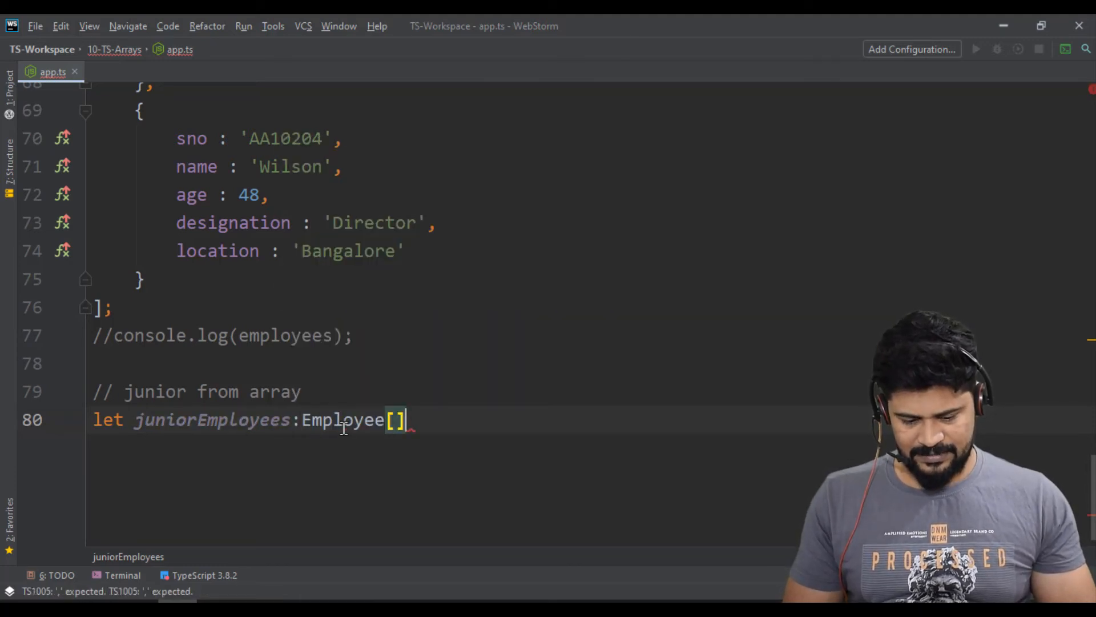
text(=)
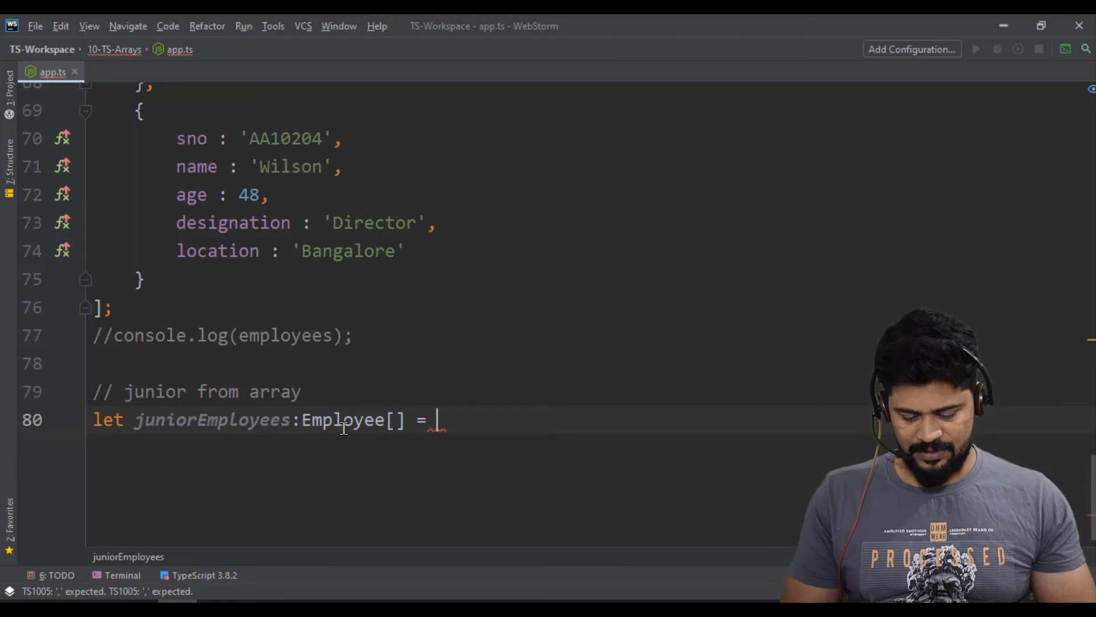
text([] as)
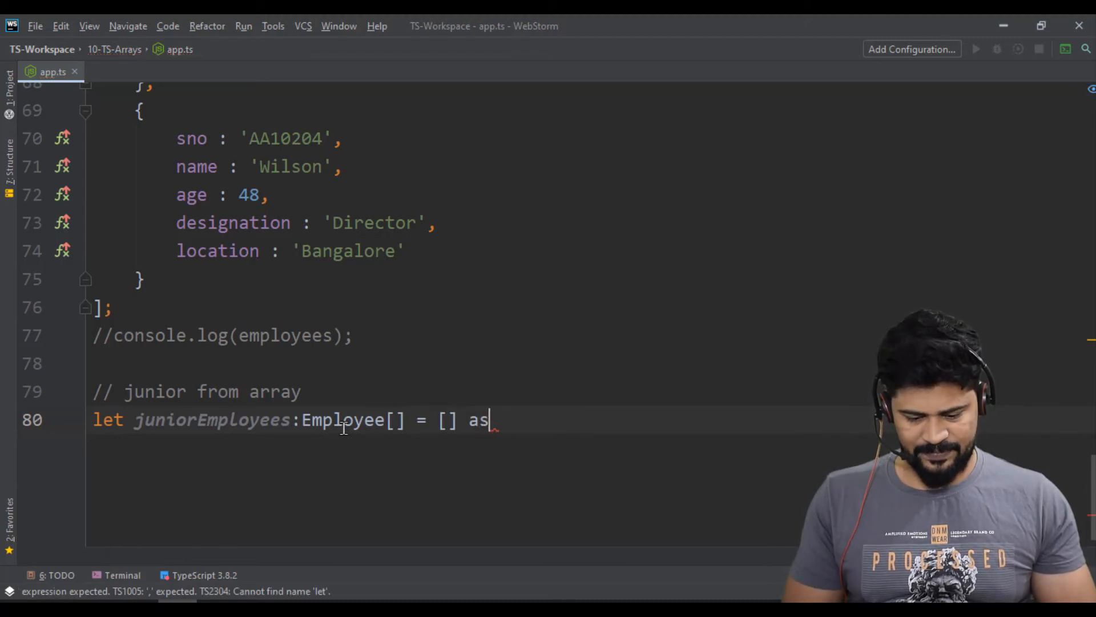
text(Employee[])
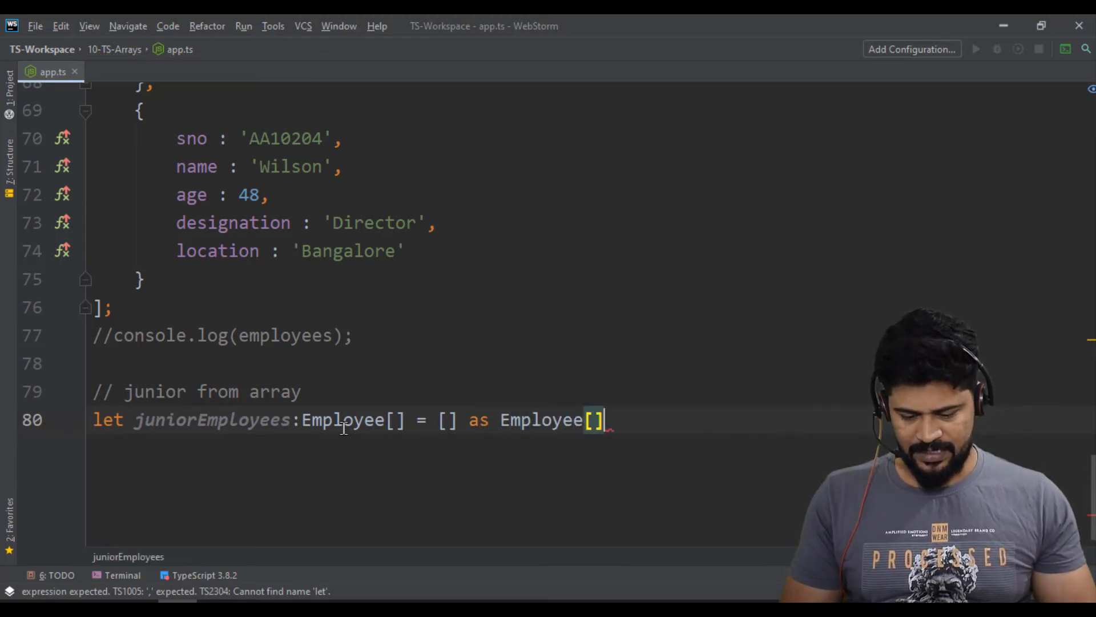
text(;)
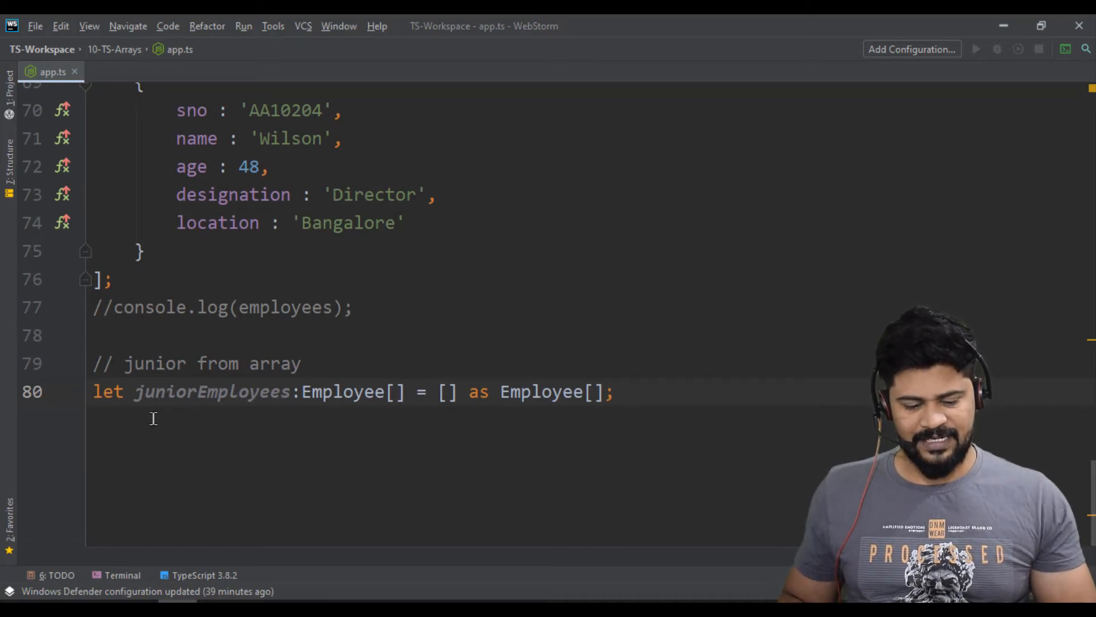
drag(196, 392, 605, 392)
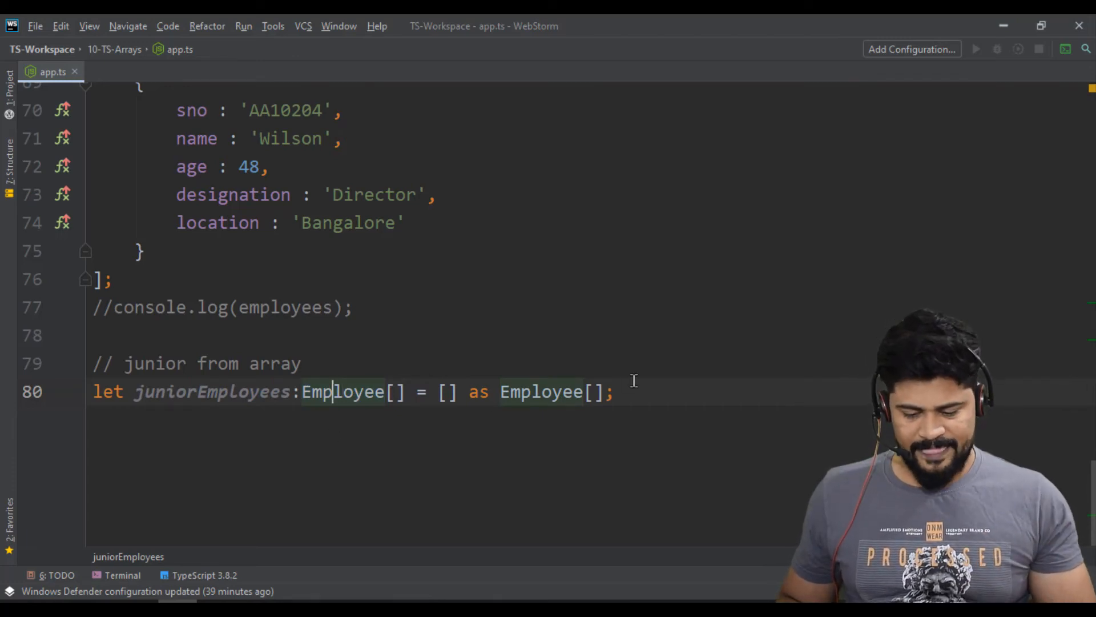
Write a for-of loop pushing employees aged 30 or under into juniorEmployees, then log it.
text(for(let)
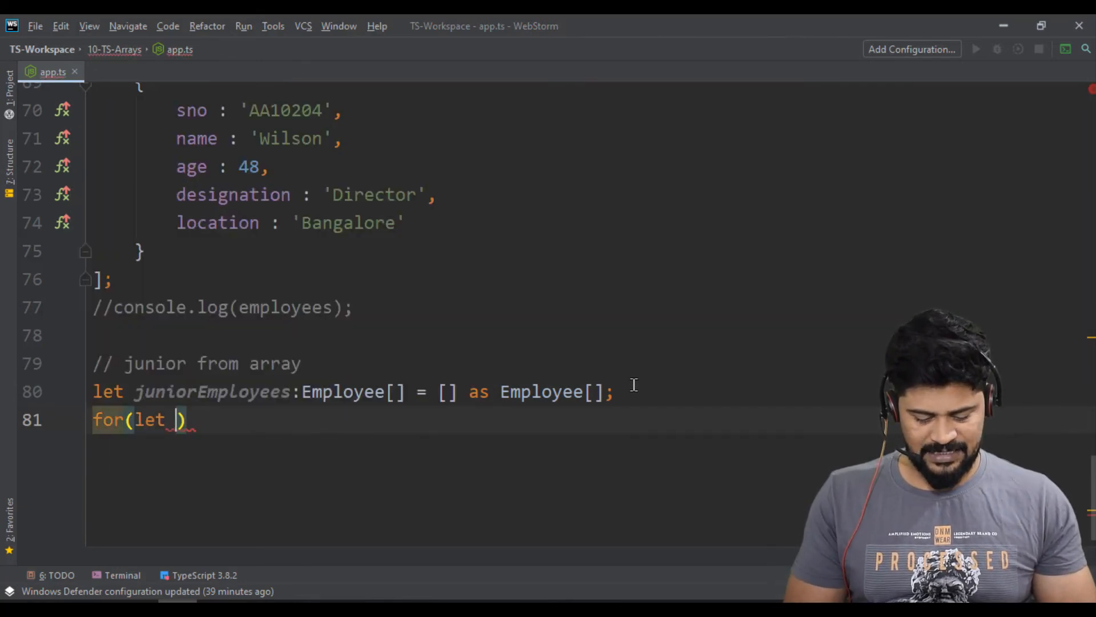
text(employee)
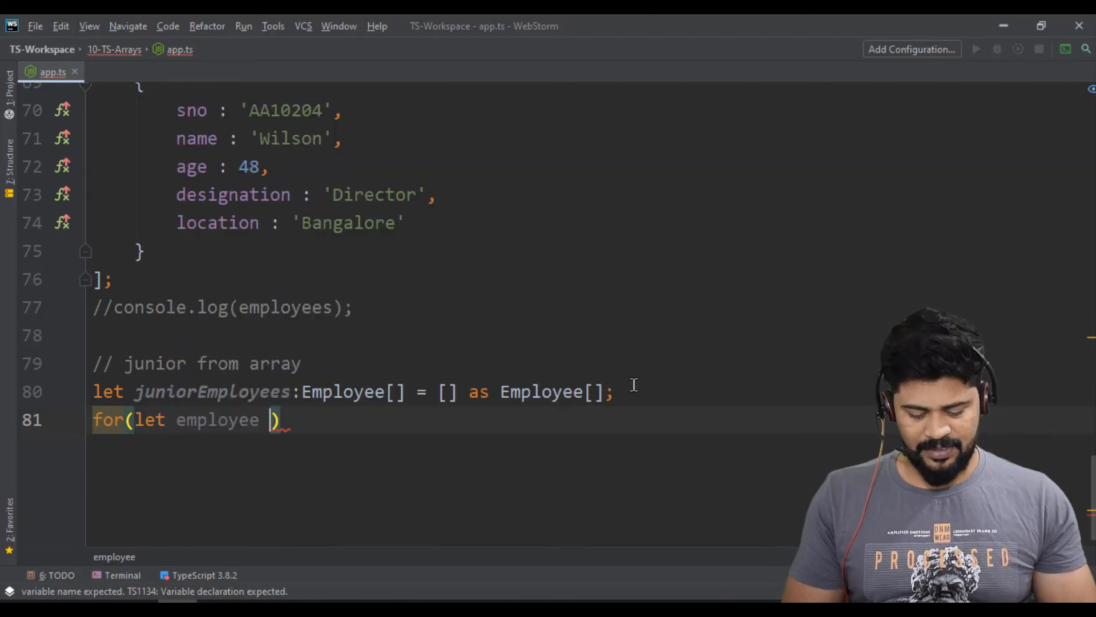
text(of employees)
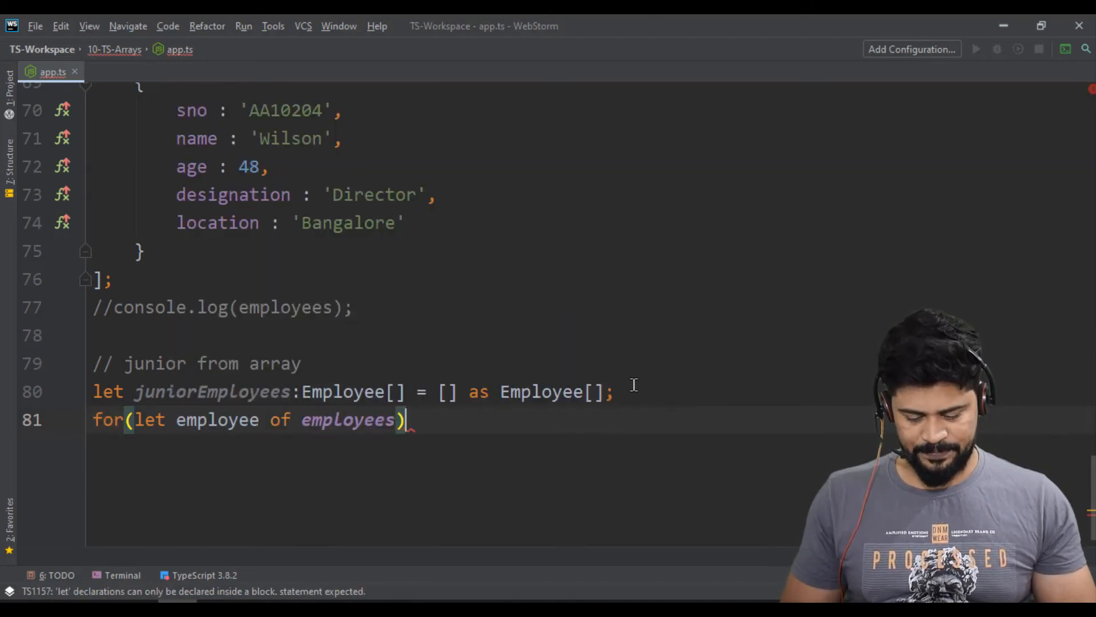
text({)
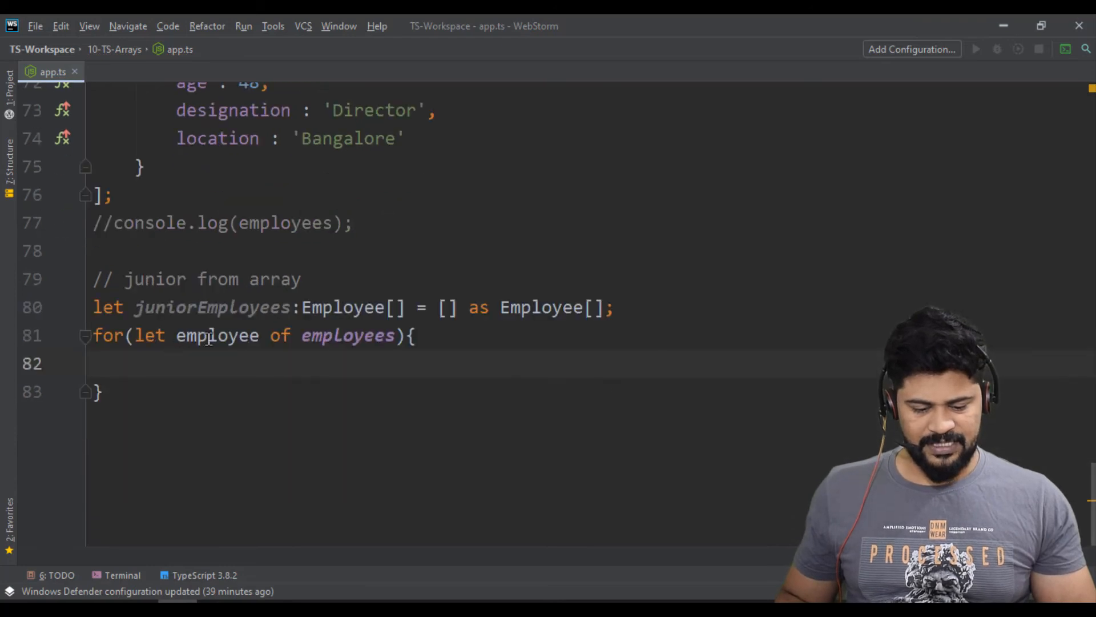
text(if(empl)
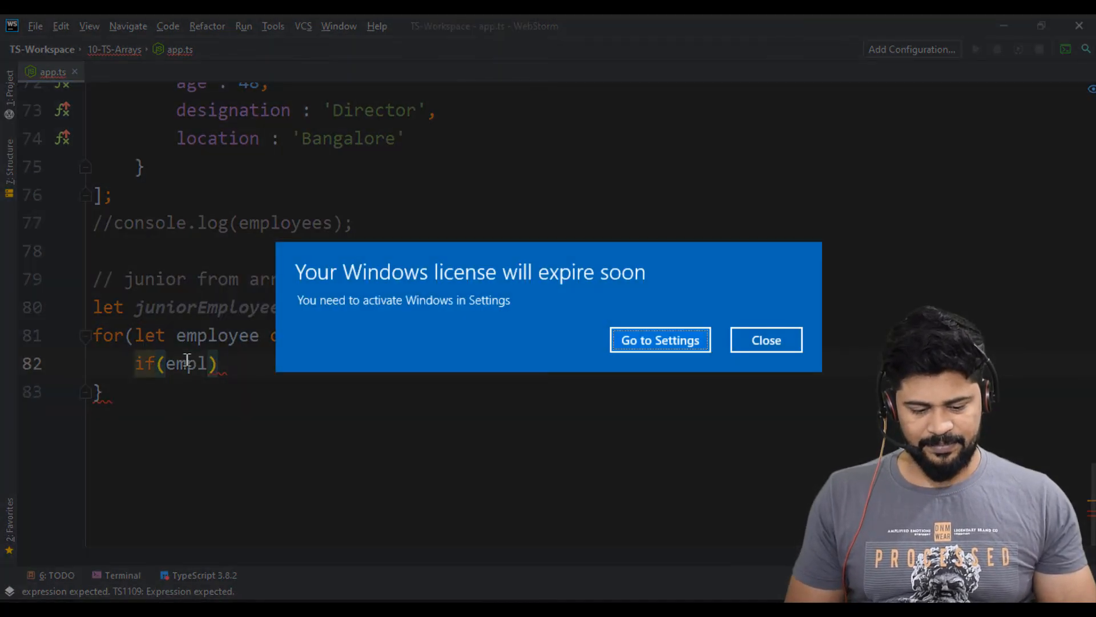
click(766, 339)
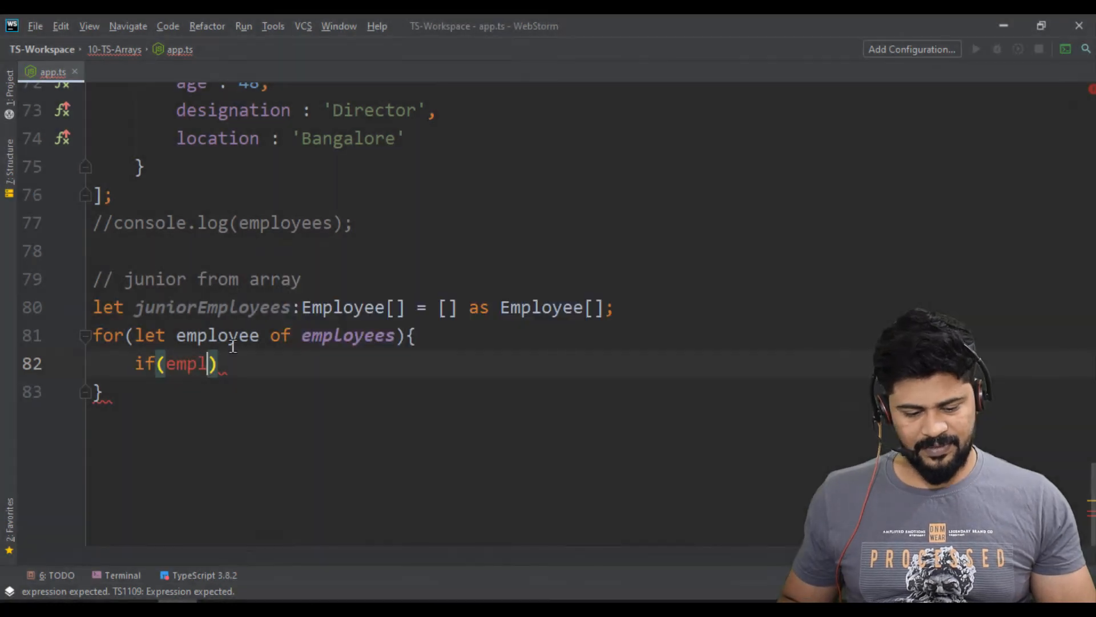
text(ou)
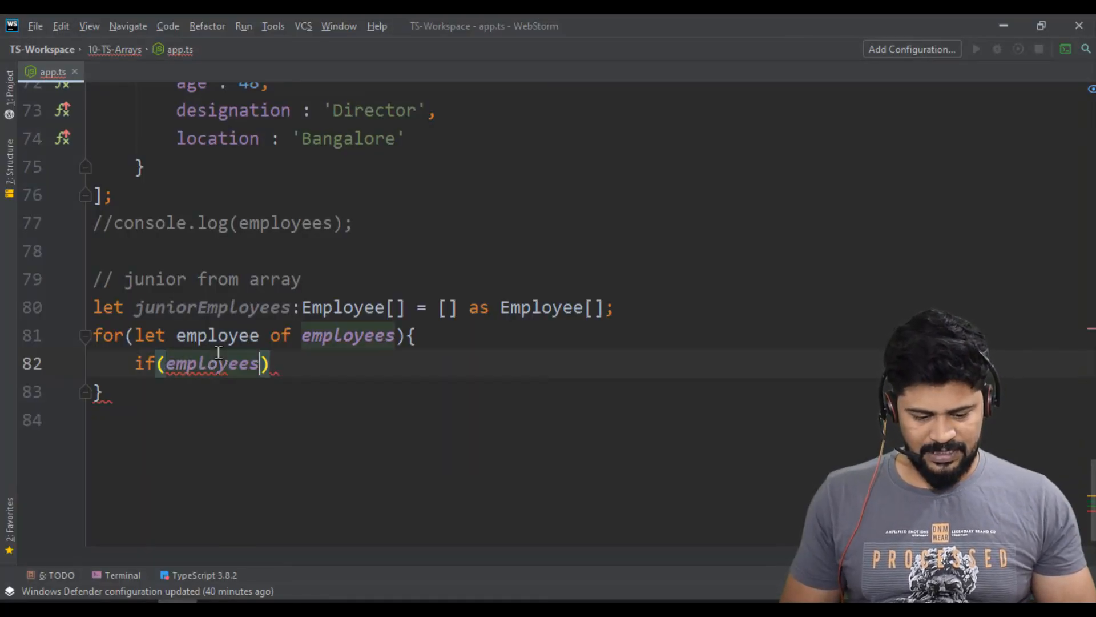
text(employee.age <=)
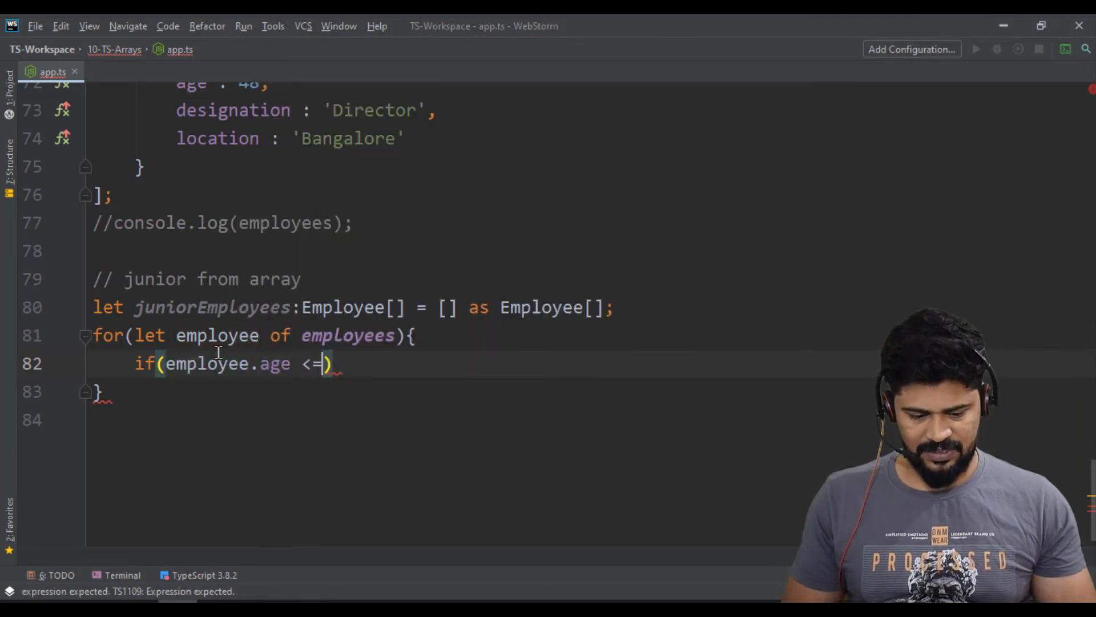
text(30)
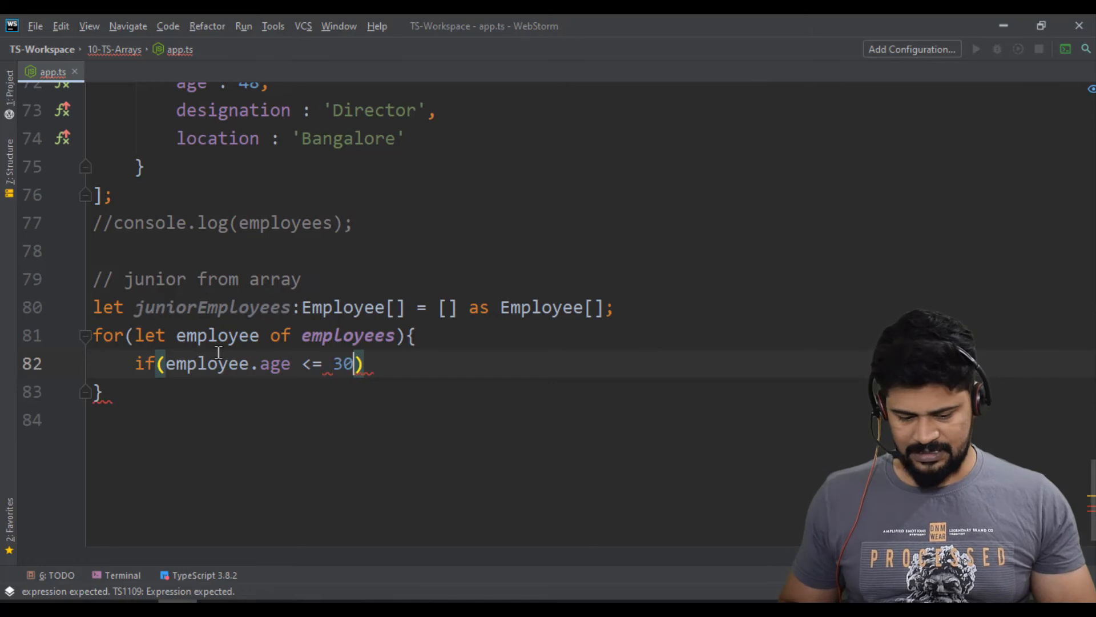
text({)
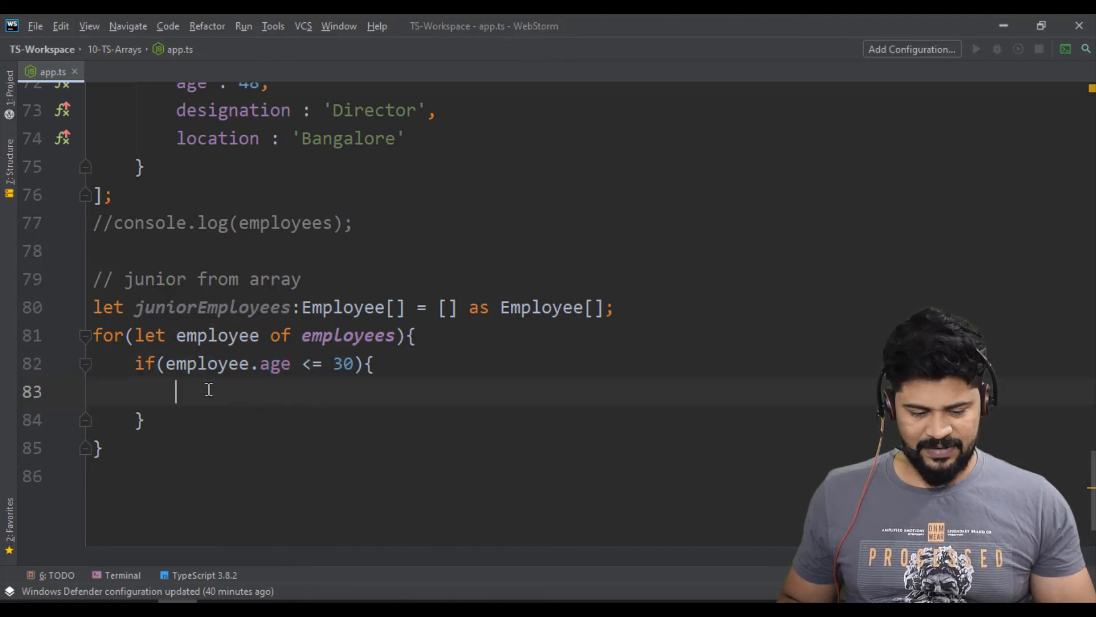
text(juniorEmployees)
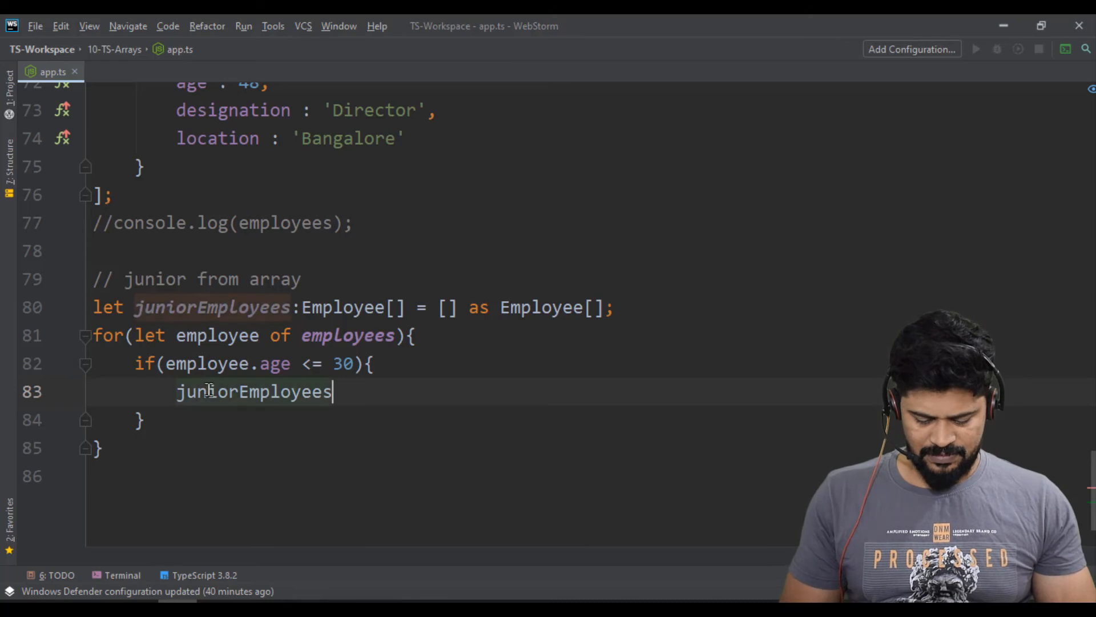
text(.push(employee)
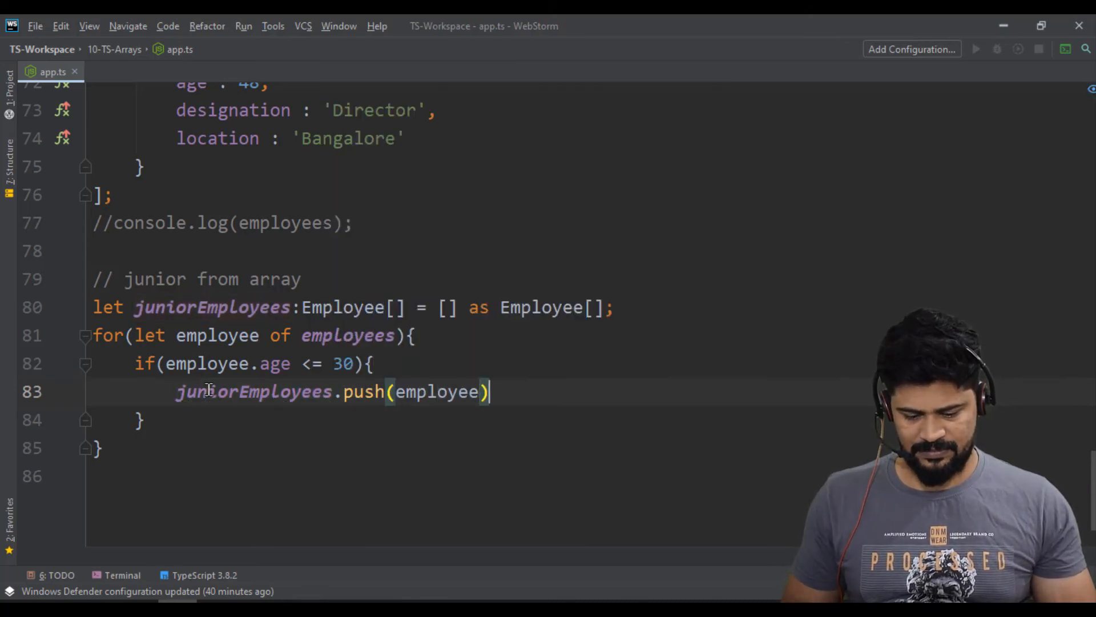
text(console.log(j)
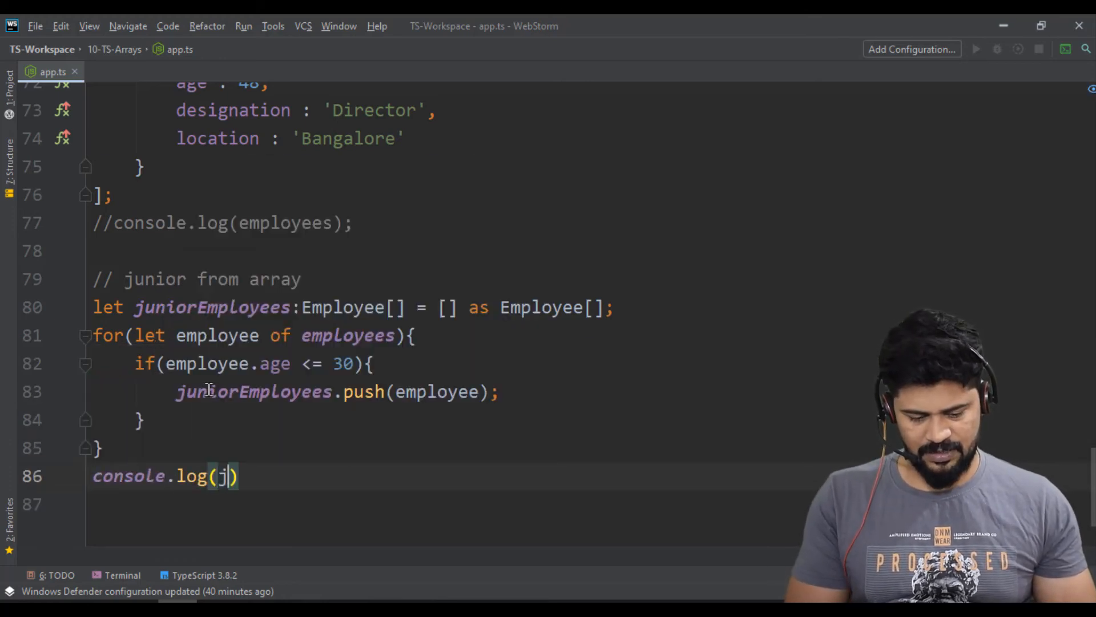
text(juniorEmployees)
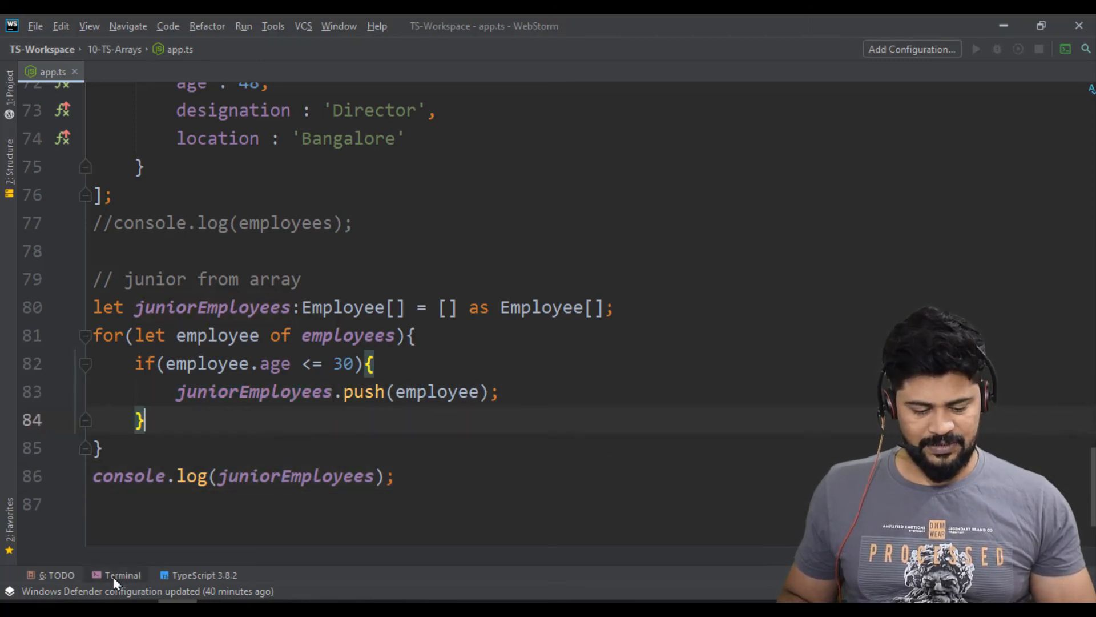
Run ts-node app.ts in the terminal, then add a blank line after the juniorEmployees log.
click(116, 575)
text(ts-node app.ts)
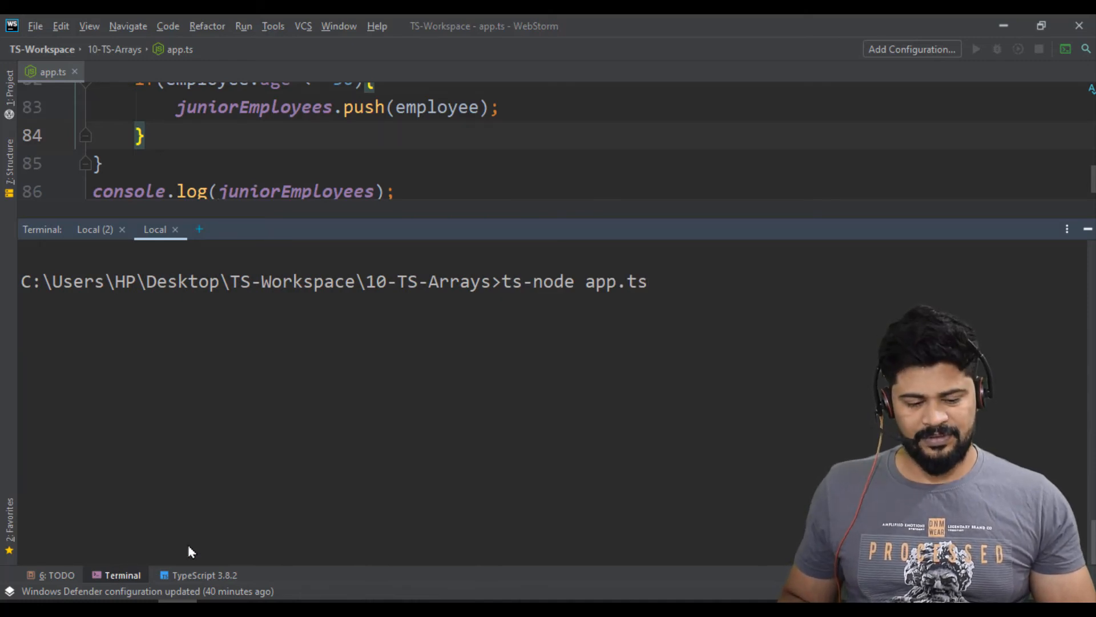
key(Enter)
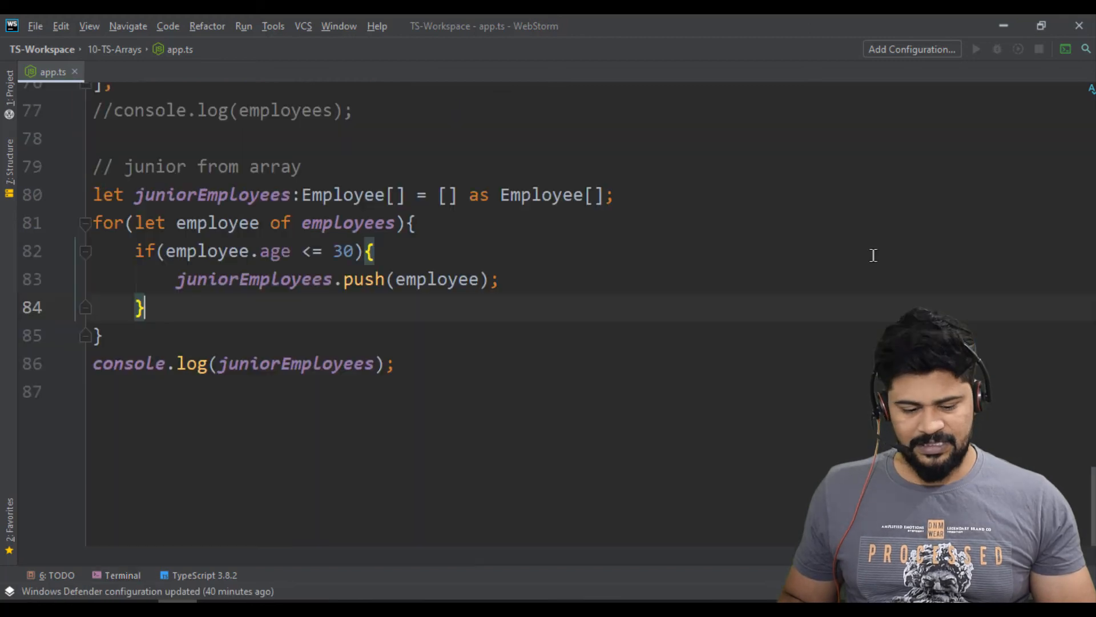
drag(93, 194, 393, 363)
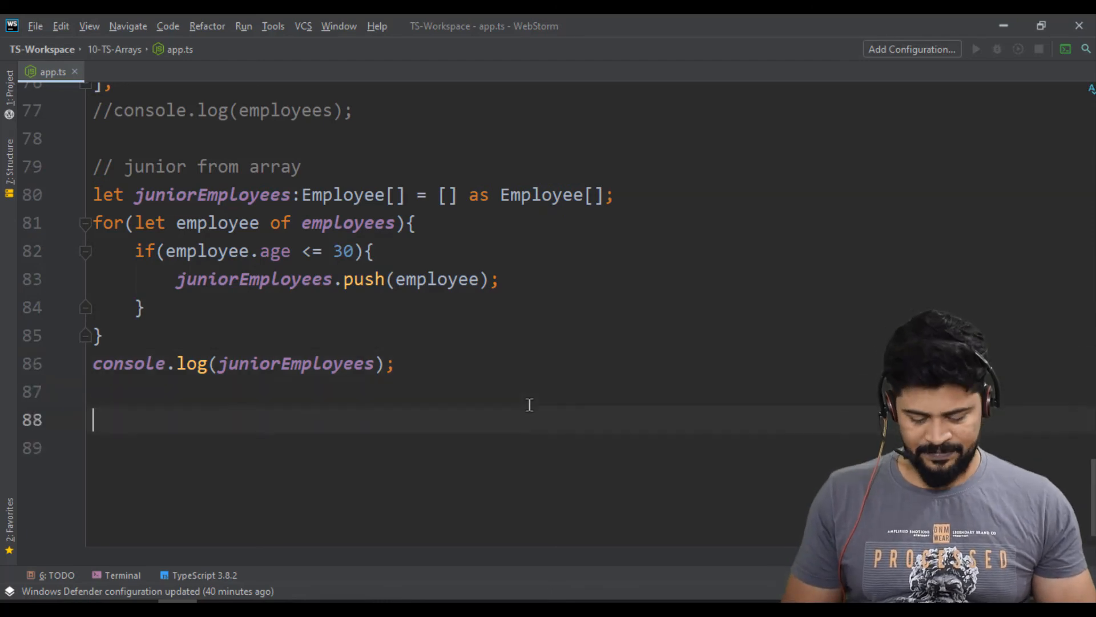
Add a '// using filter function' comment and declare jrEmployees: Employee[] = employees.filter.
text(//)
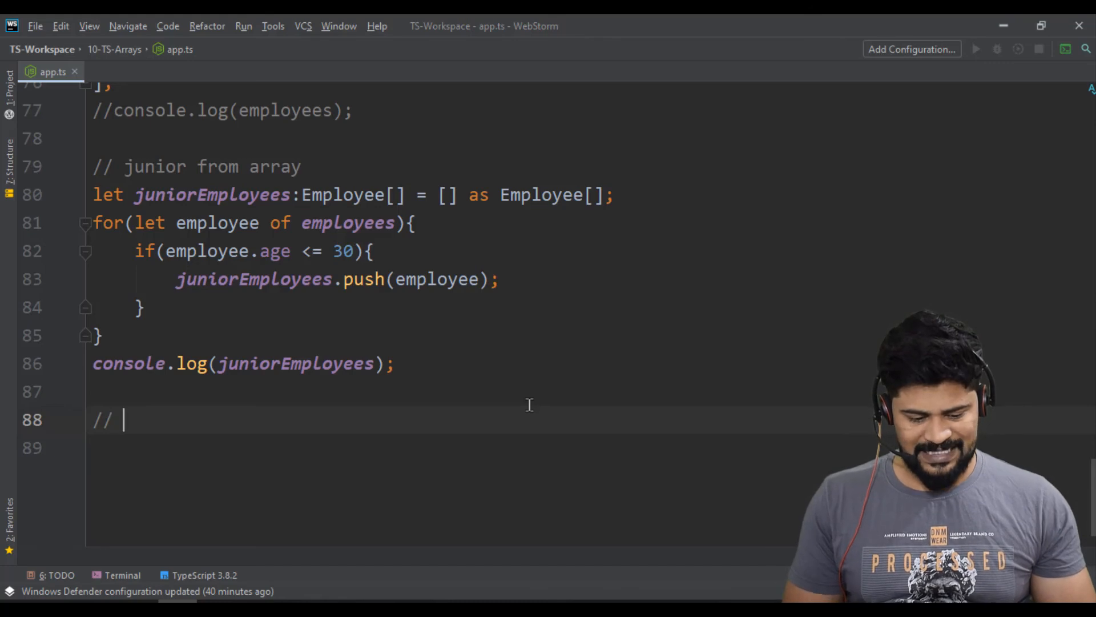
text(using fil)
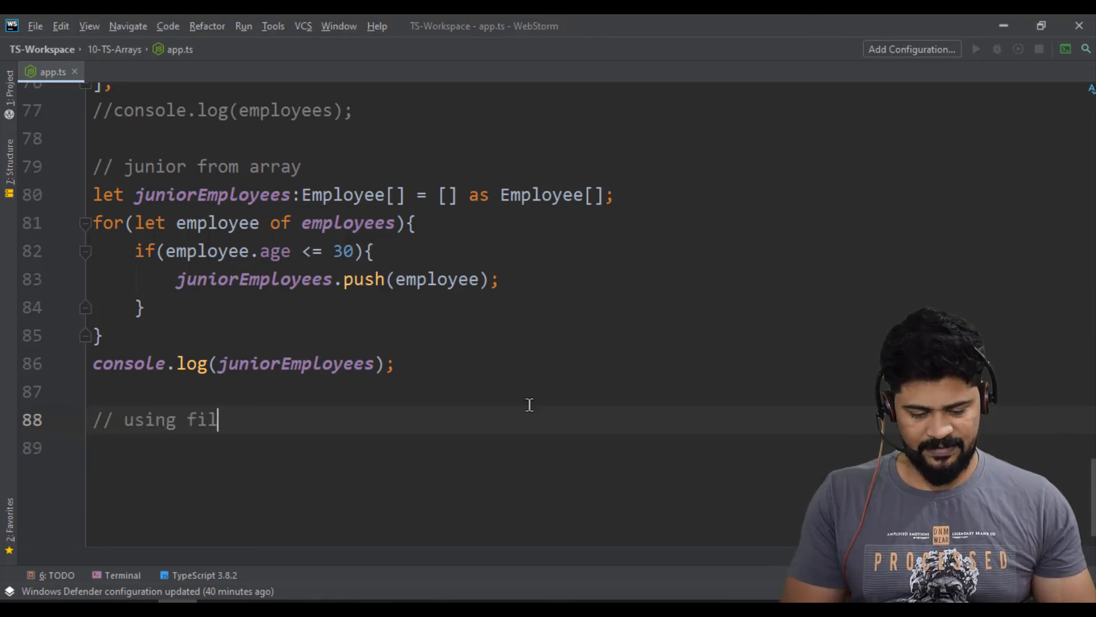
text(ter function)
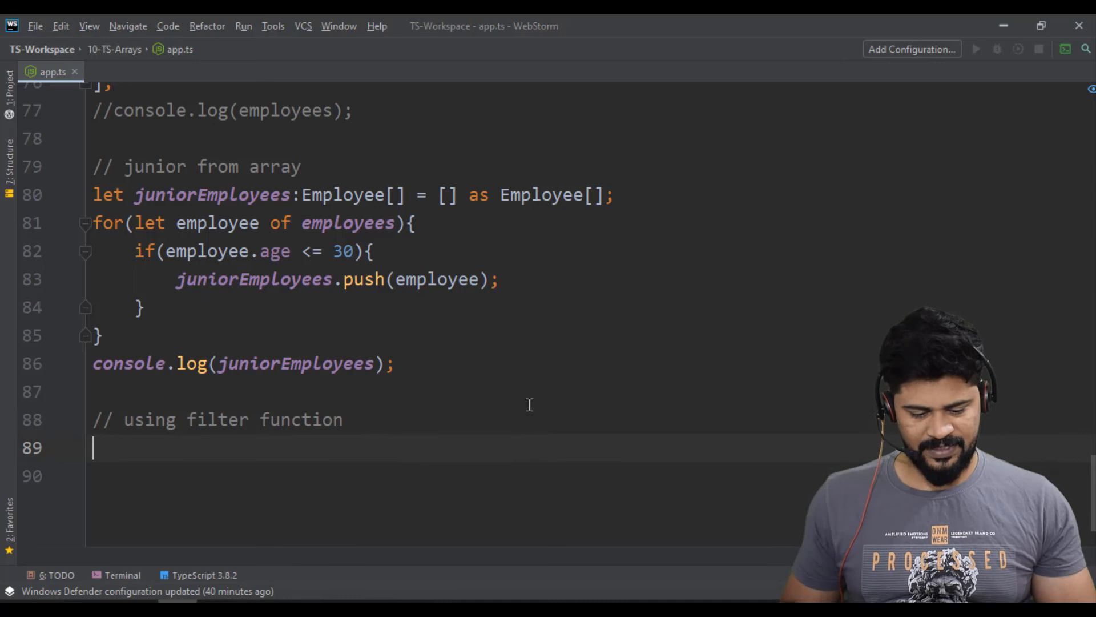
text(let jrEmplo)
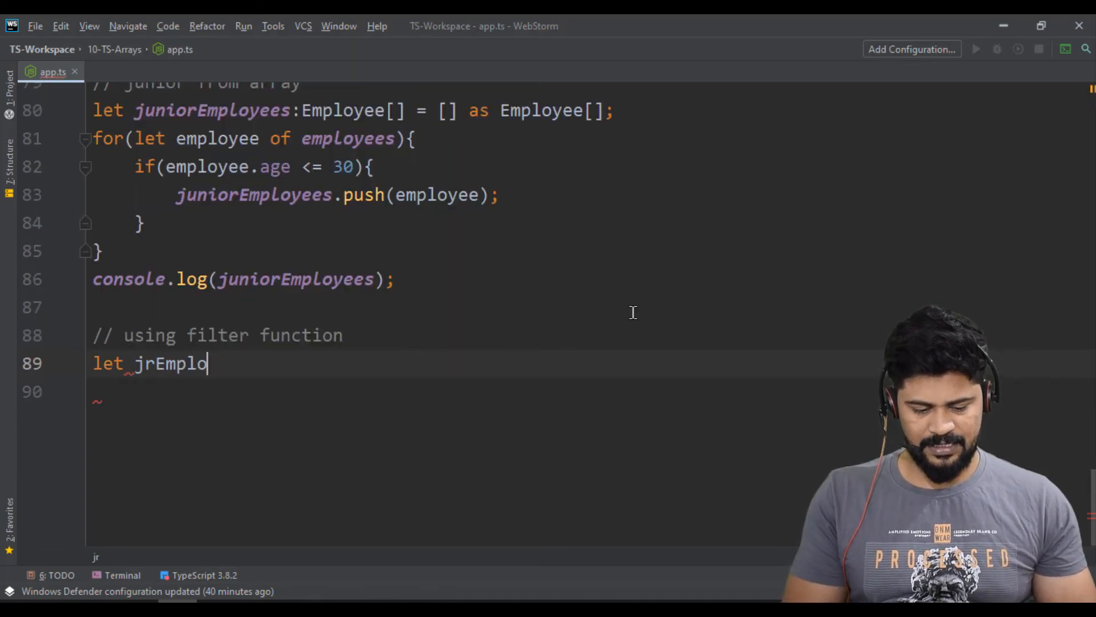
text(yees:E)
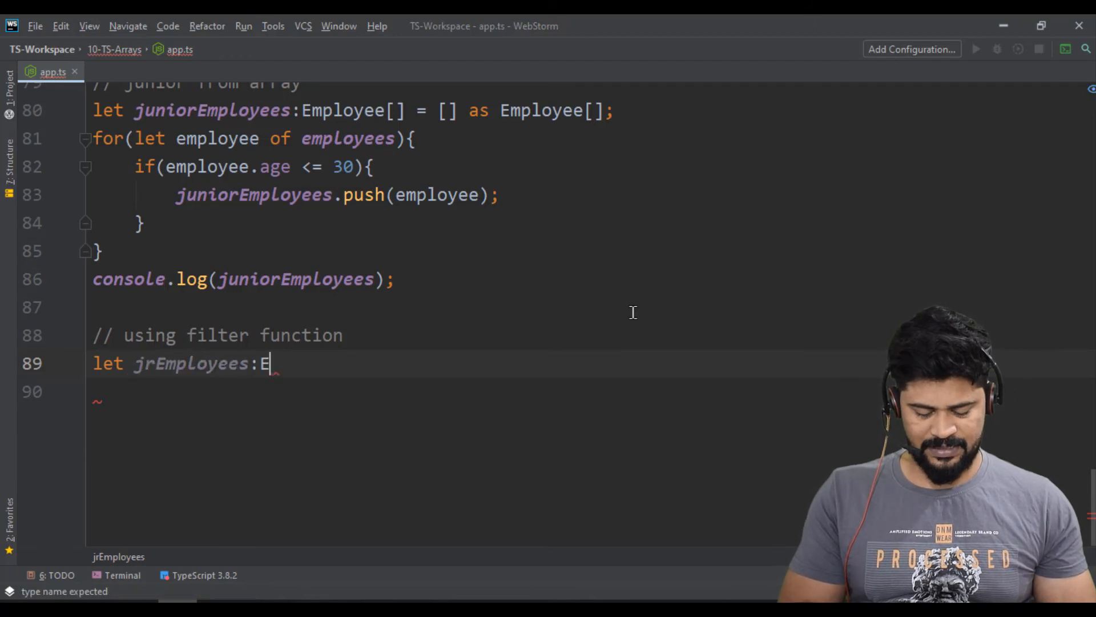
text(mployee[] =)
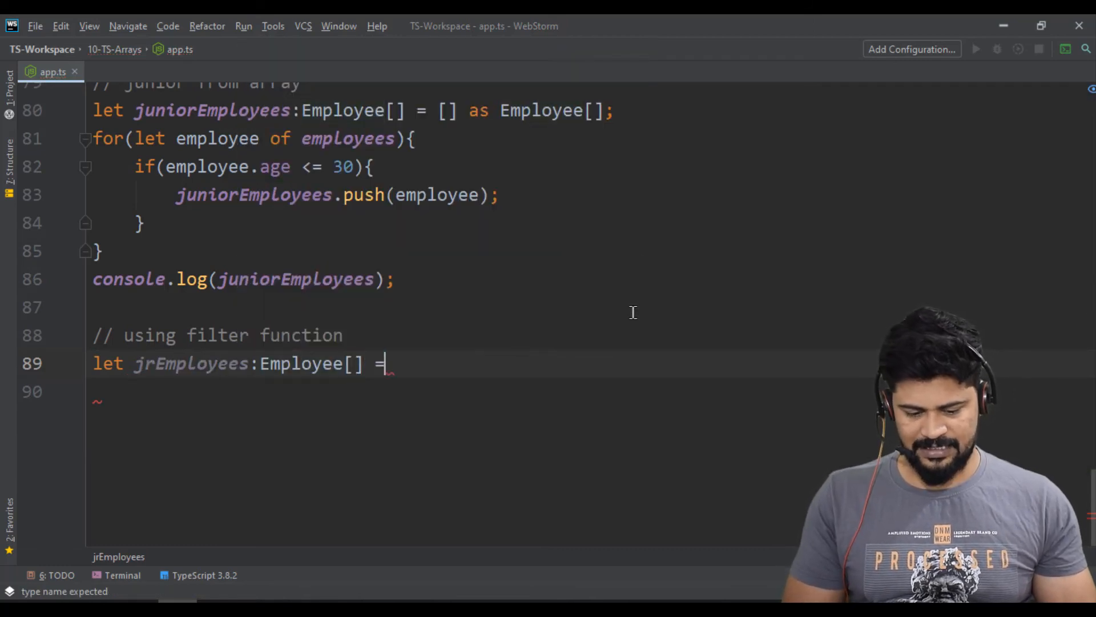
text(employees.filter(function () {)
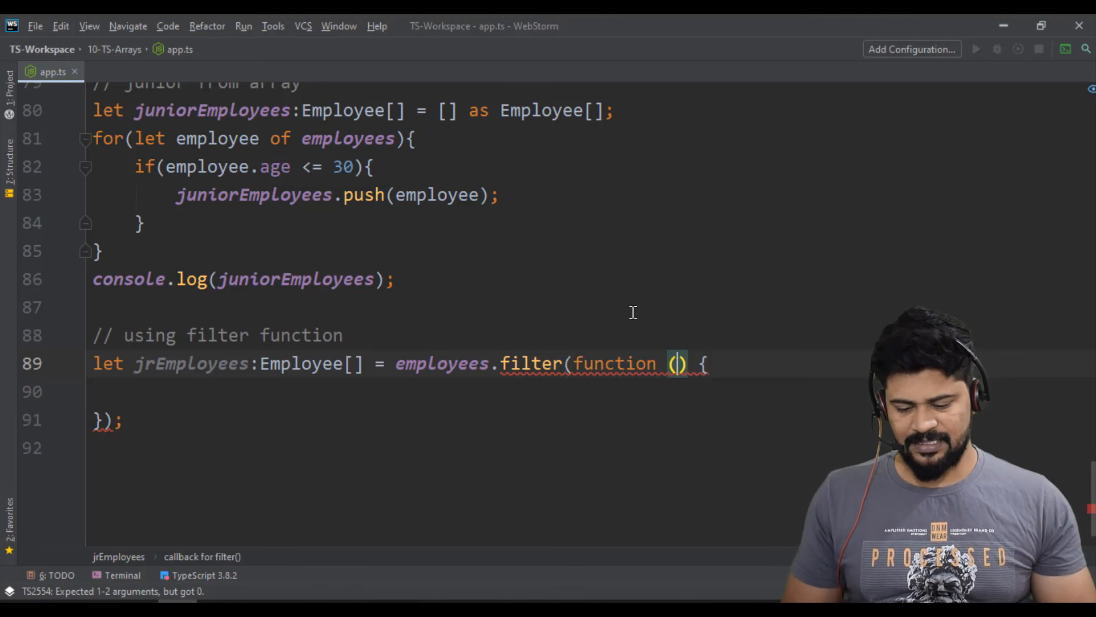
text(empl)
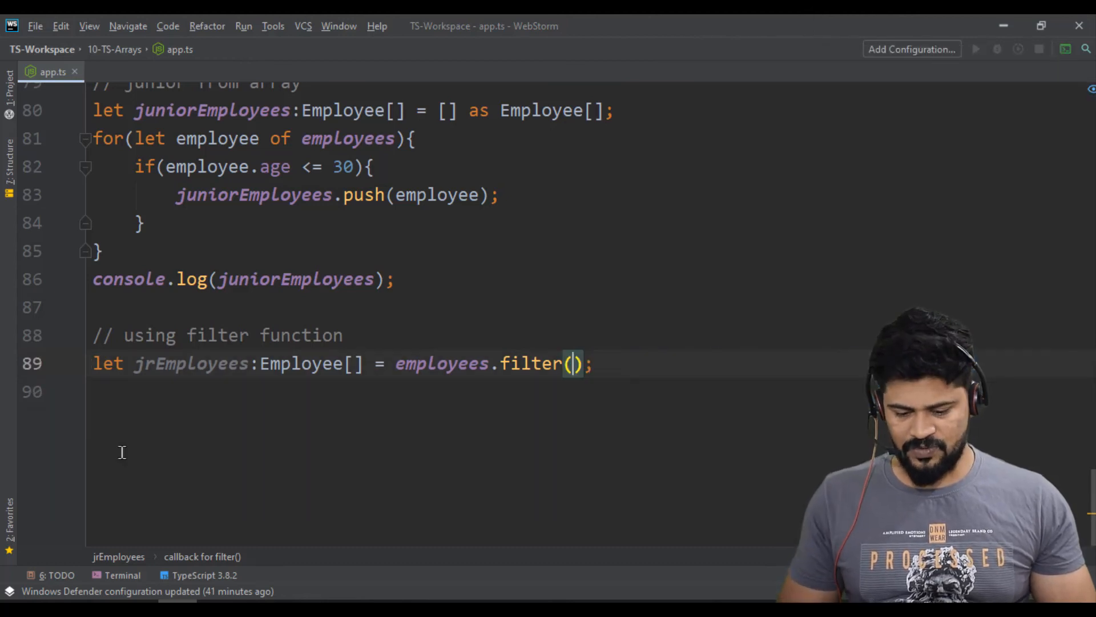
Complete the filter arrow function returning employee.age <= 30, then log jrEmployees.
text(() => {})
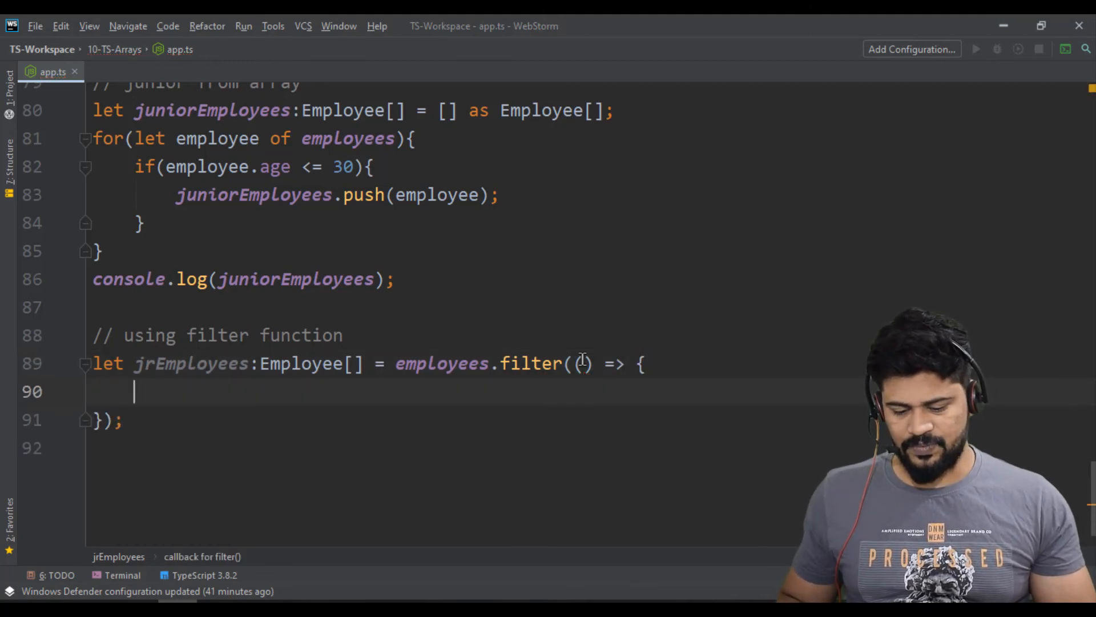
text(employee)
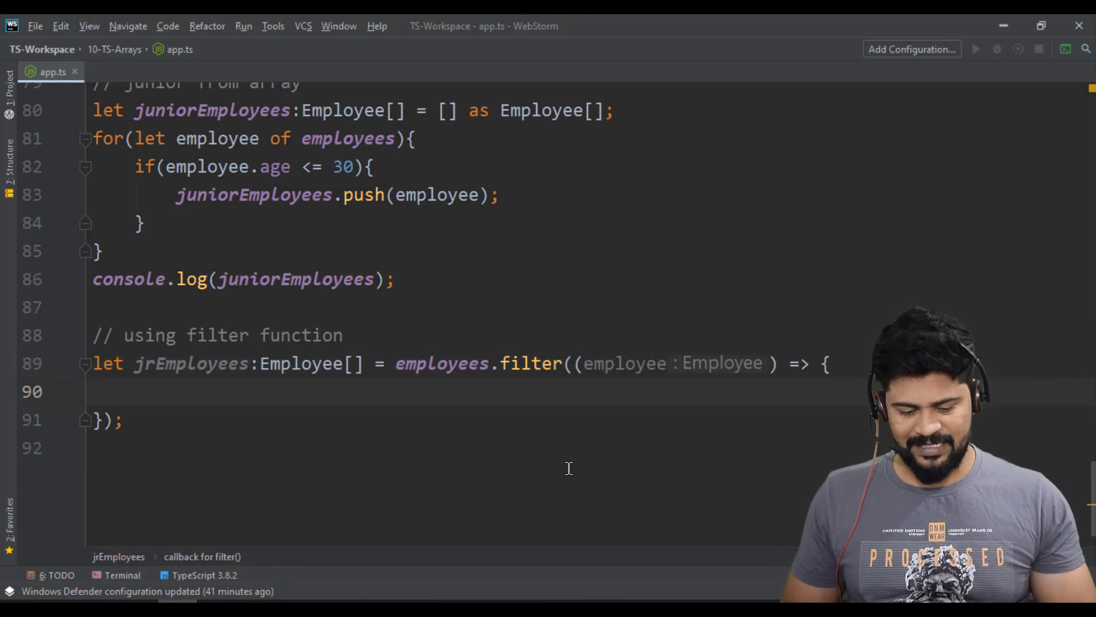
text(return)
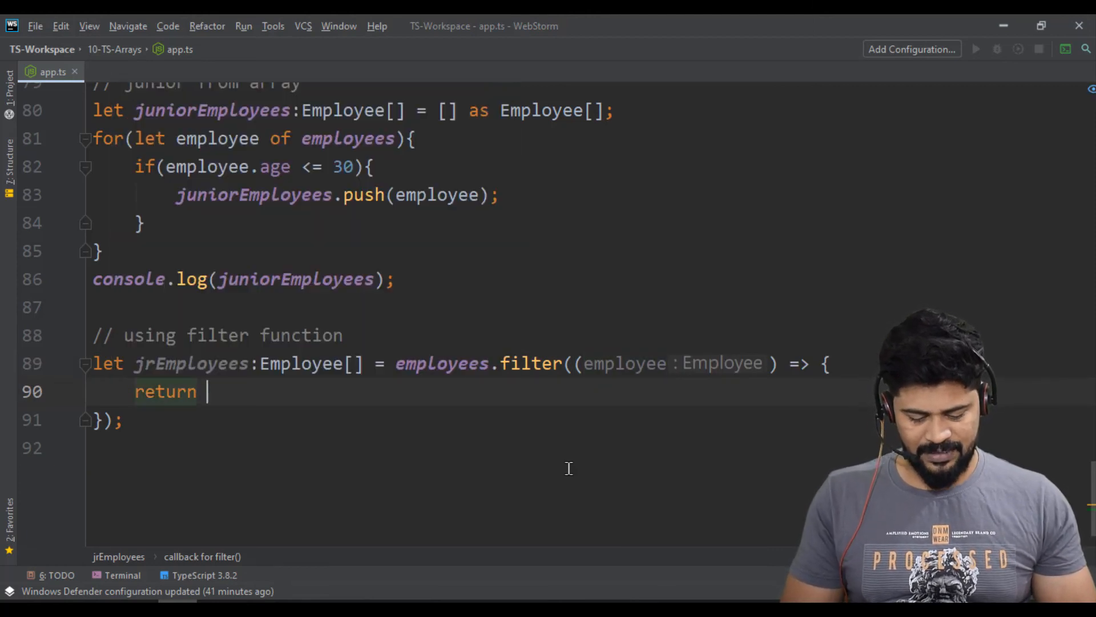
text(employee)
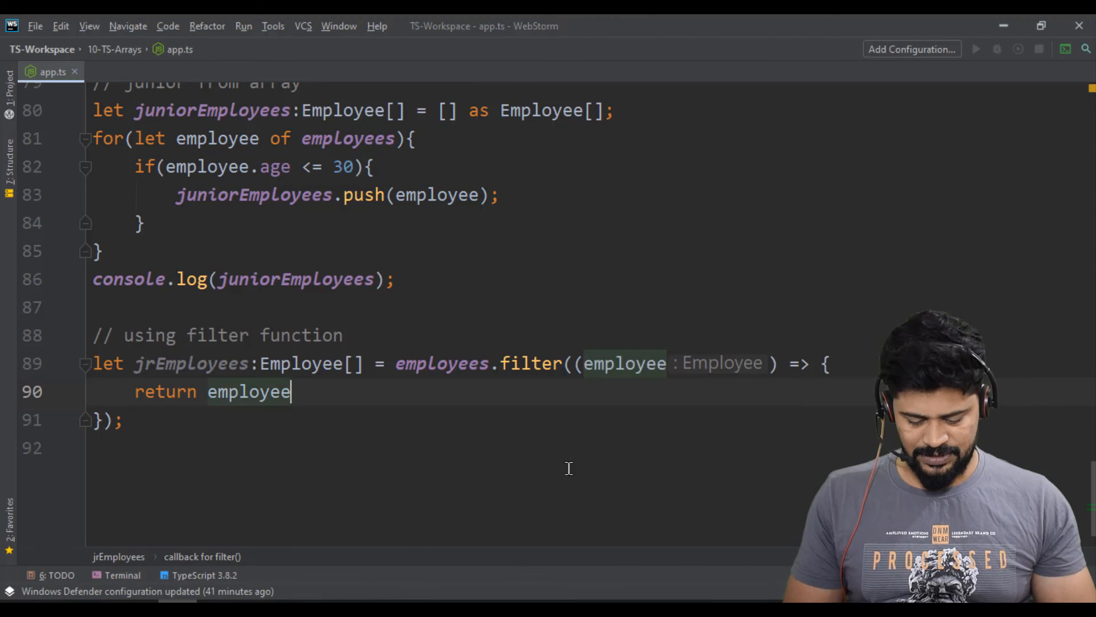
text(.age <=)
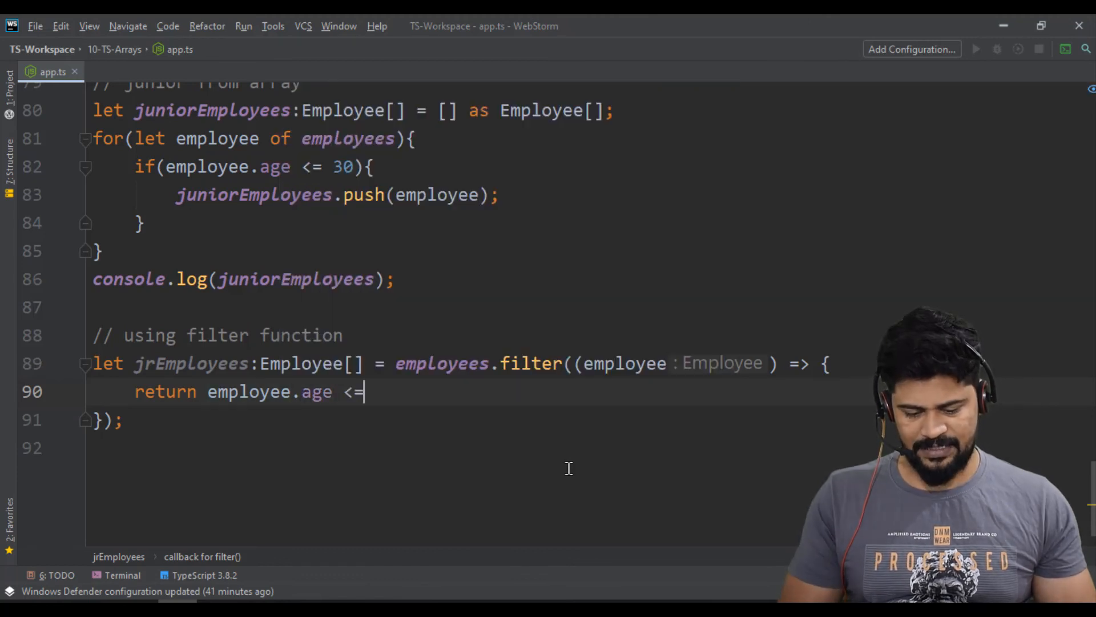
text(30)
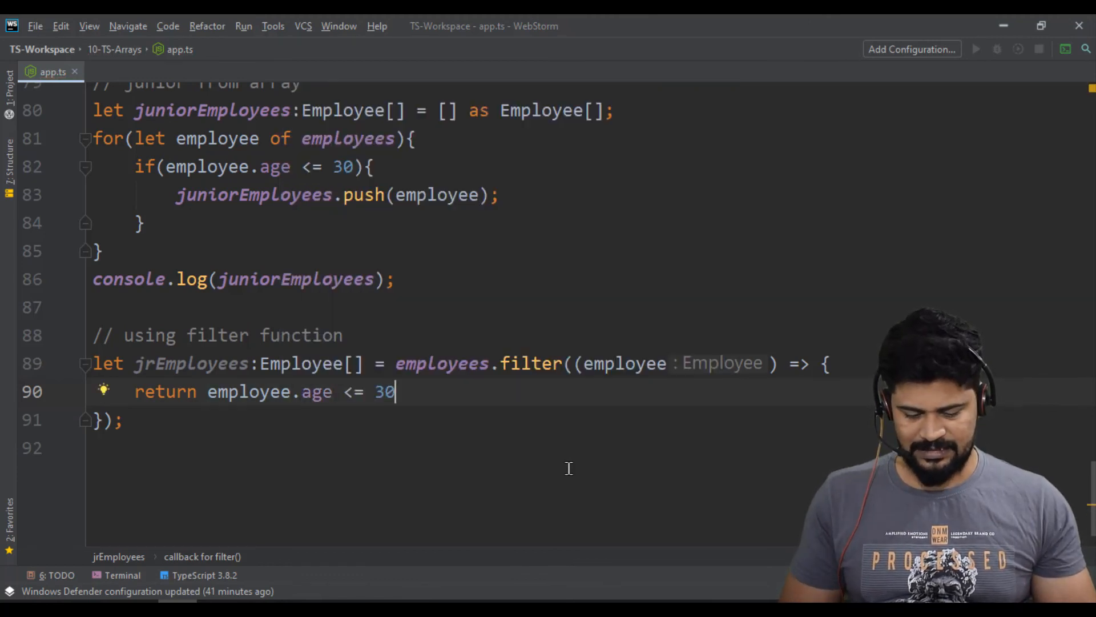
text(;)
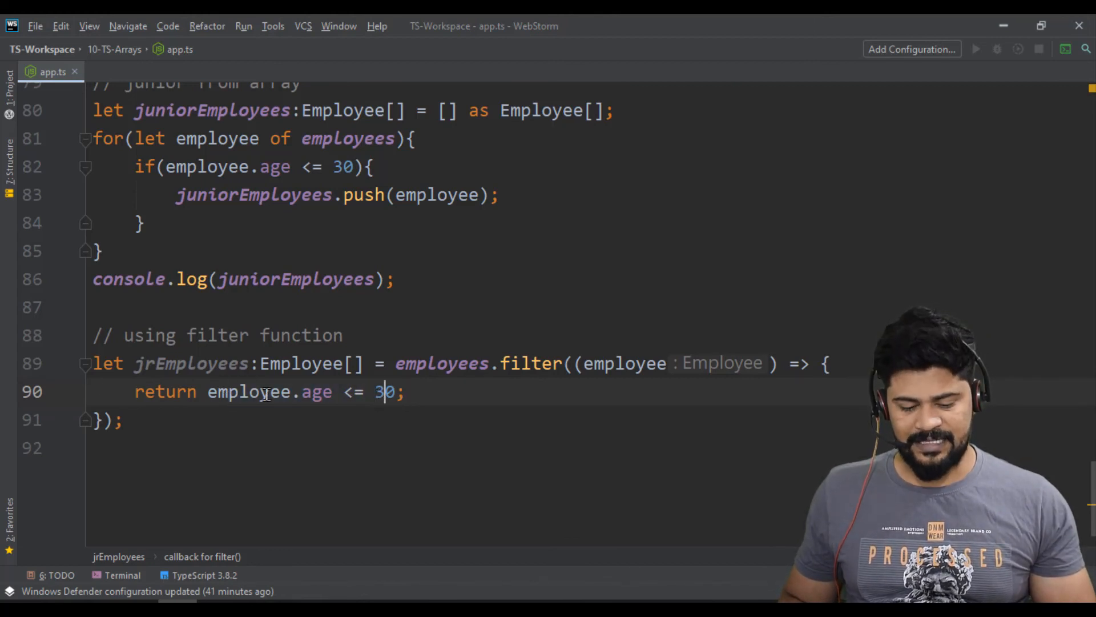
double_click(299, 364)
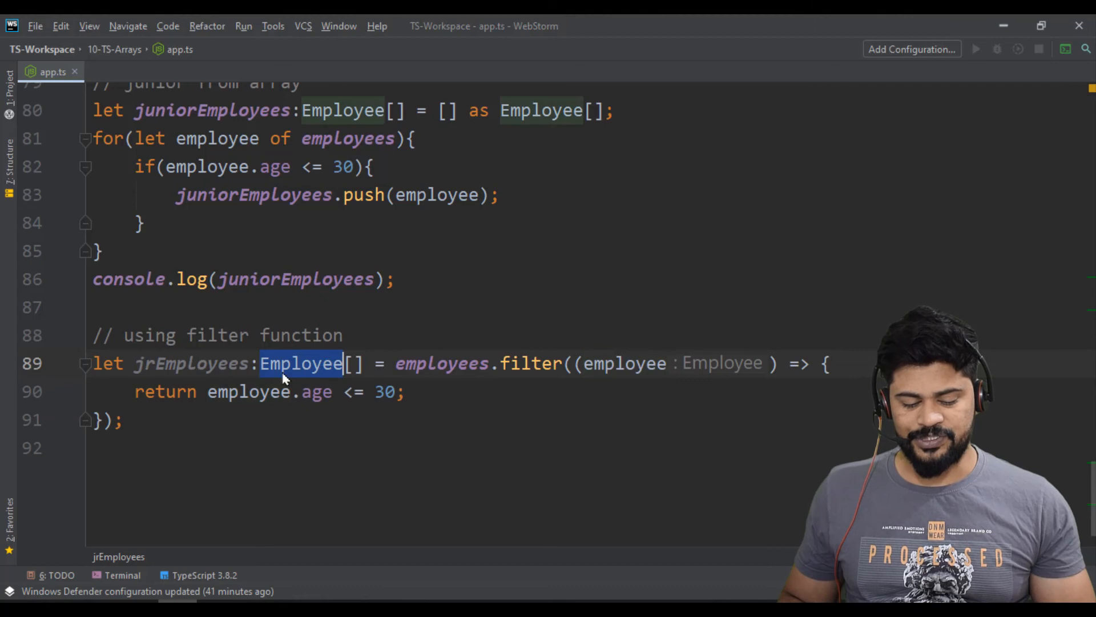
click(122, 420)
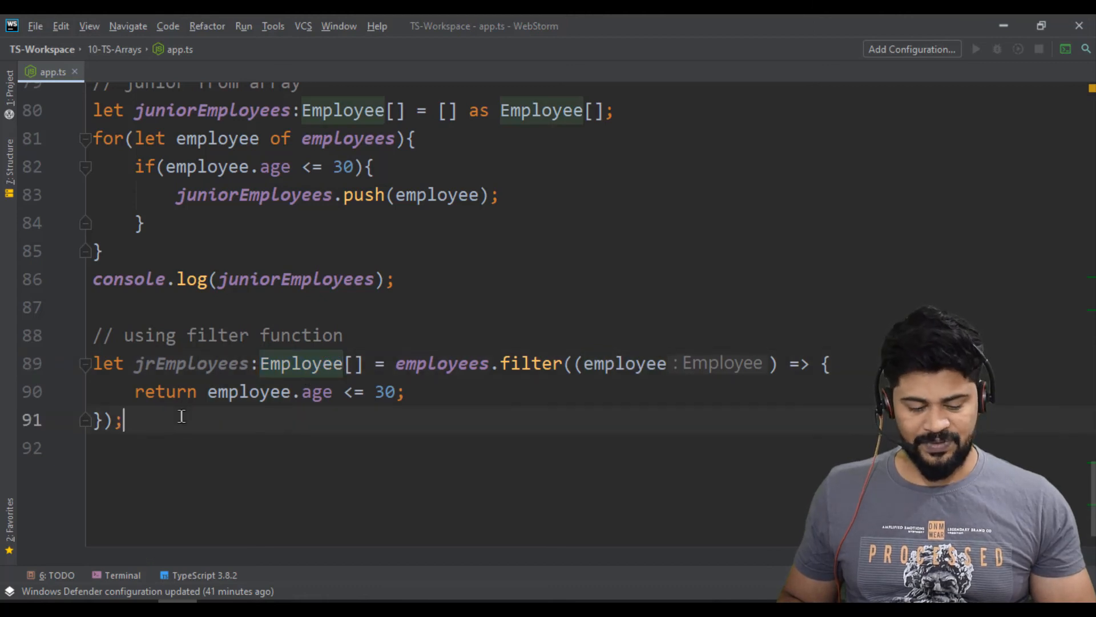
text(console.)
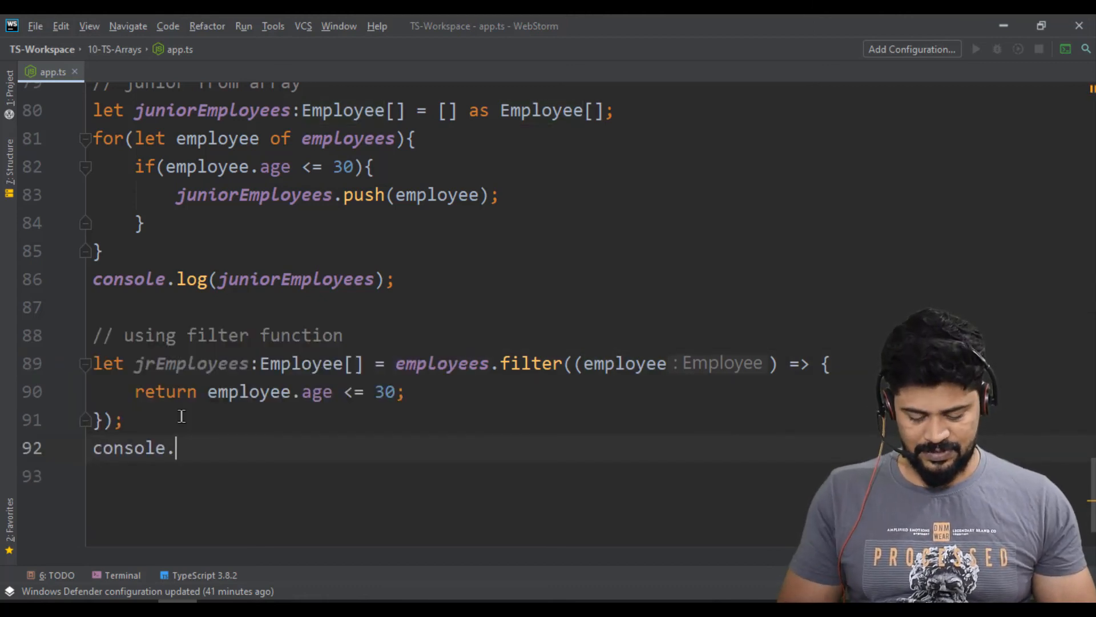
text(log(jrEmployees);)
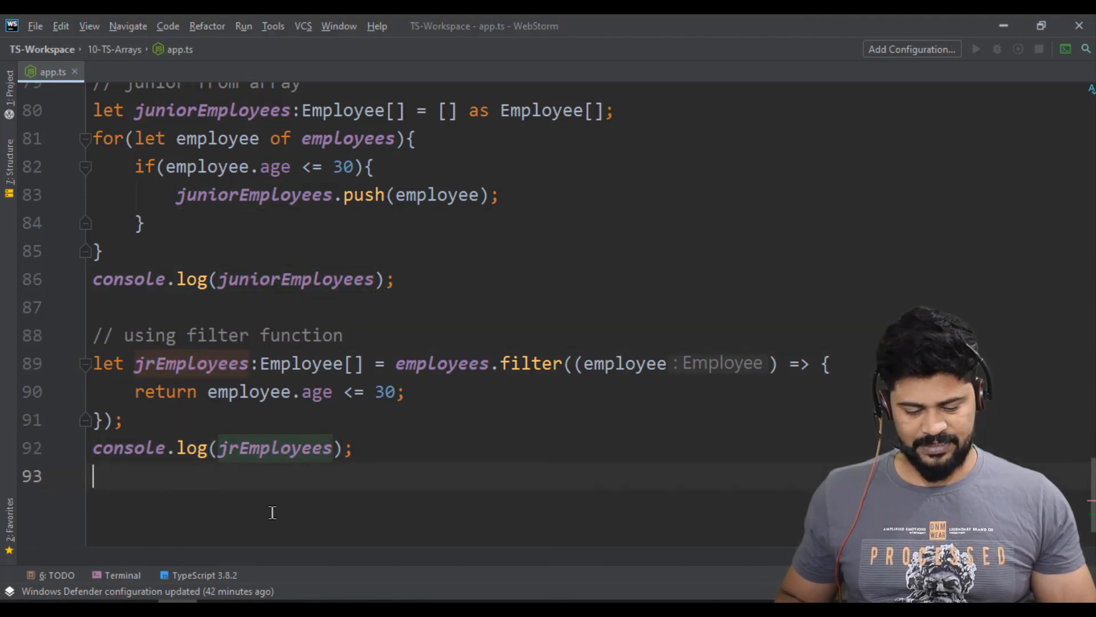
click(121, 575)
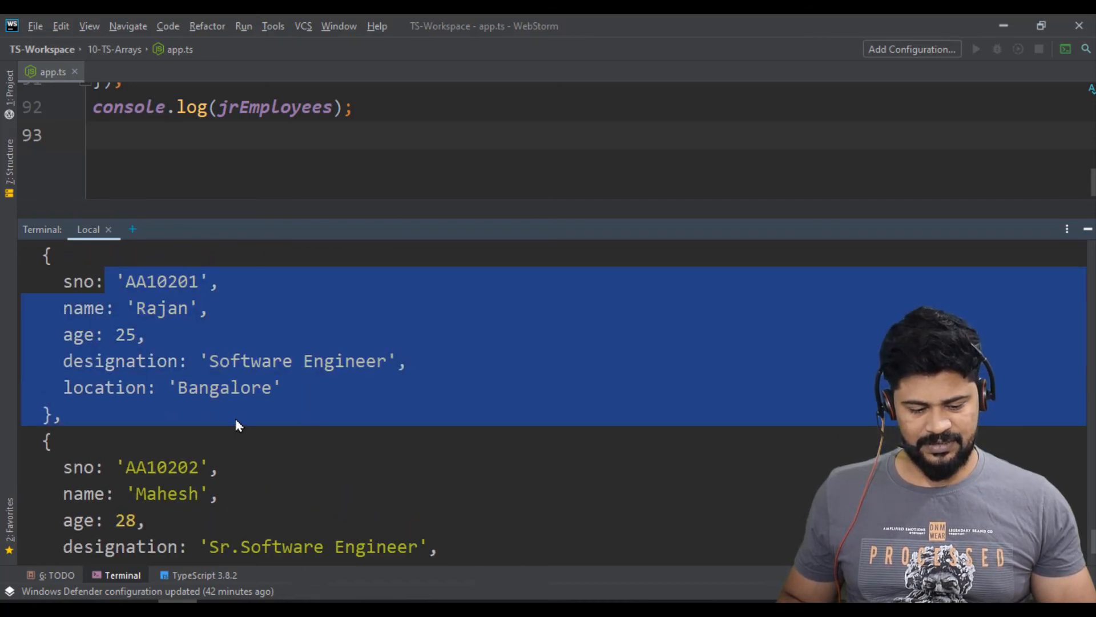
scroll(down, 3)
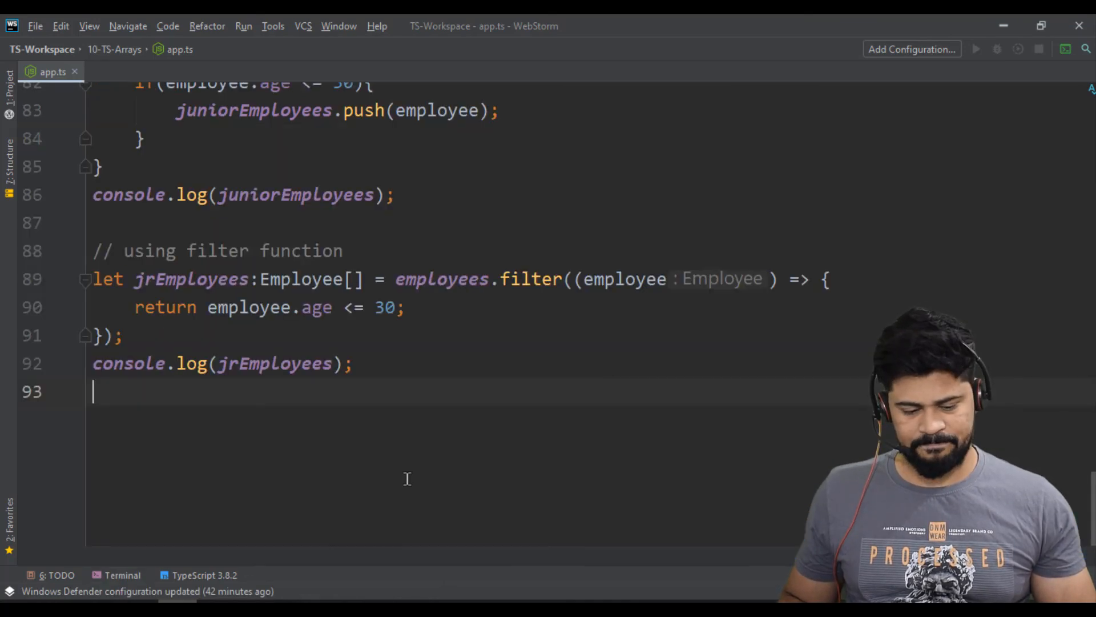
mouse_move(473, 299)
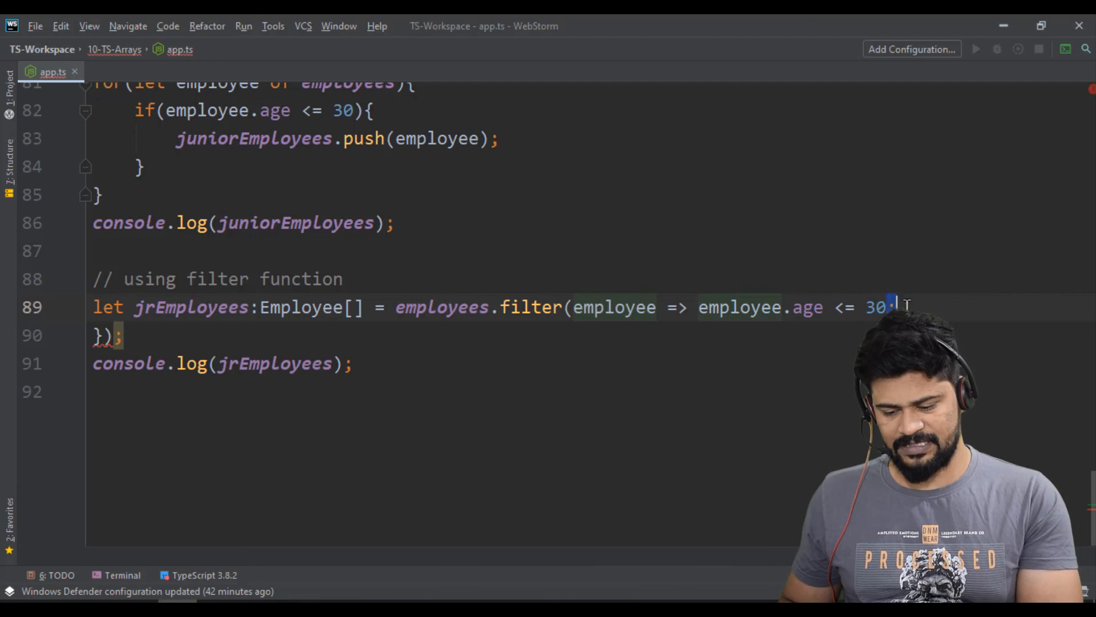
Delete the leftover closing line so the filter reads employee => employee.age <= 30.
key(Backspace)
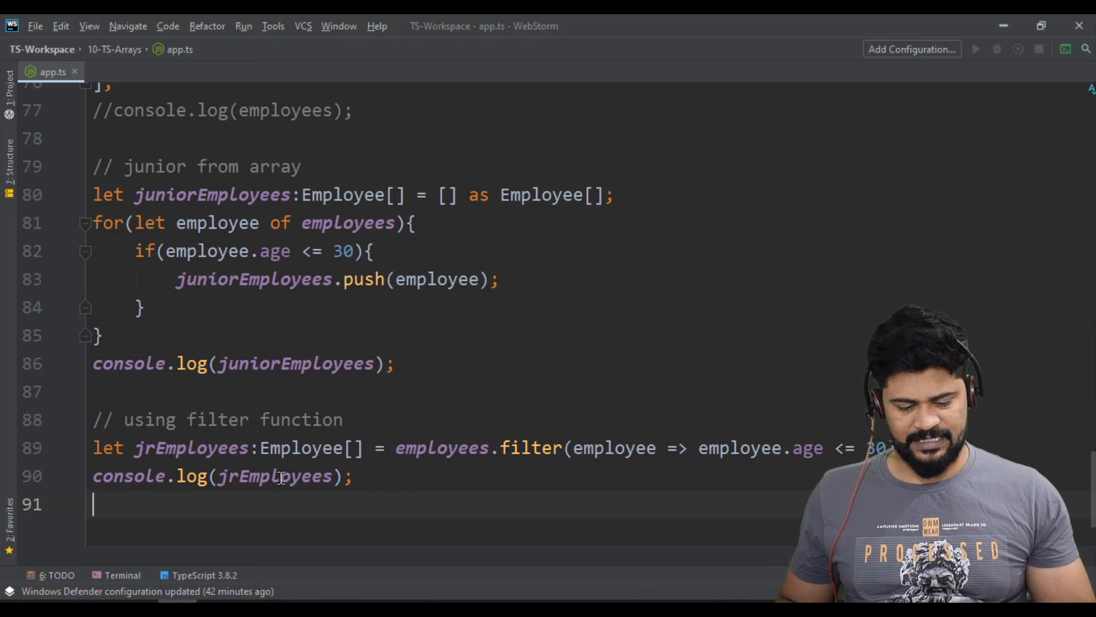
click(120, 575)
text(ts-node app.ts)
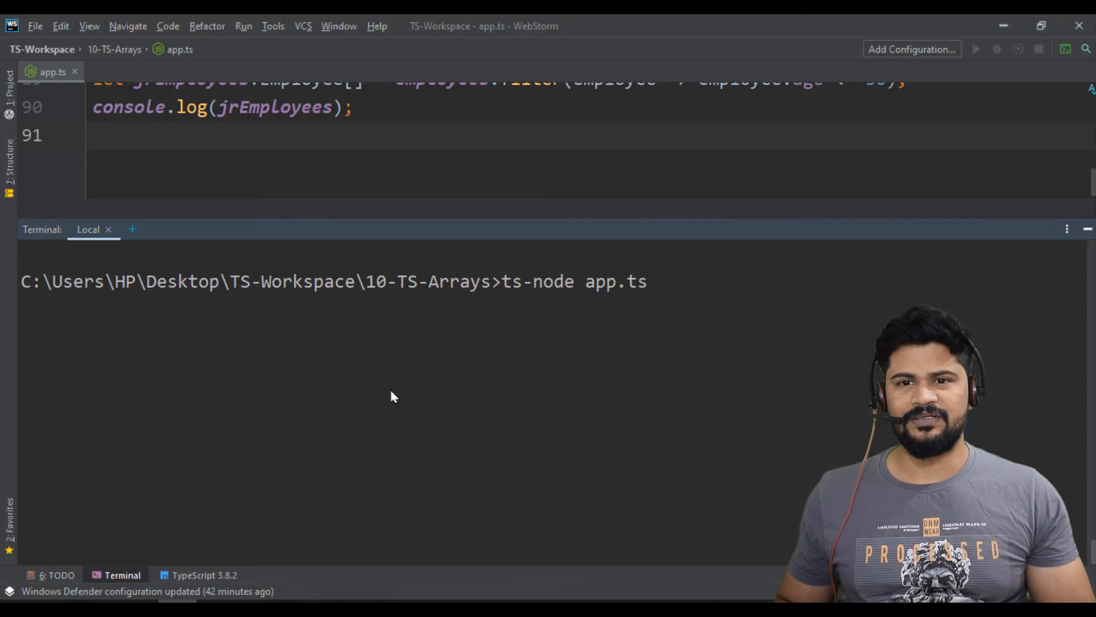
key(Enter)
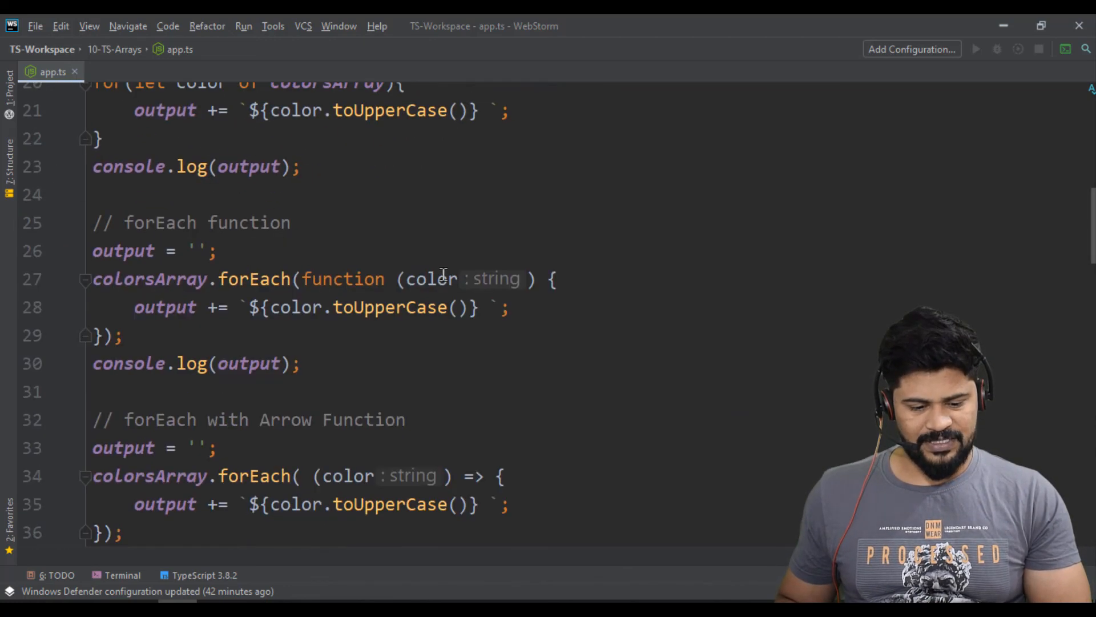
scroll(down, 3)
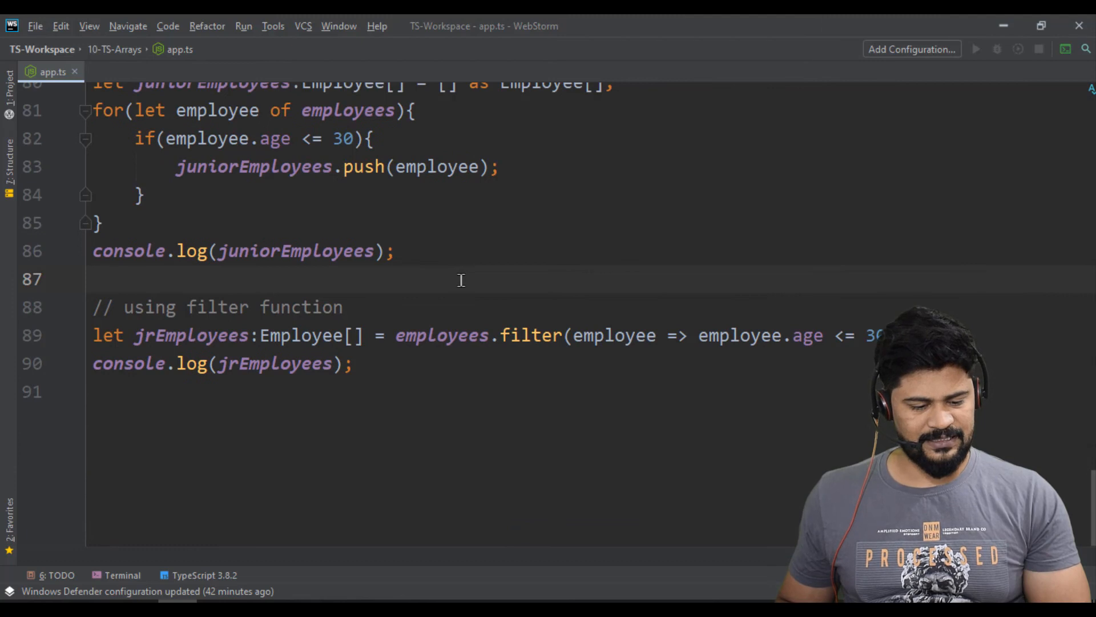